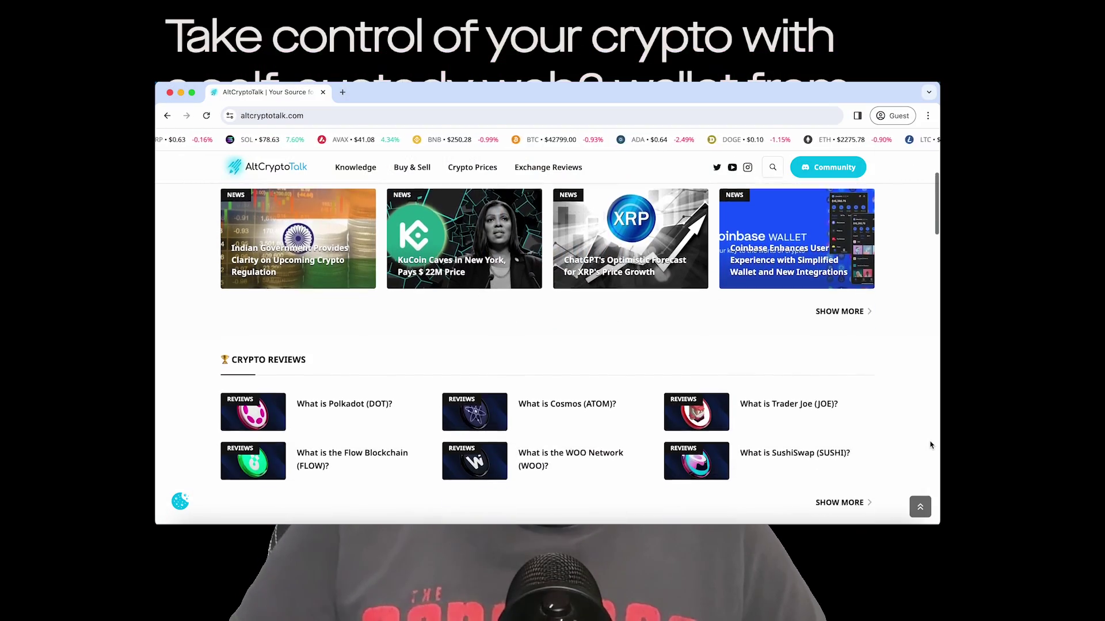
- Scroll down the Robinhood page to view the self-custody web3 wallet content
scroll("down", 3)
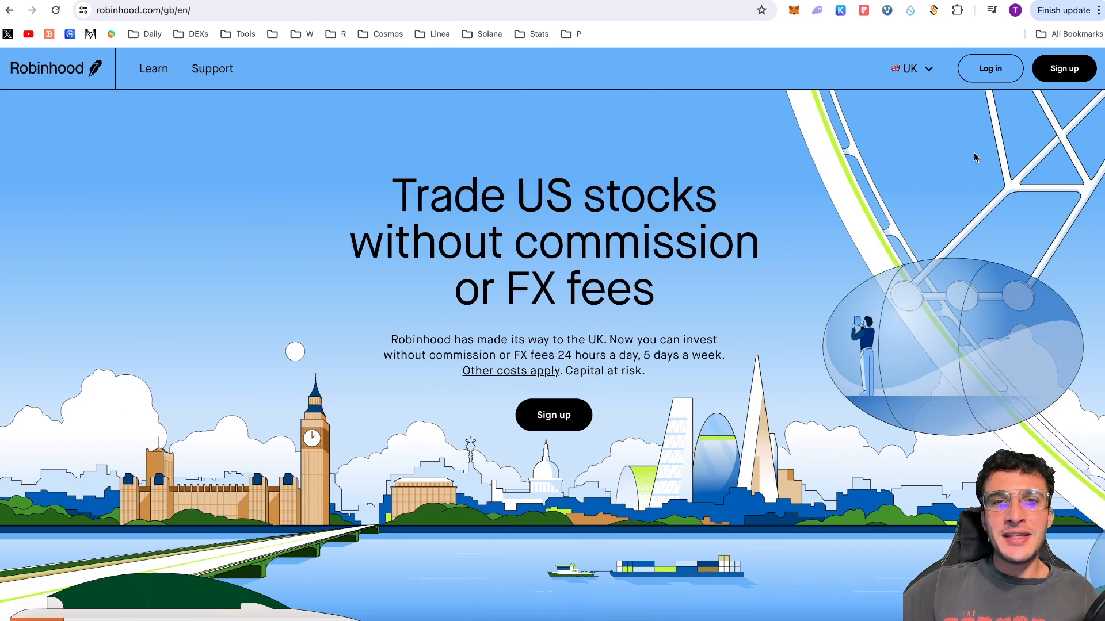
mouse_move(830, 185)
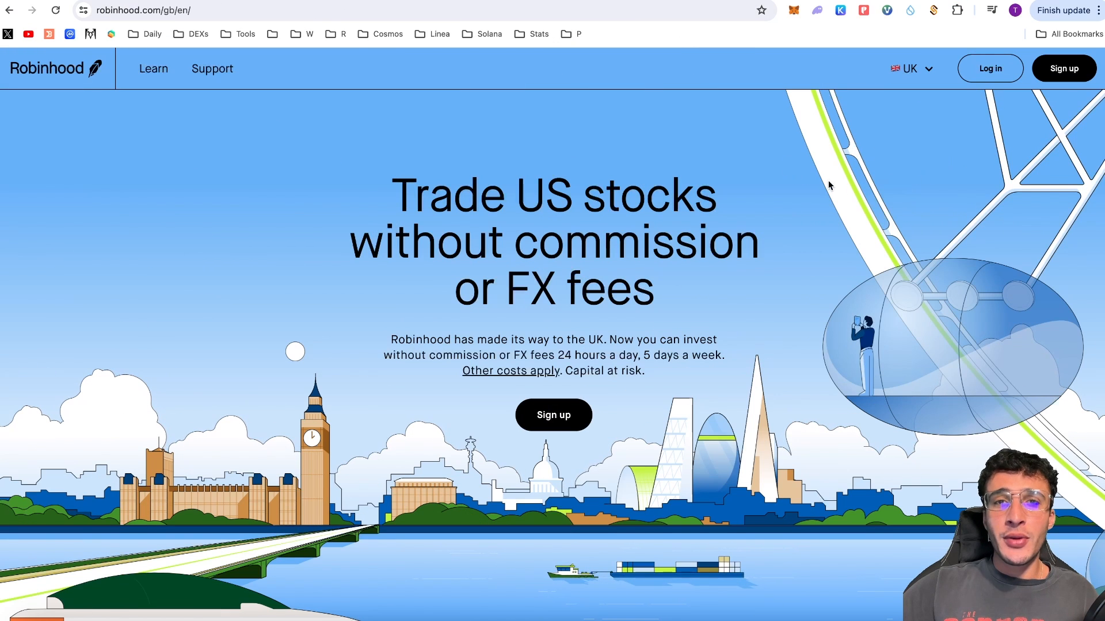
mouse_move(771, 159)
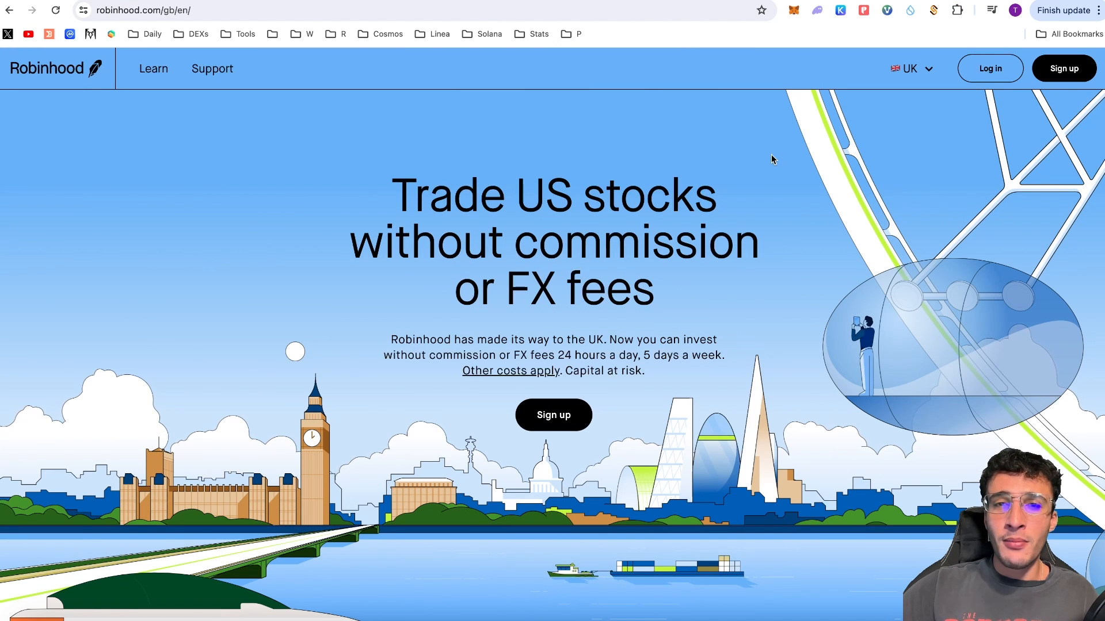
mouse_move(702, 158)
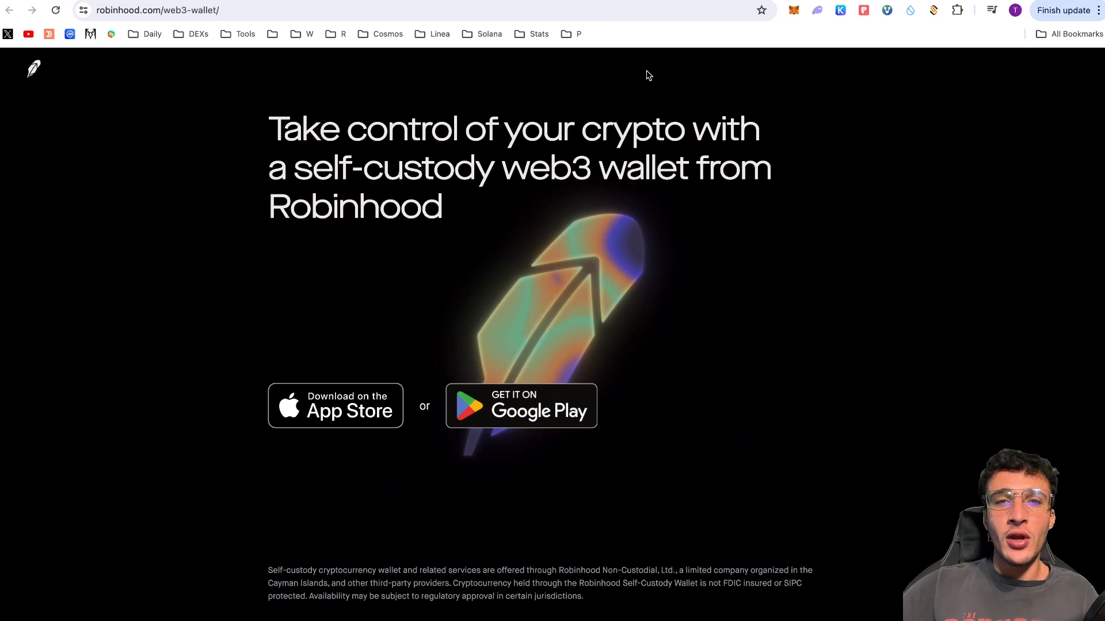
mouse_move(607, 108)
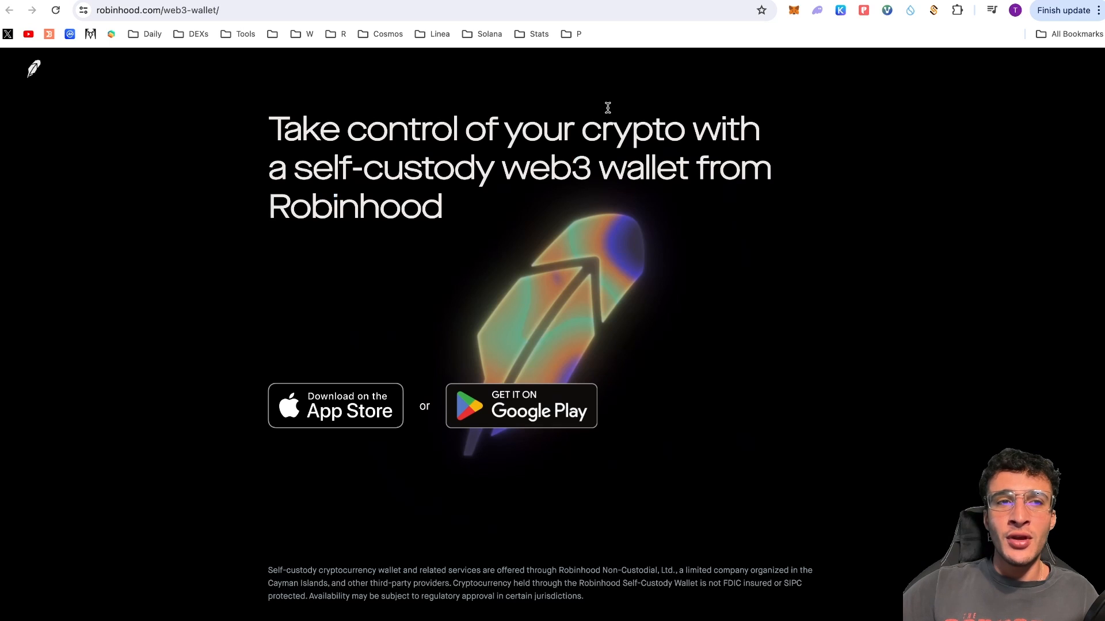
mouse_move(595, 120)
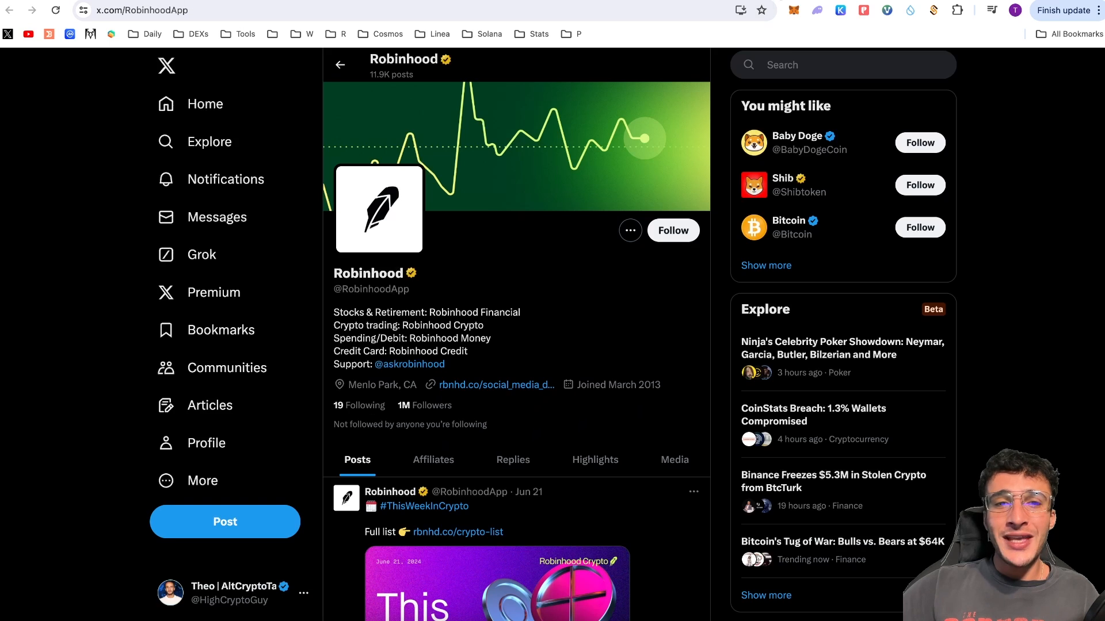
mouse_move(624, 215)
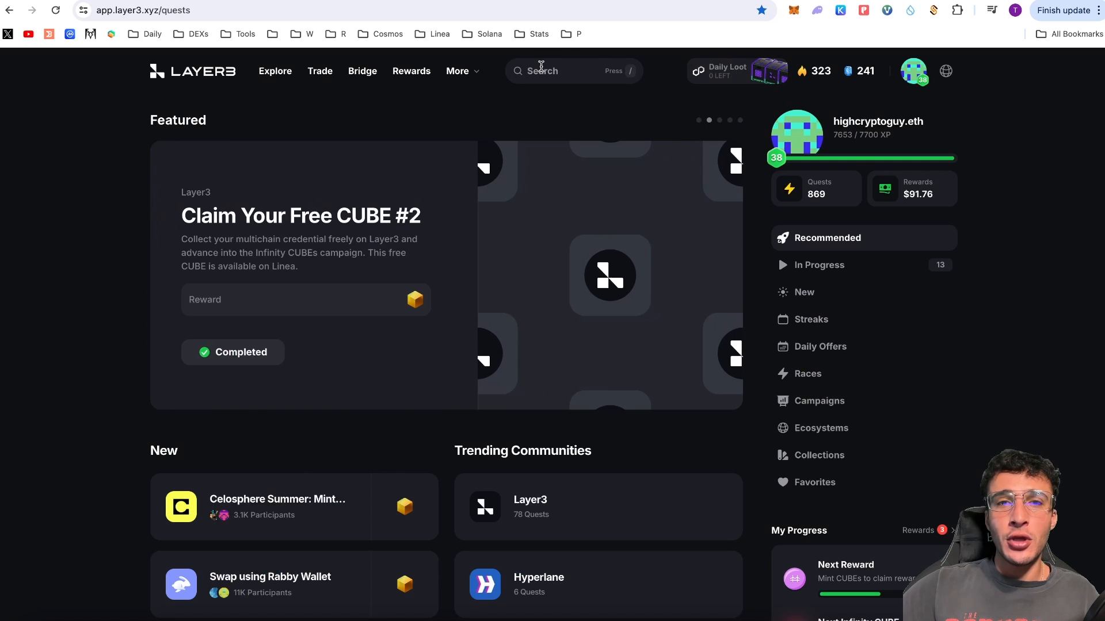
- Search Layer3 for 'robin' and enter the Robinhood Wallet community
type("robin")
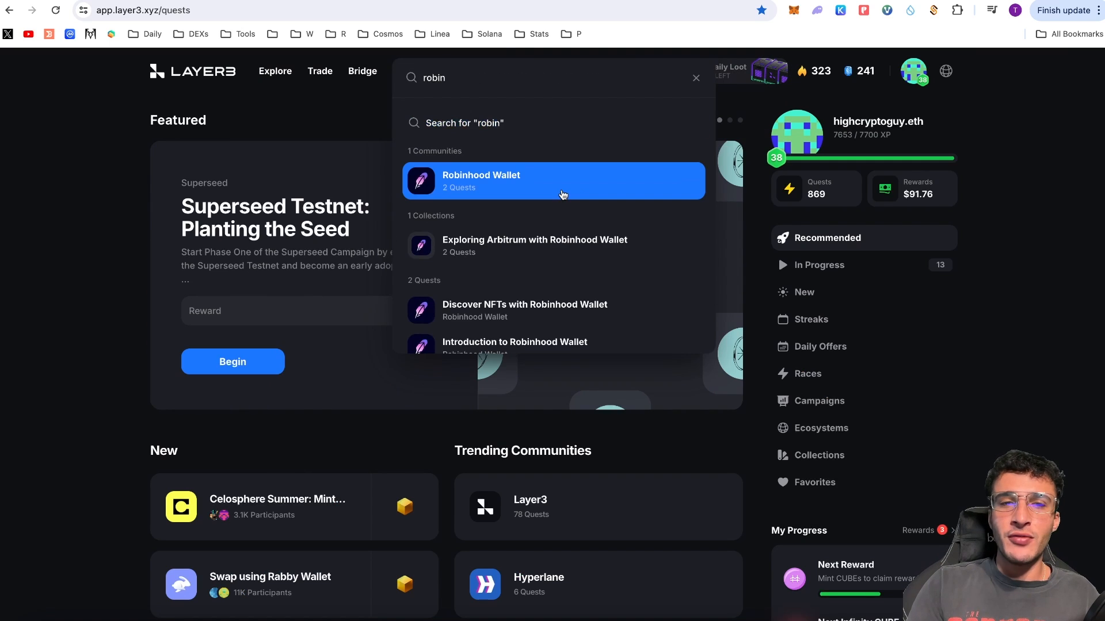
left_click(554, 181)
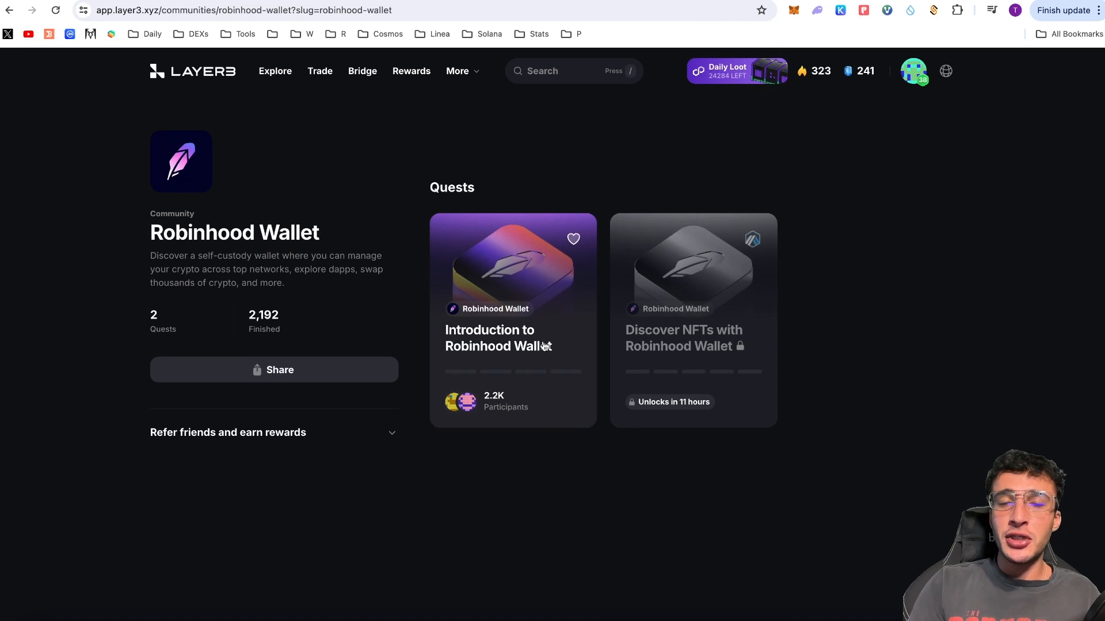
mouse_move(589, 307)
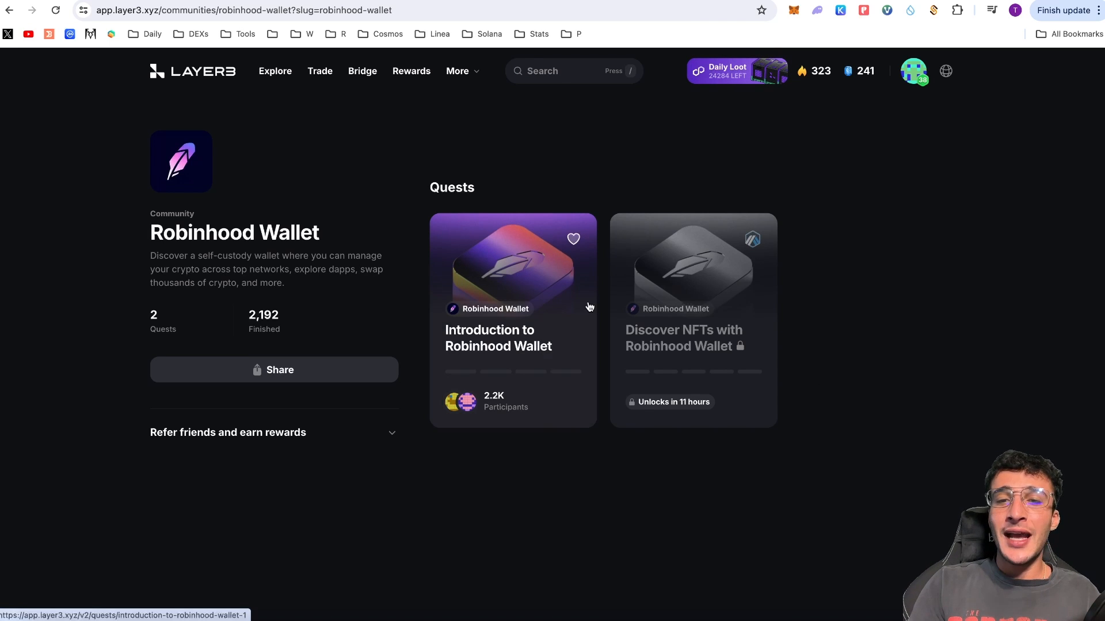
mouse_move(744, 327)
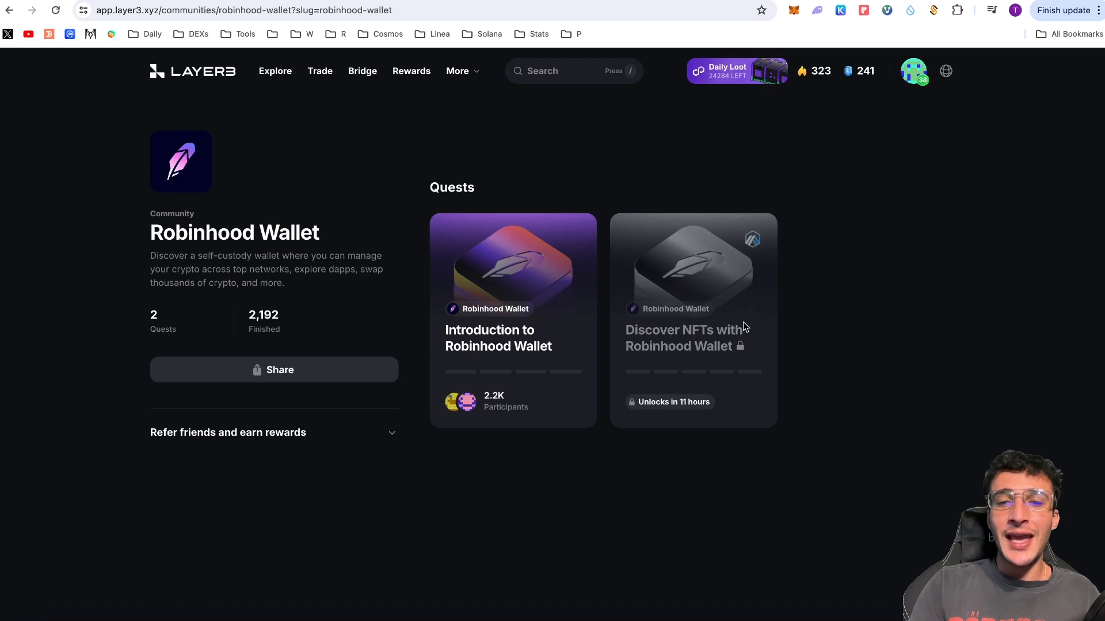
mouse_move(753, 331)
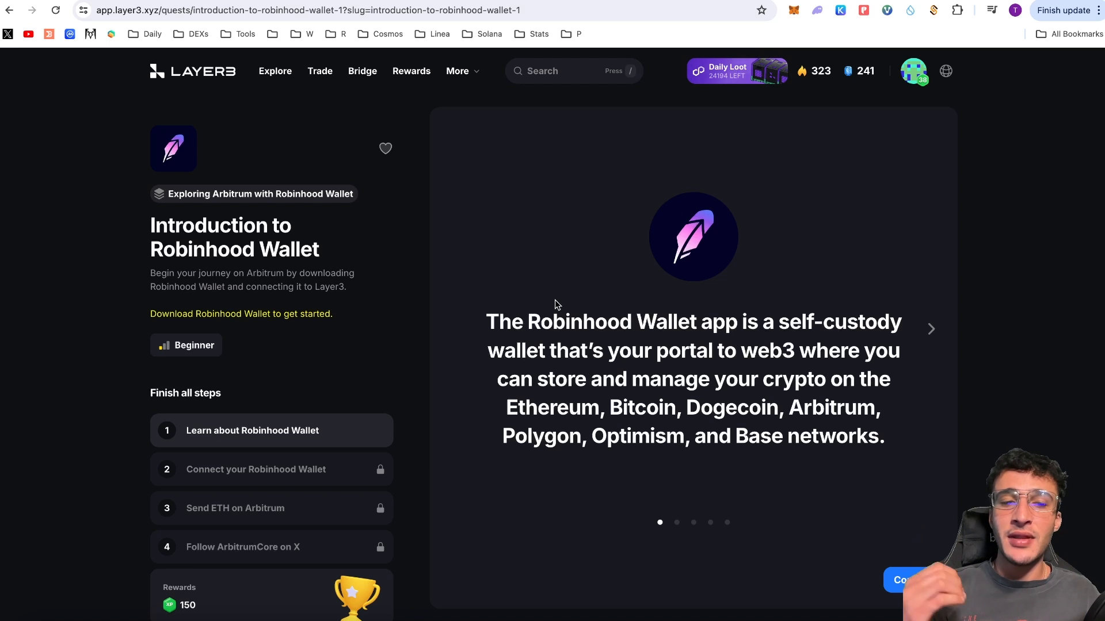
- Read through the quest's Learn slides to the final one about buying crypto
scroll("down", 3)
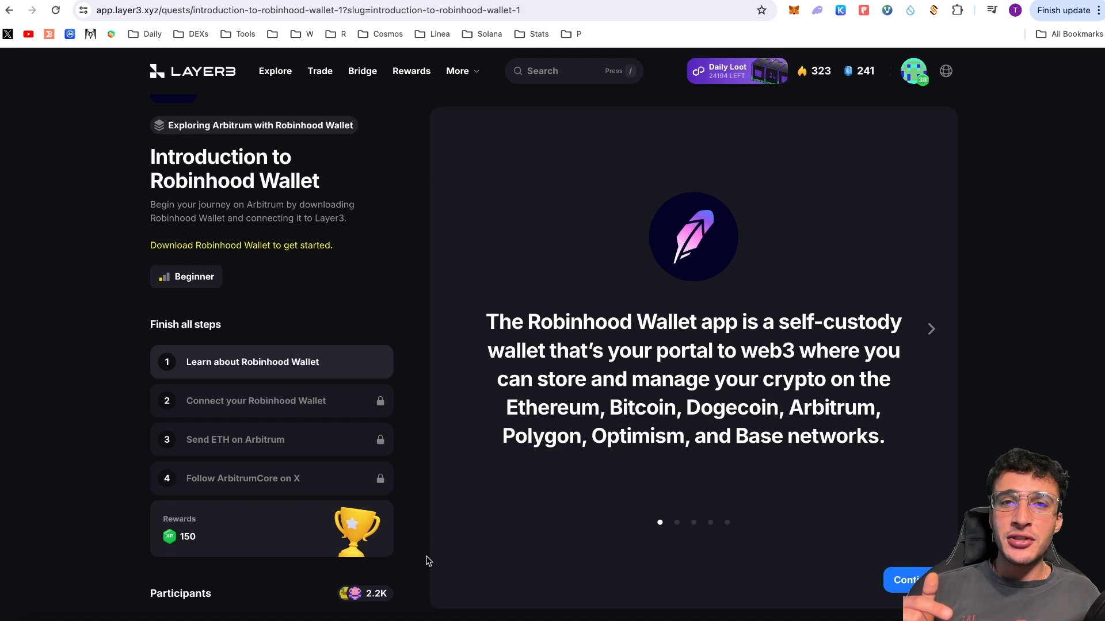
mouse_move(355, 475)
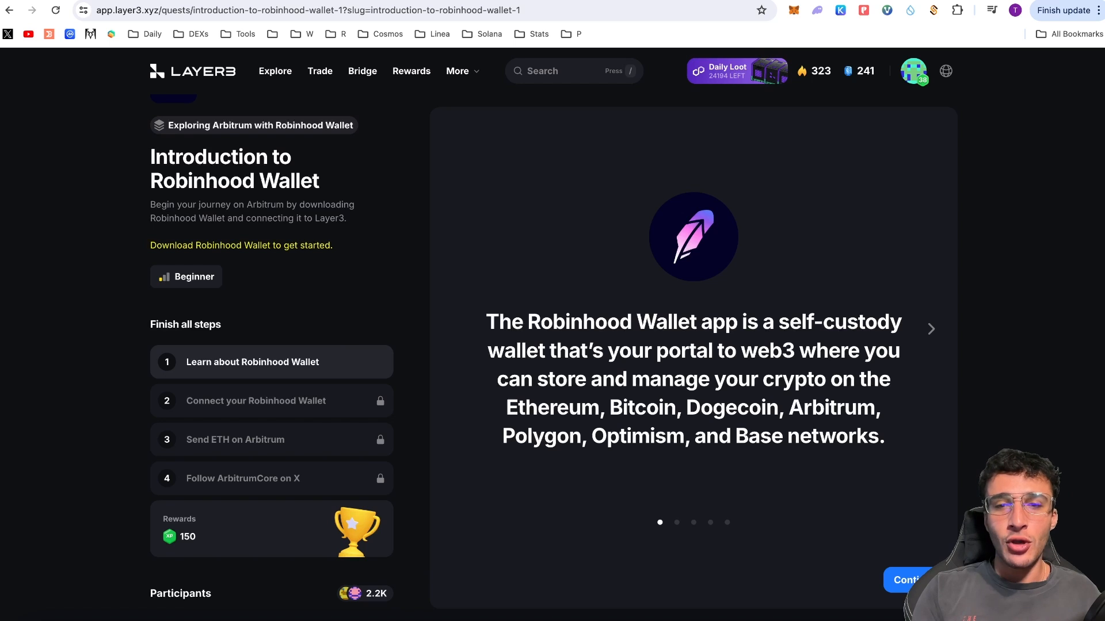
mouse_move(1038, 197)
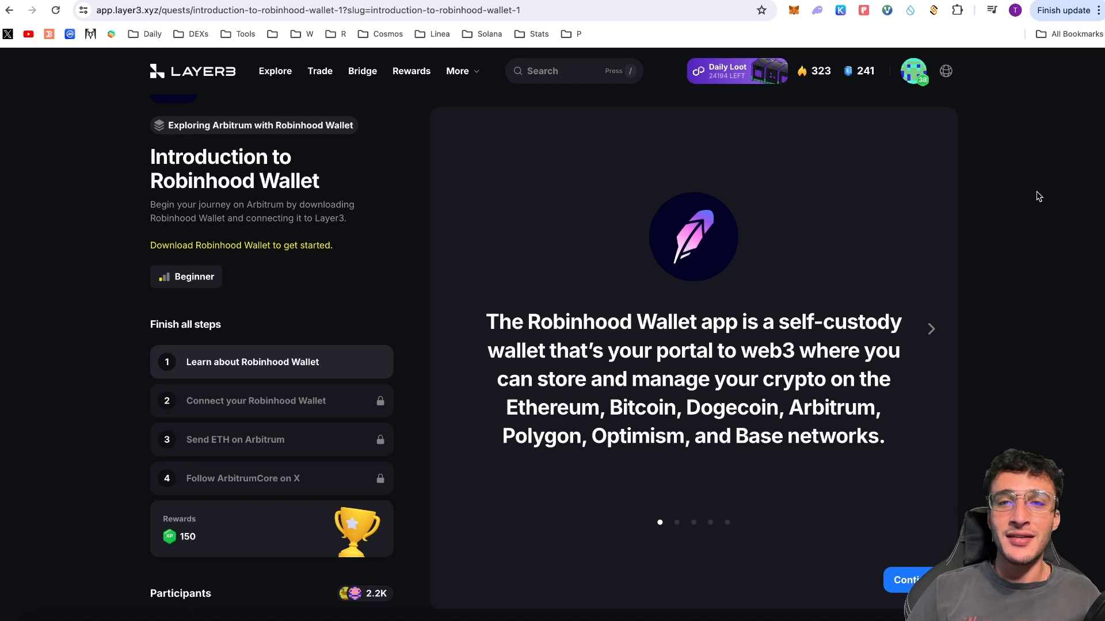
mouse_move(949, 382)
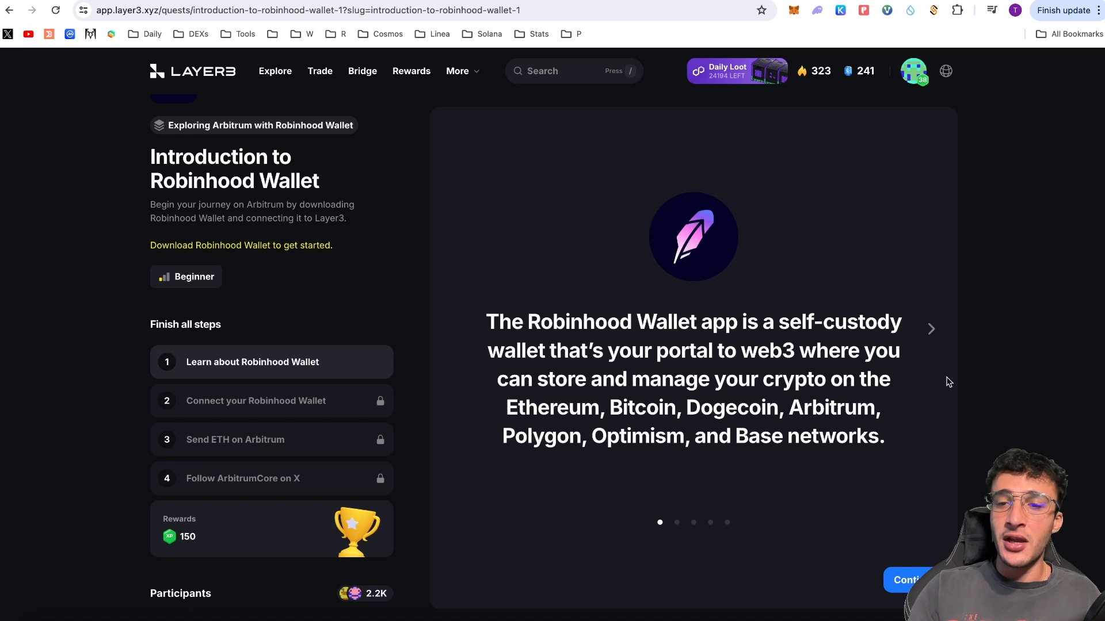
left_click(931, 330)
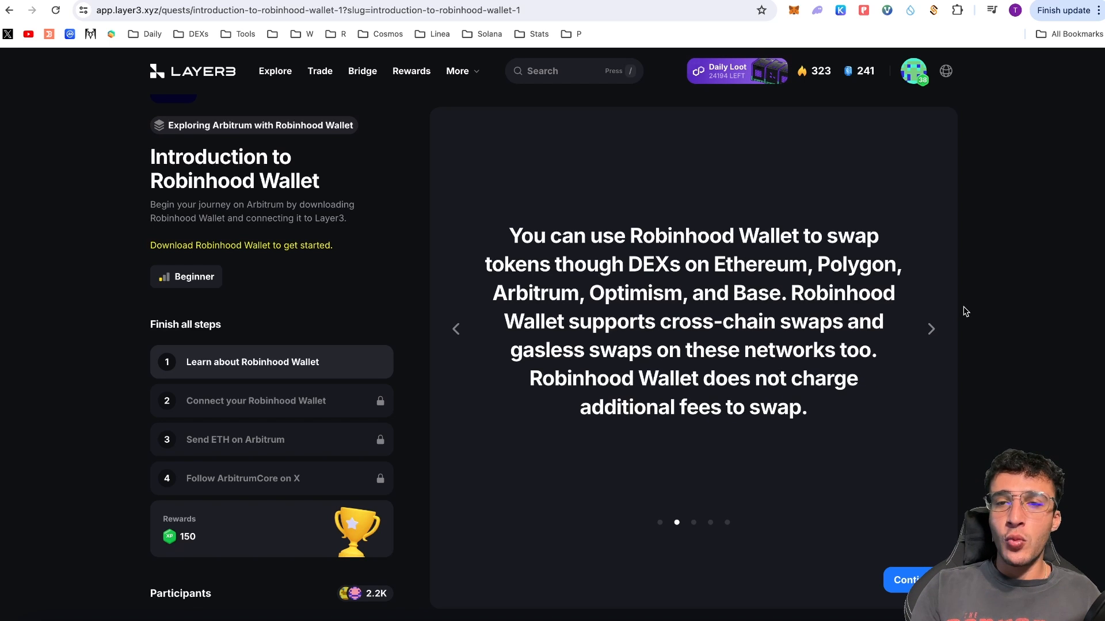
mouse_move(678, 252)
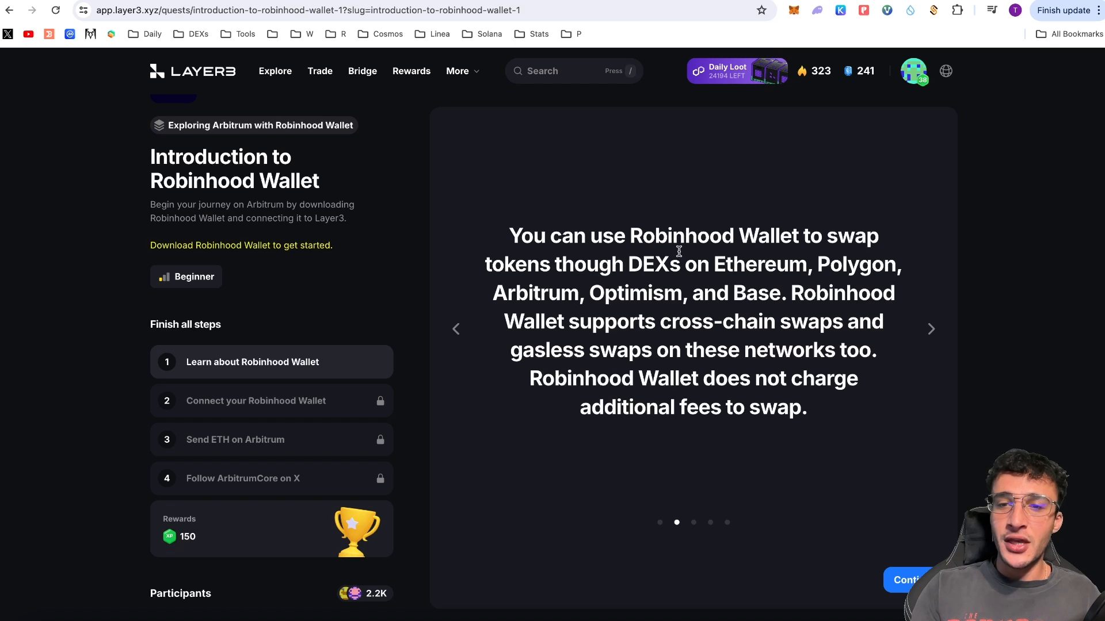
mouse_move(690, 253)
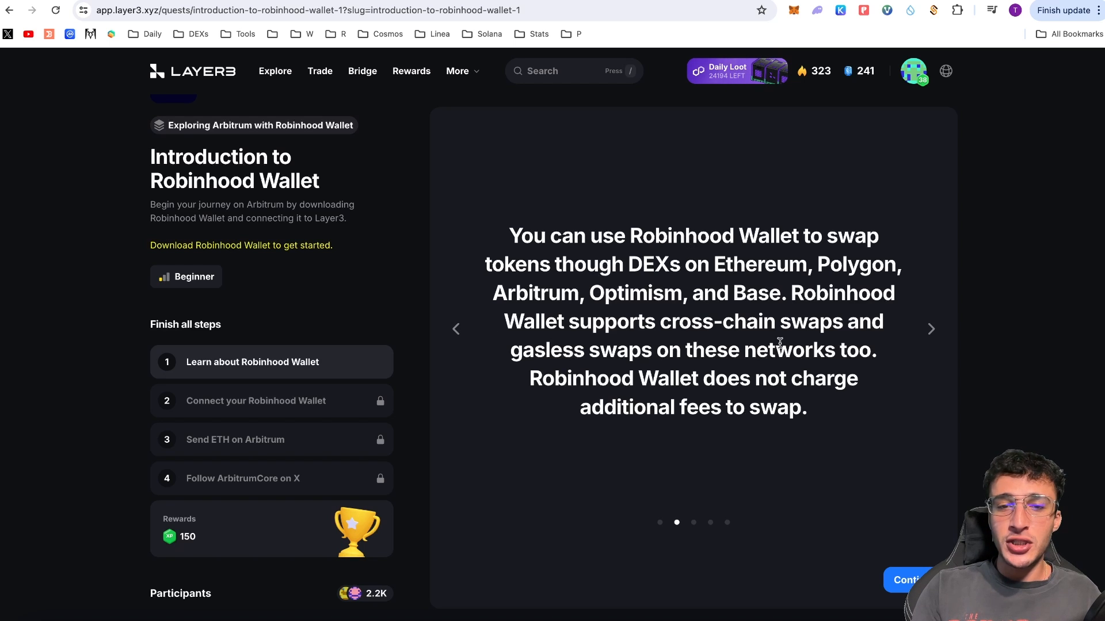
mouse_move(750, 352)
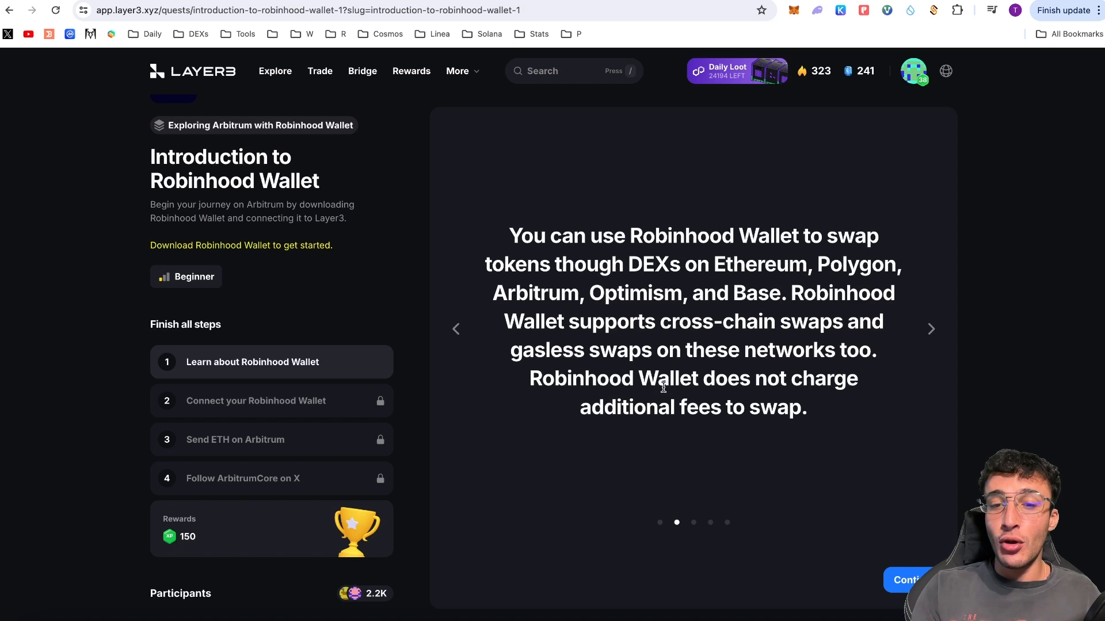
mouse_move(929, 330)
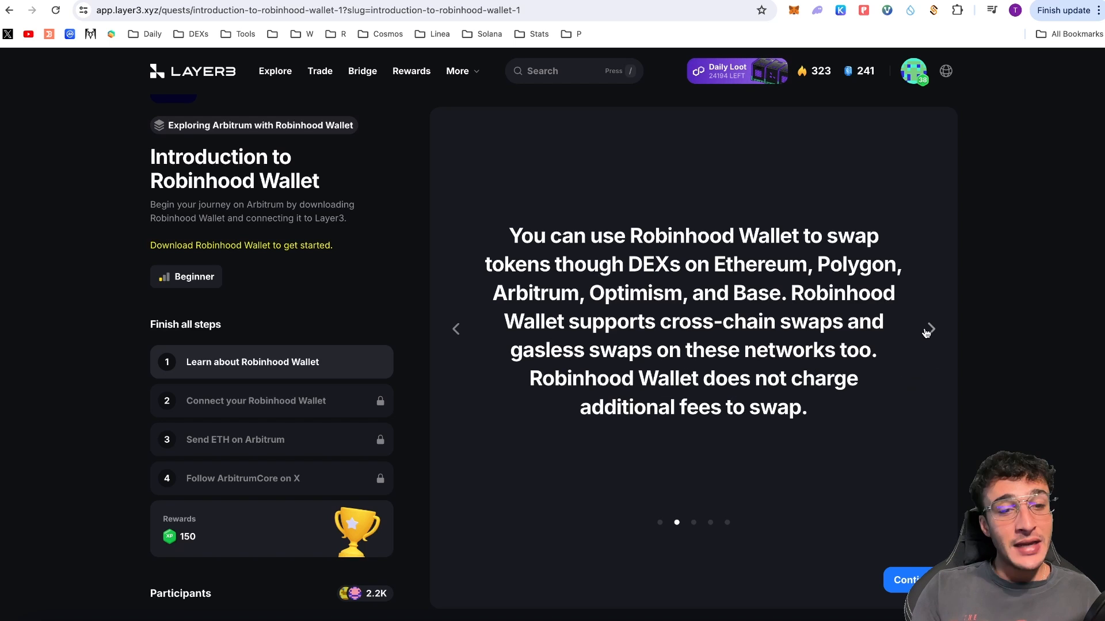
left_click(931, 328)
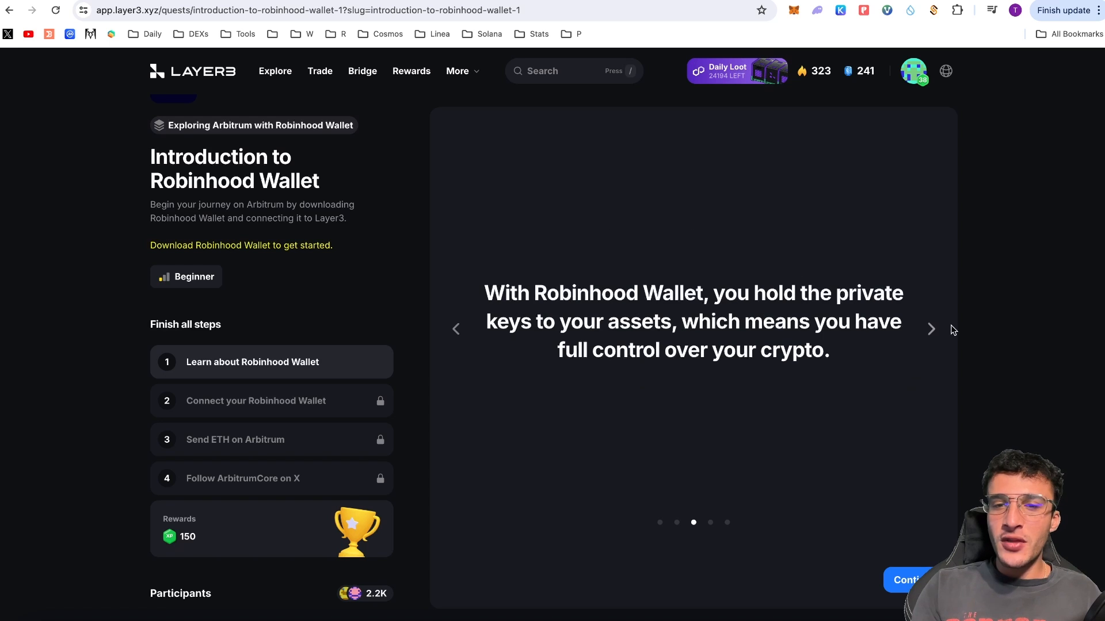
mouse_move(979, 329)
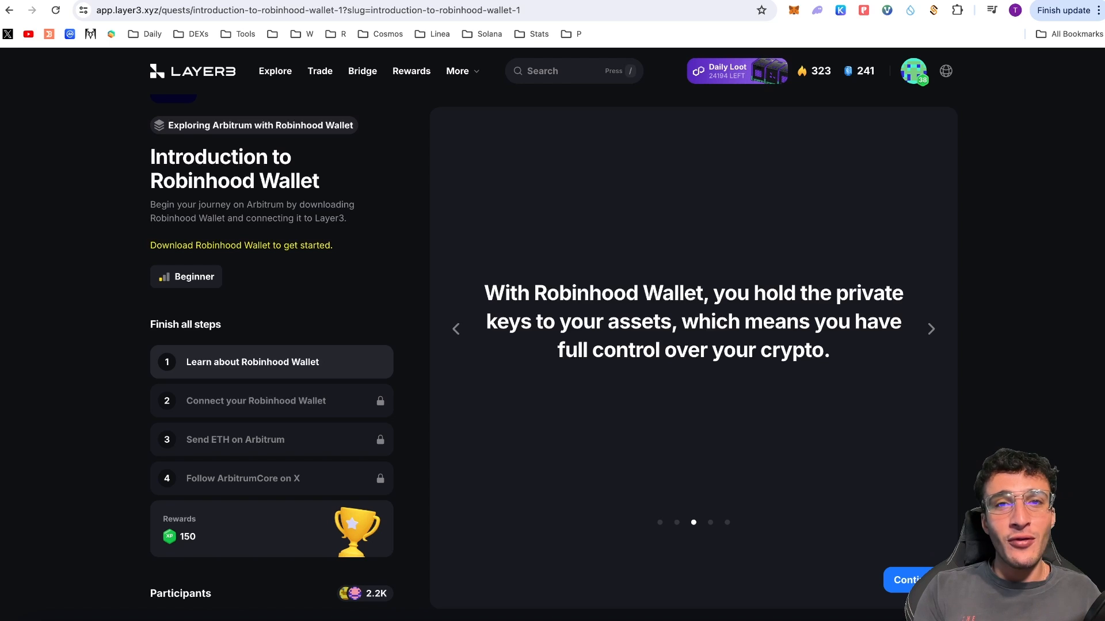
left_click(930, 328)
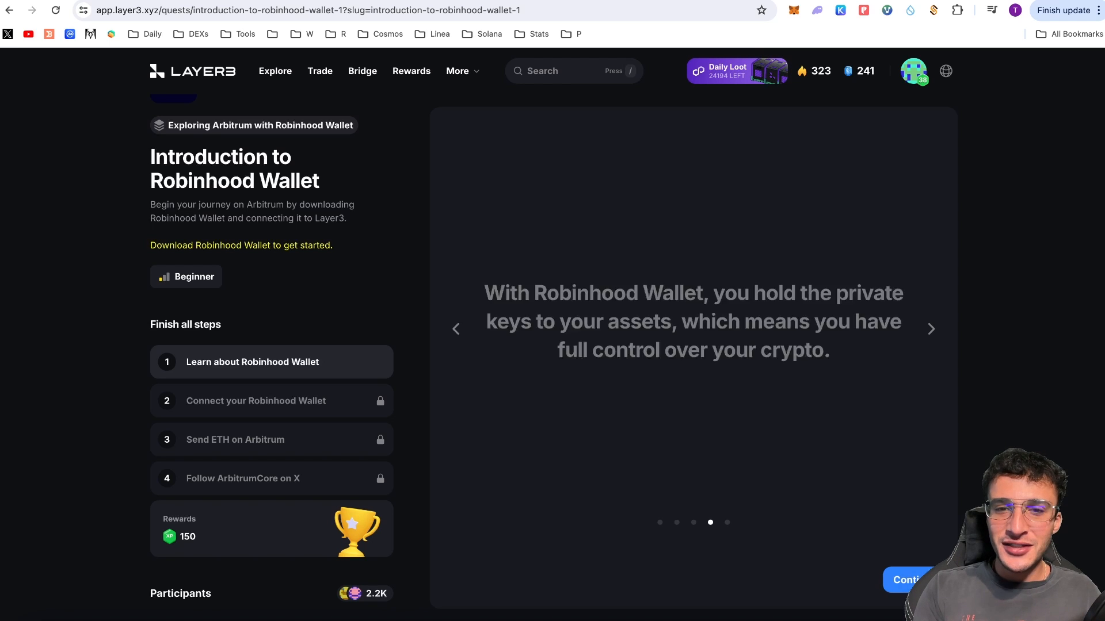
left_click(931, 328)
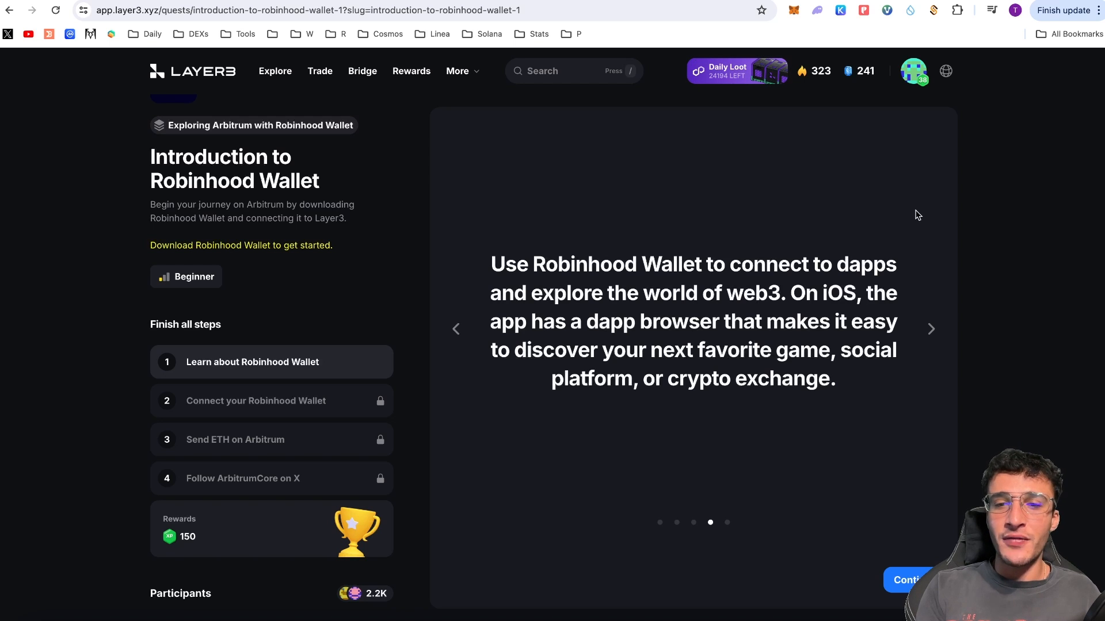
mouse_move(962, 322)
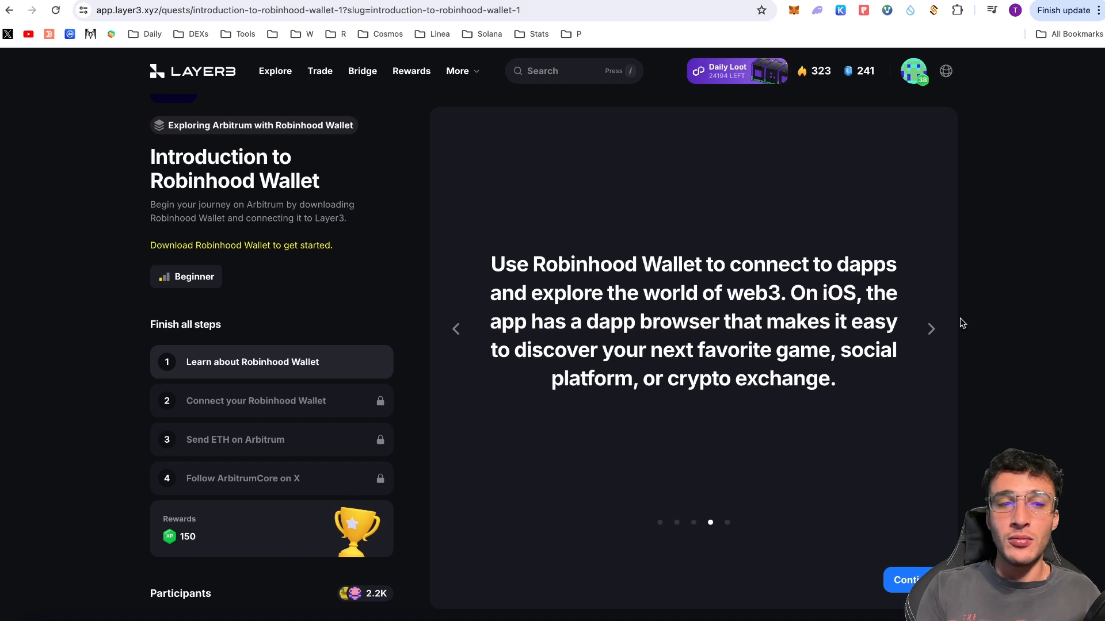
left_click(931, 328)
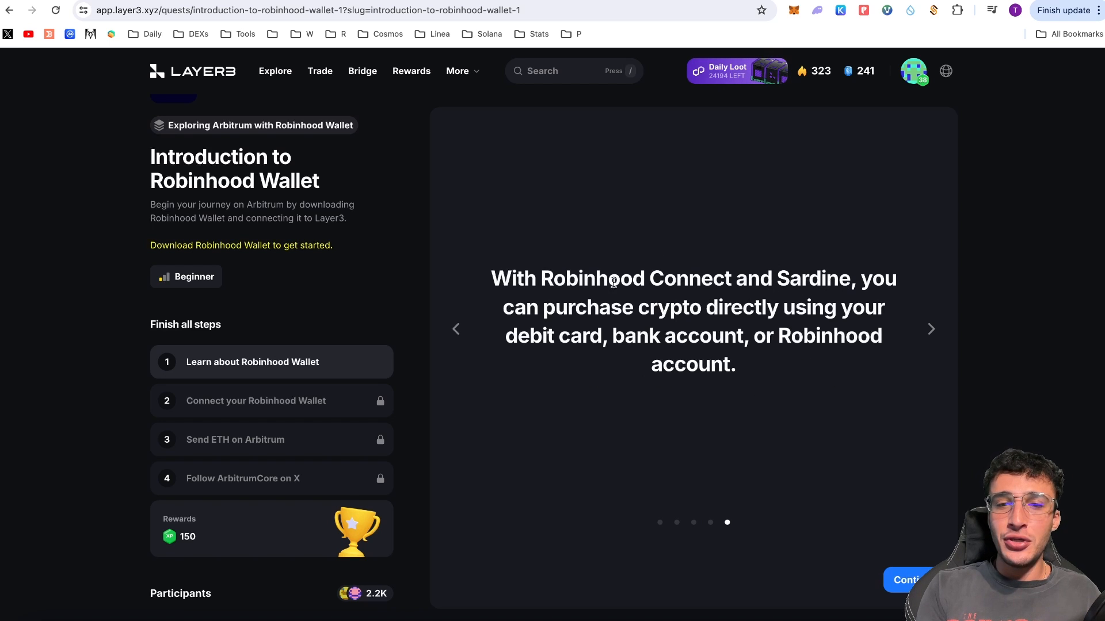
mouse_move(717, 345)
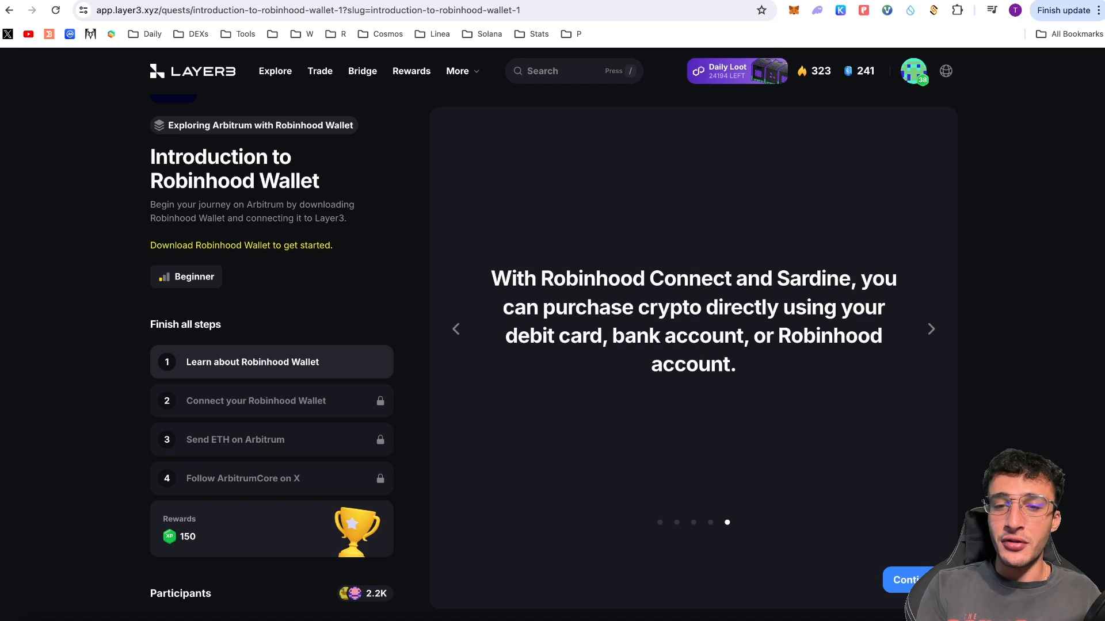
- Continue past the learning step so step 1 is checked off
left_click(908, 580)
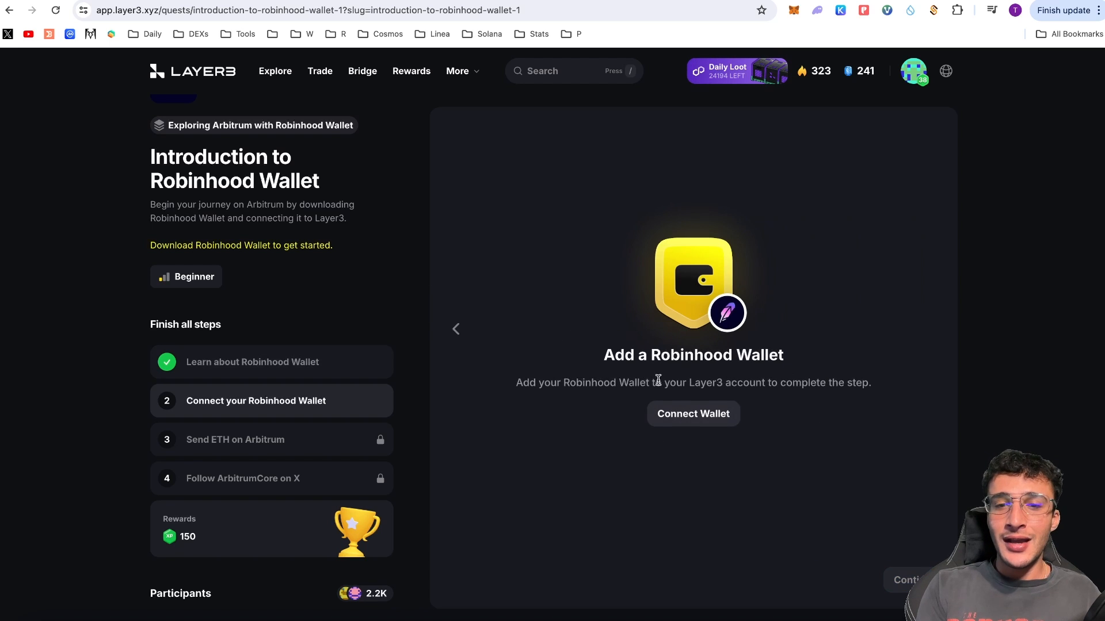
mouse_move(733, 371)
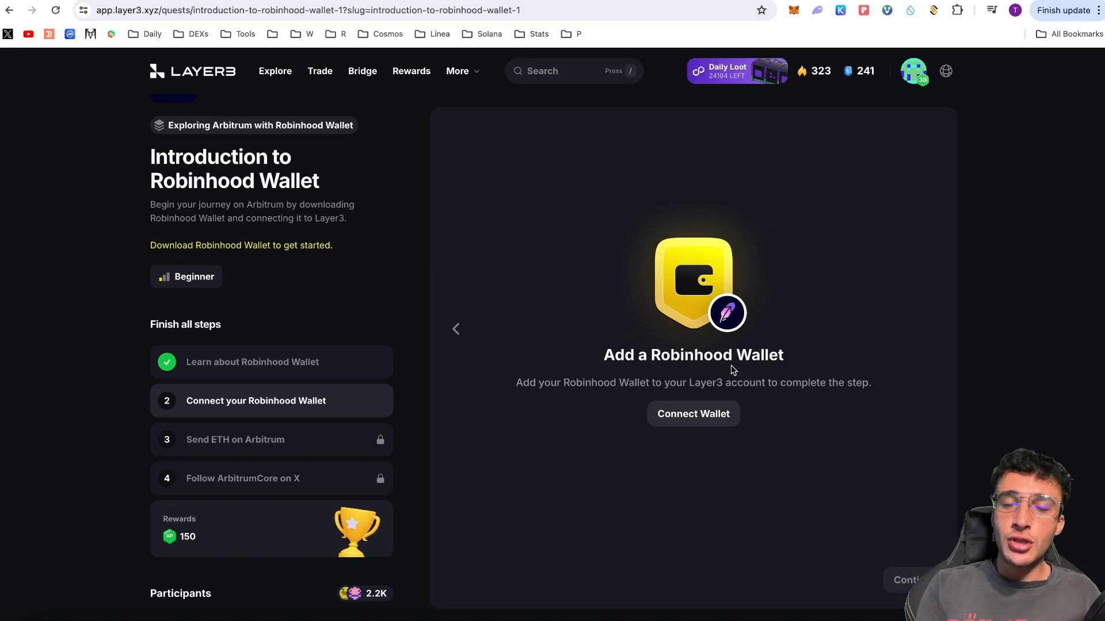
mouse_move(680, 375)
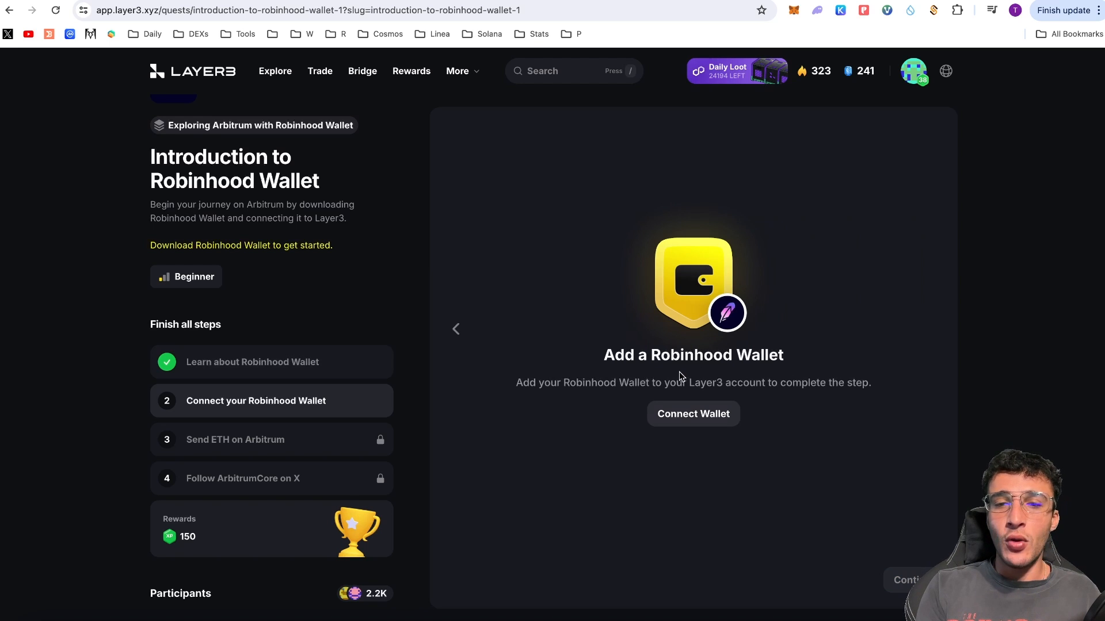
mouse_move(536, 375)
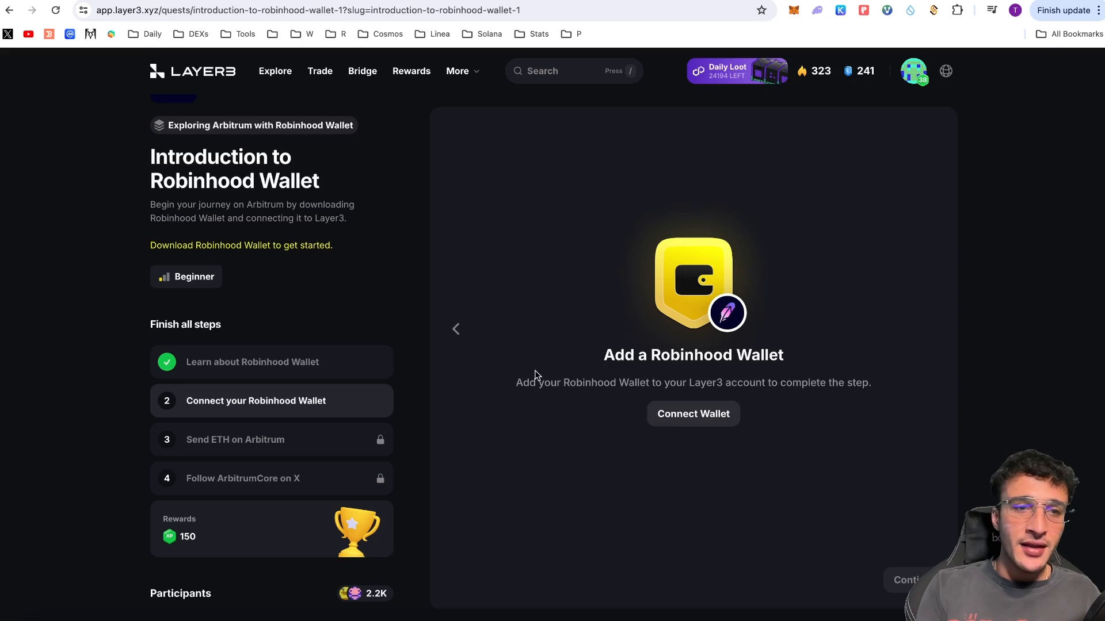
mouse_move(295, 250)
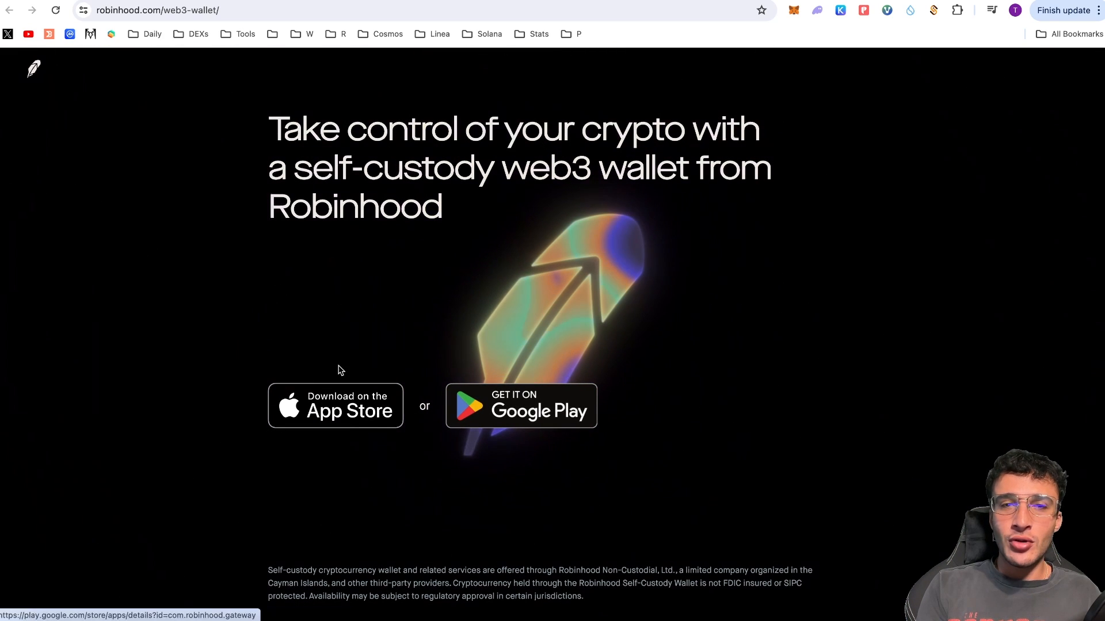
mouse_move(282, 413)
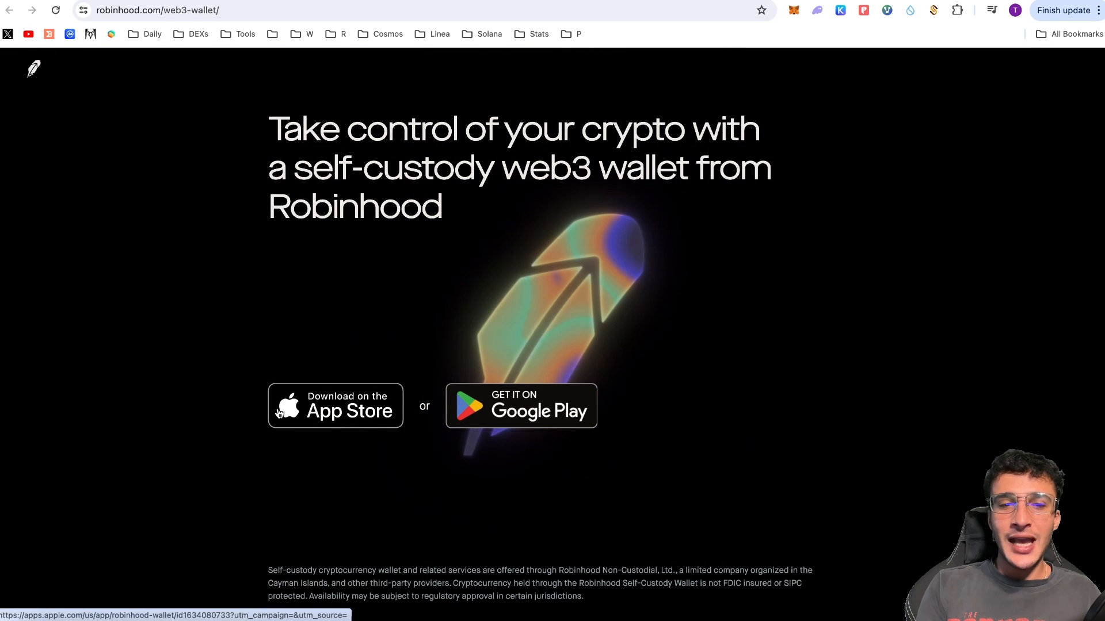
mouse_move(521, 362)
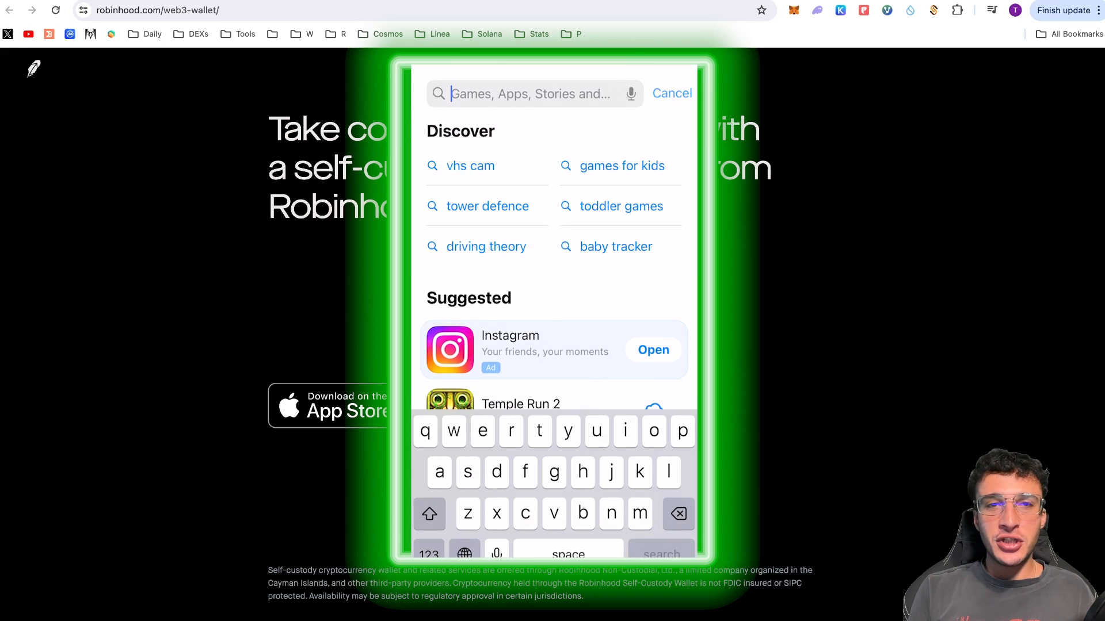
- Search the App Store for 'robinhood wallet'
type("rob")
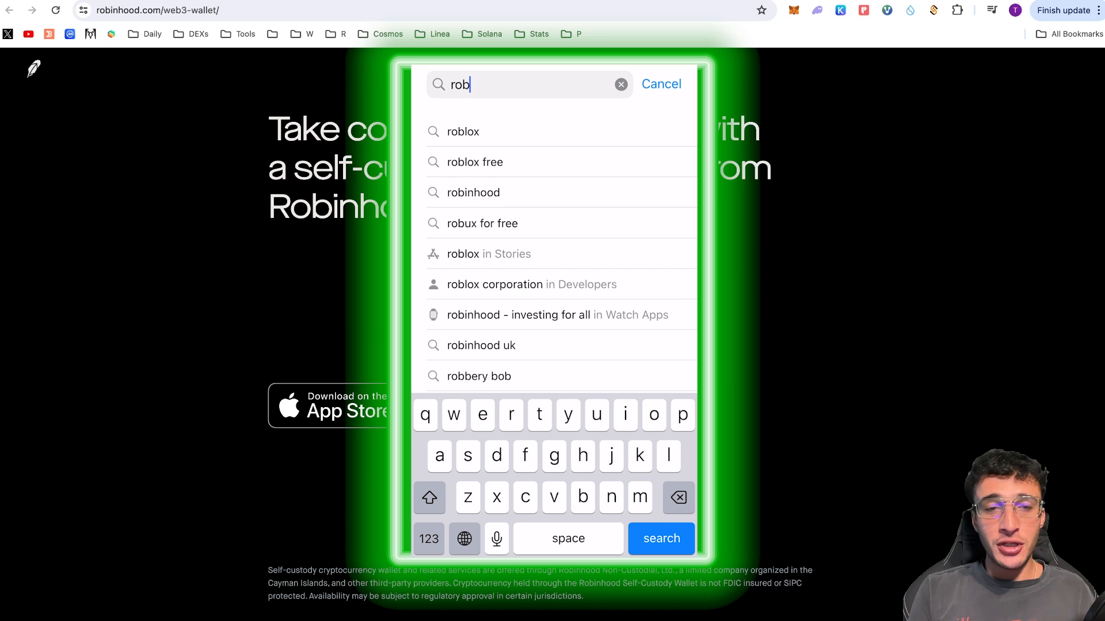
type("inhoo")
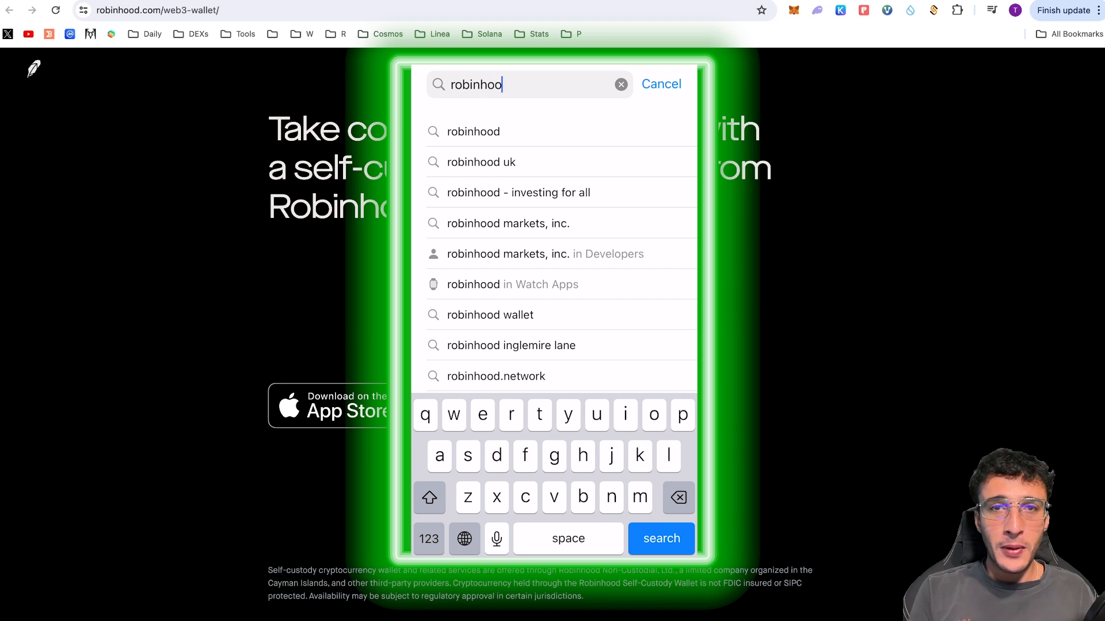
left_click(491, 315)
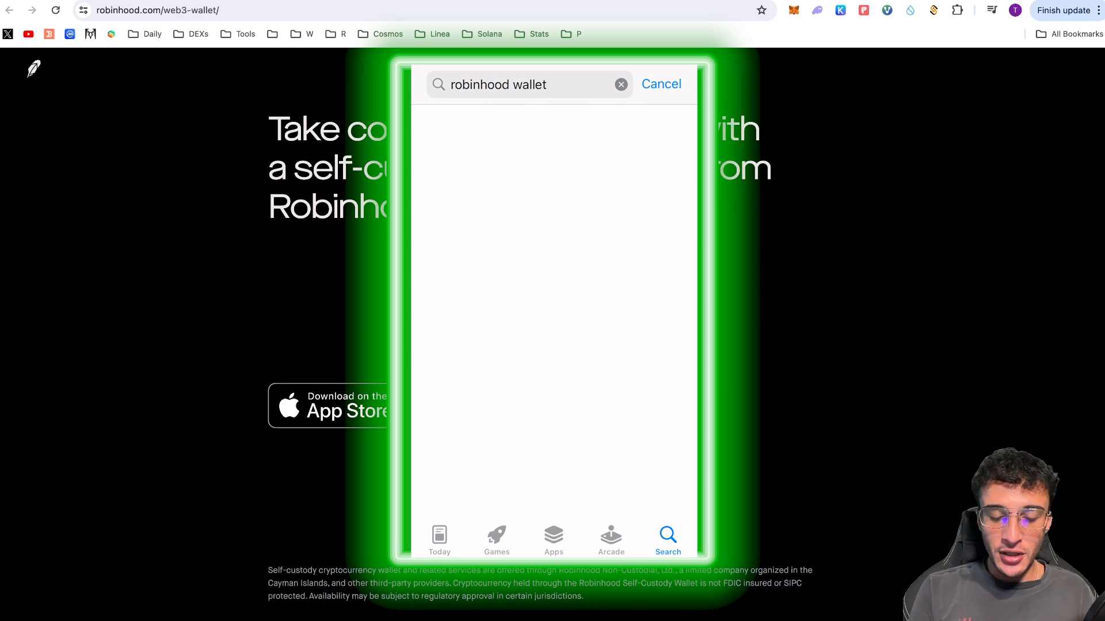
key("Return")
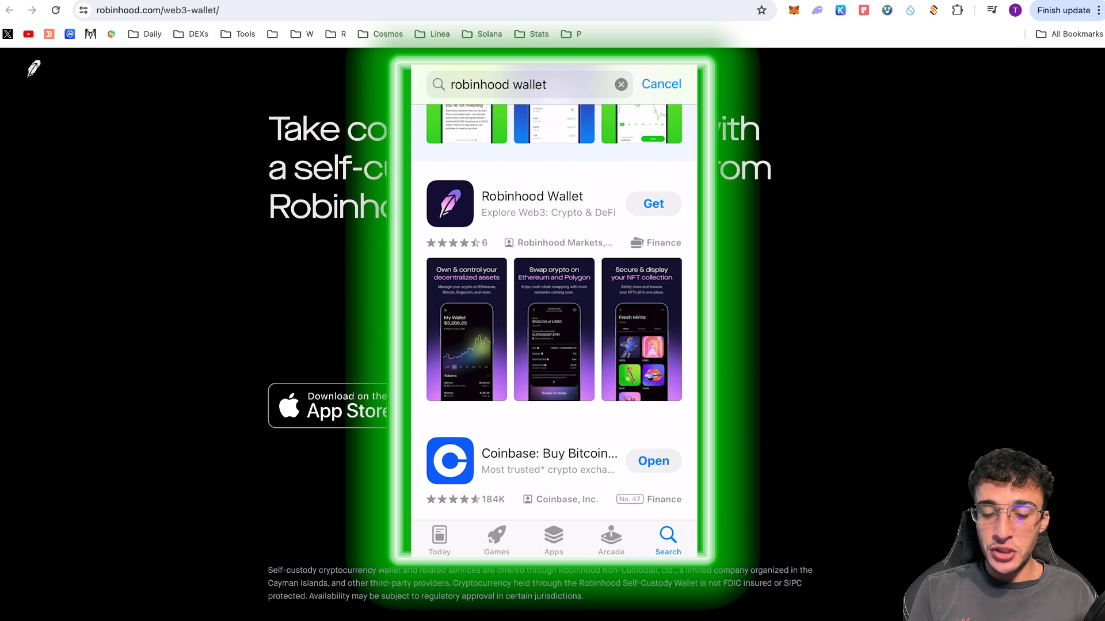
- Review the Robinhood Wallet listing and get the app
left_click(532, 203)
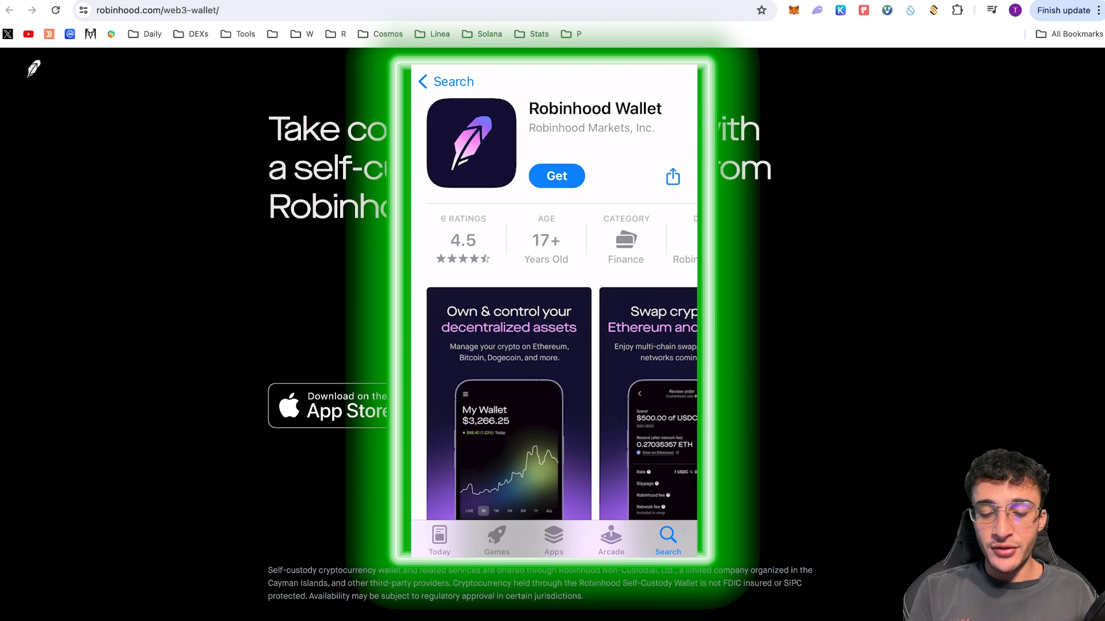
scroll("down", 3)
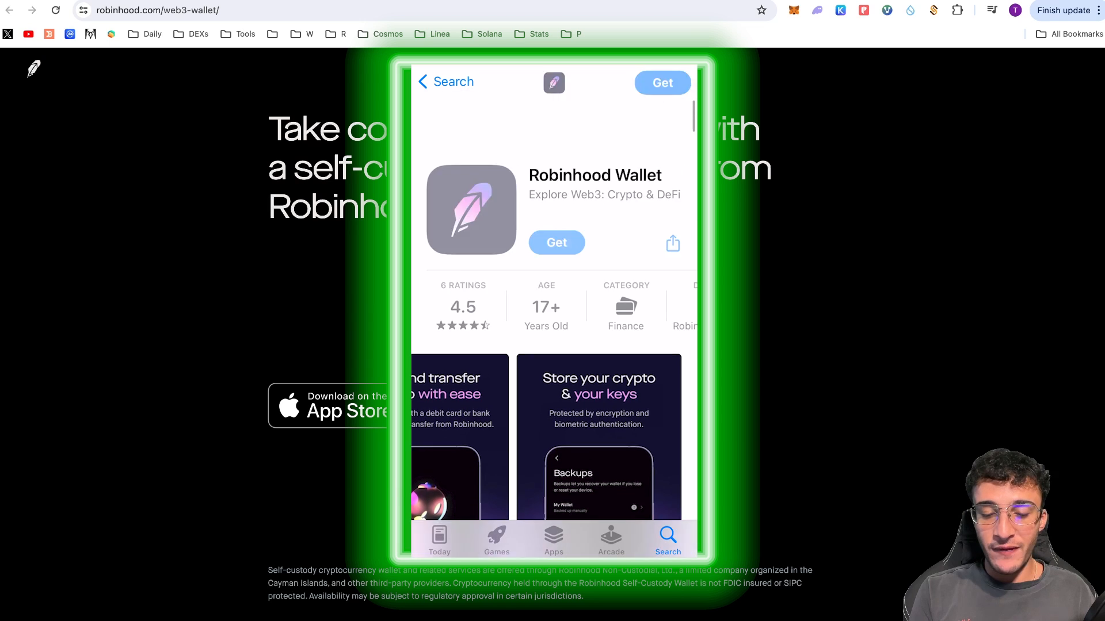
scroll("up", 3)
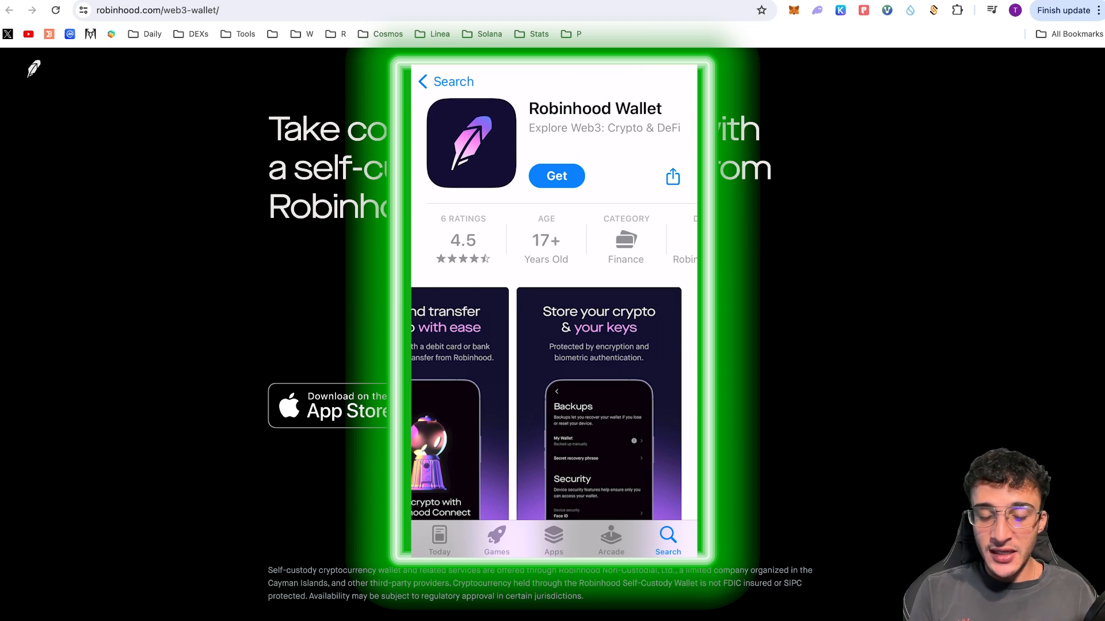
left_click(556, 174)
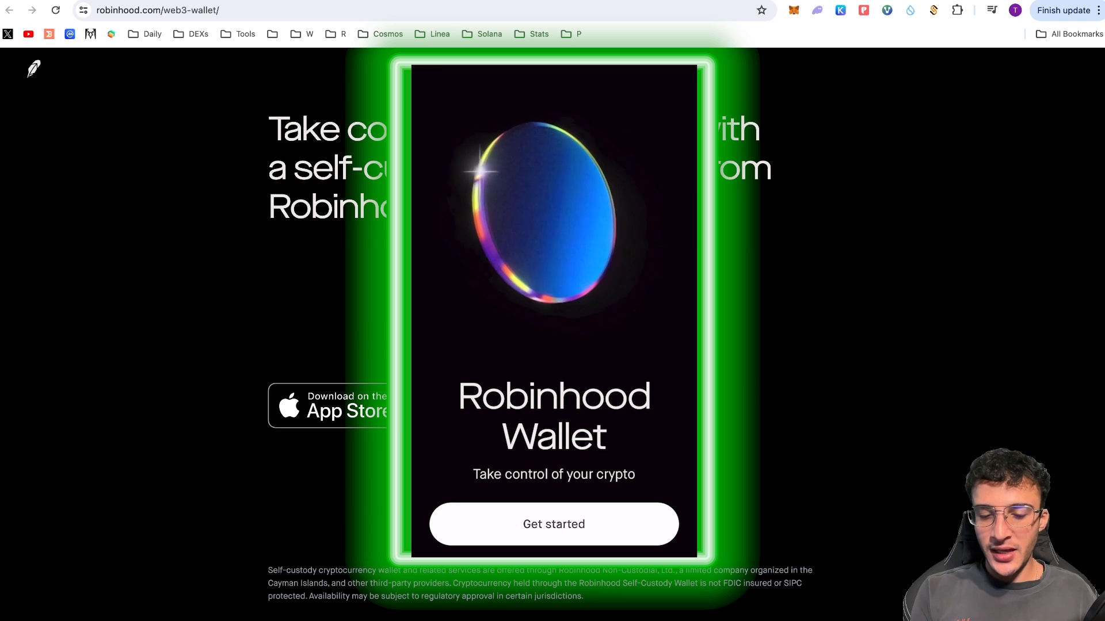
- Create a new wallet, confirm the recovery phrase is saved, skip notifications and finish setup
left_click(554, 523)
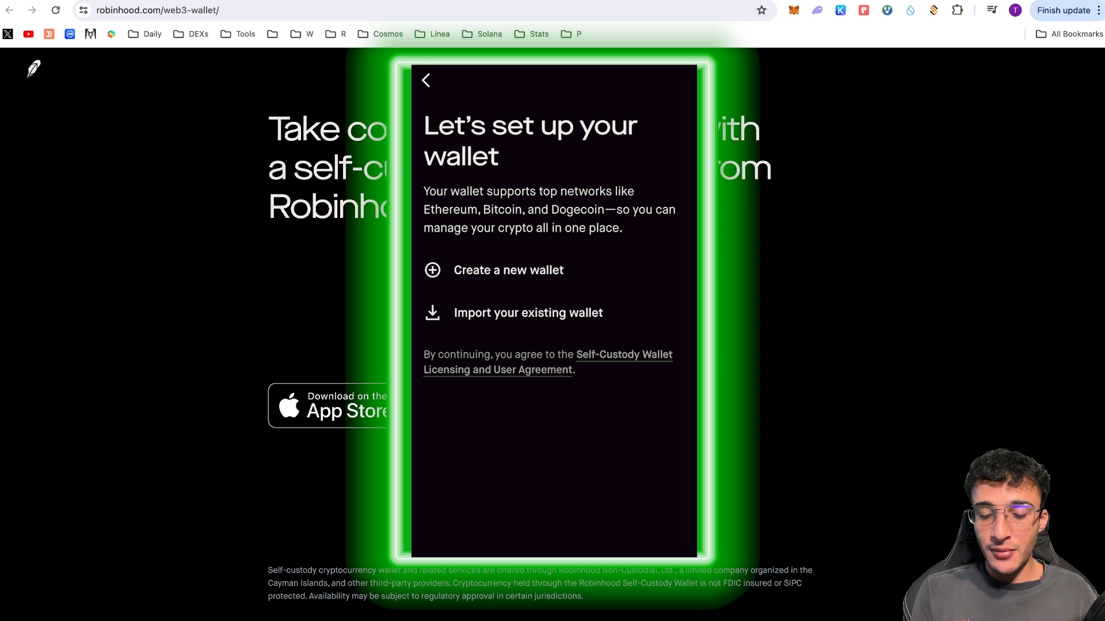
left_click(507, 269)
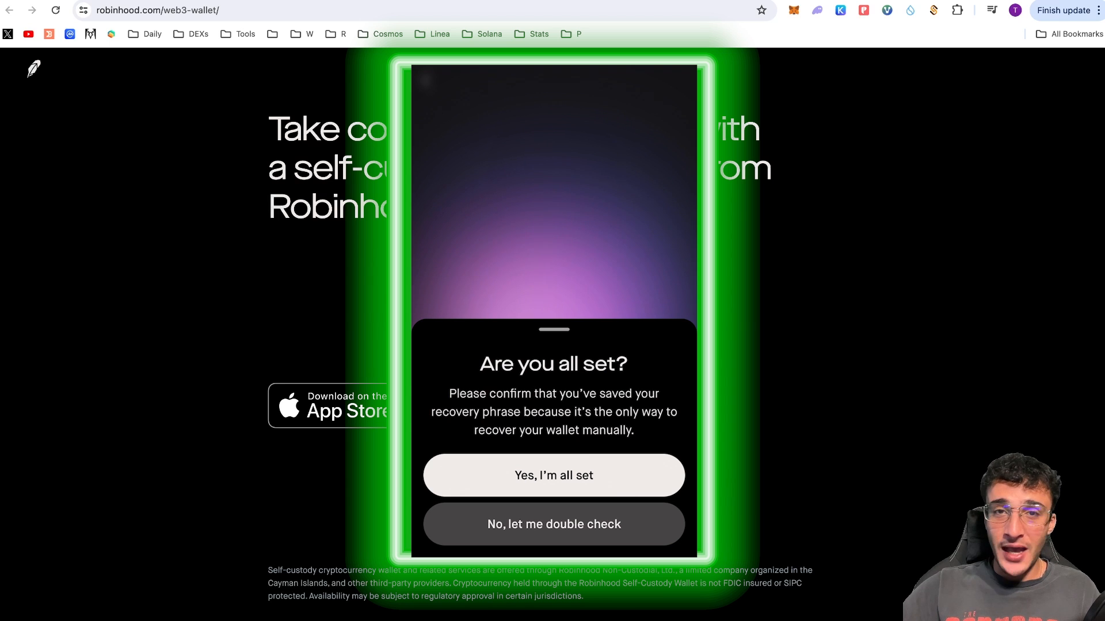
left_click(553, 475)
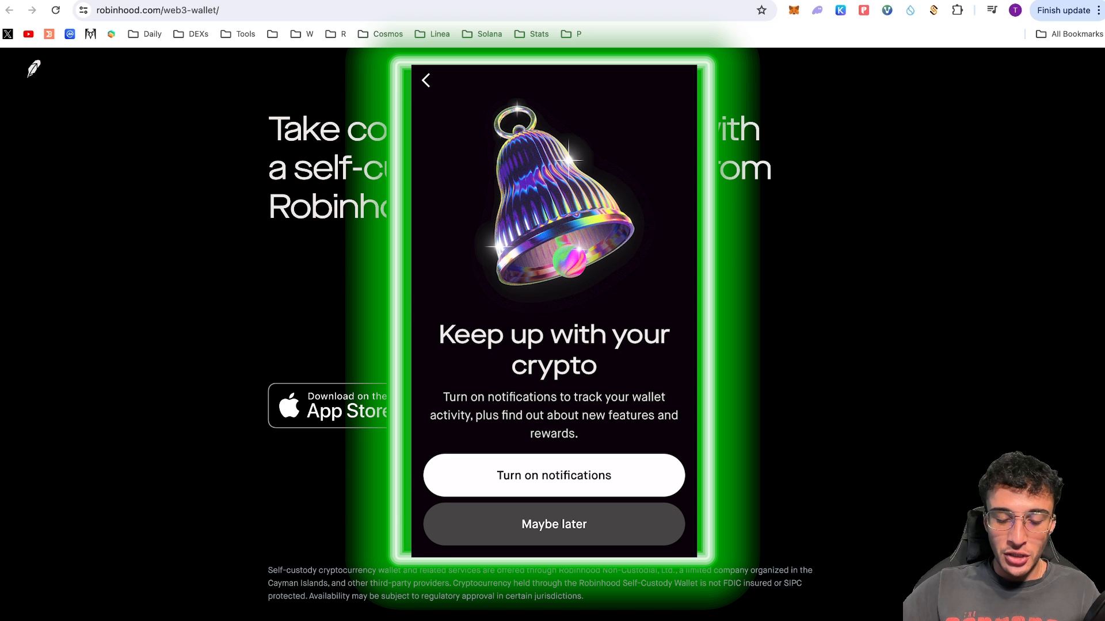
left_click(554, 525)
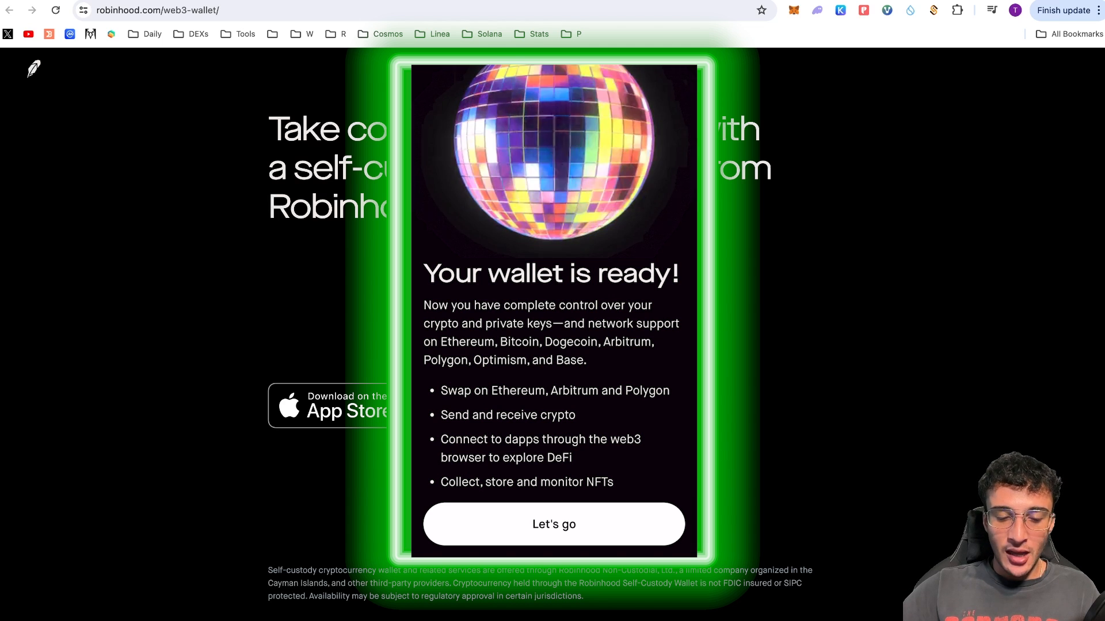
left_click(554, 524)
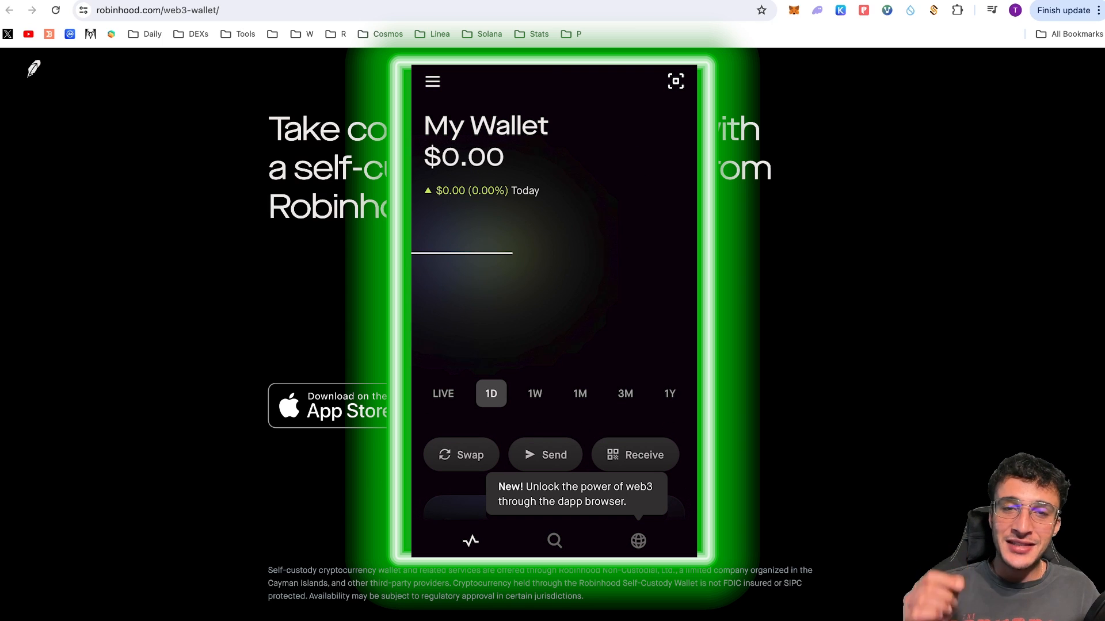
- Show the wallet's ETH receive address and QR code
scroll("down", 3)
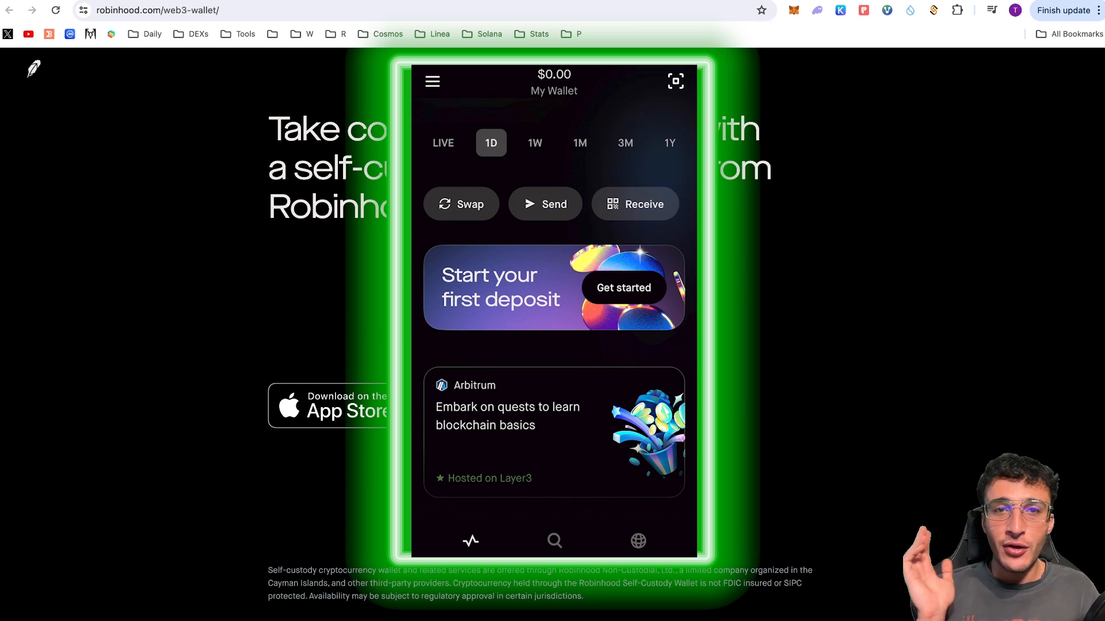
scroll("down", 3)
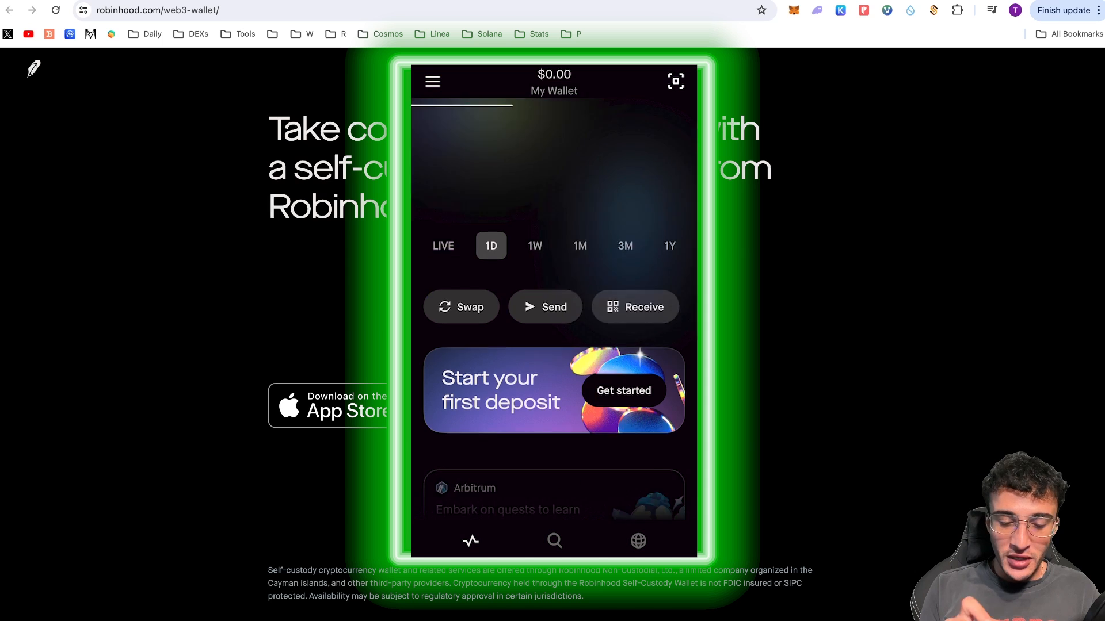
scroll("down", 3)
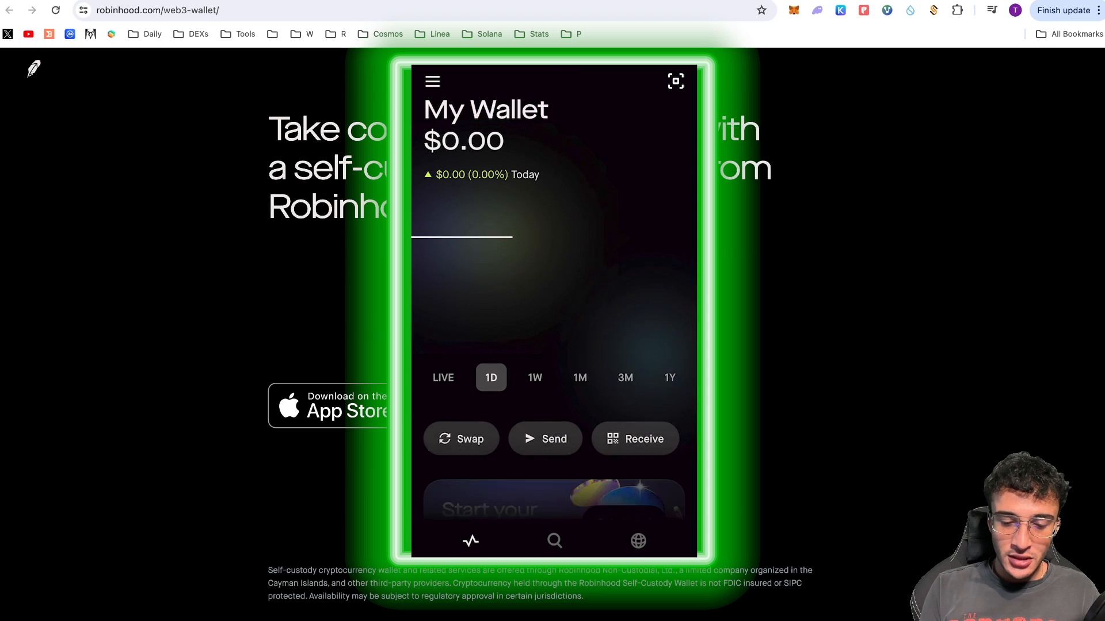
scroll("down", 3)
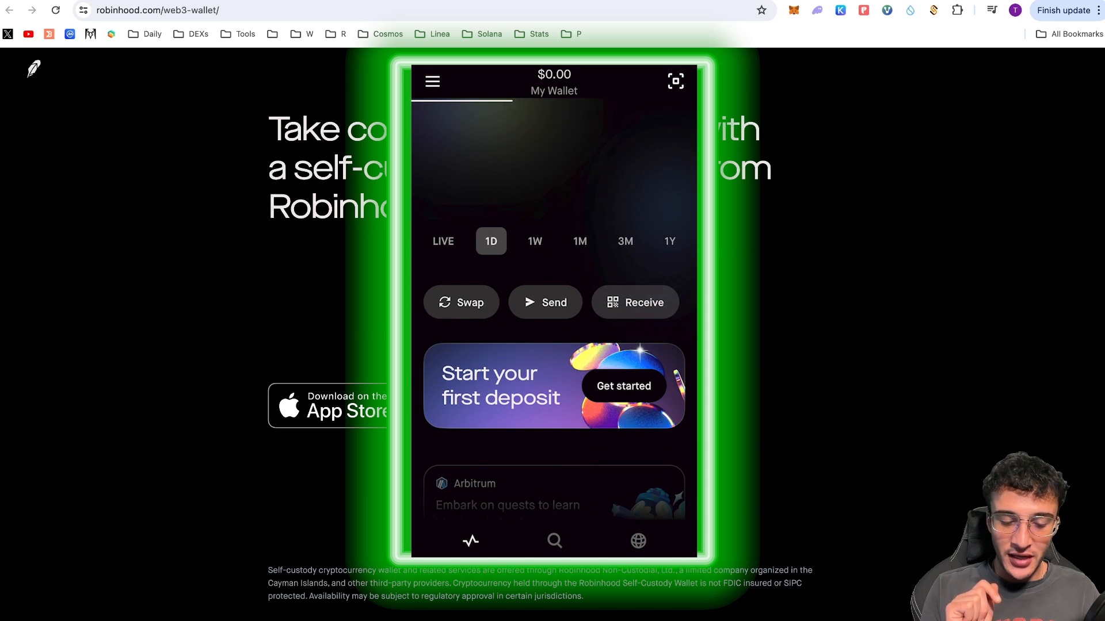
left_click(633, 302)
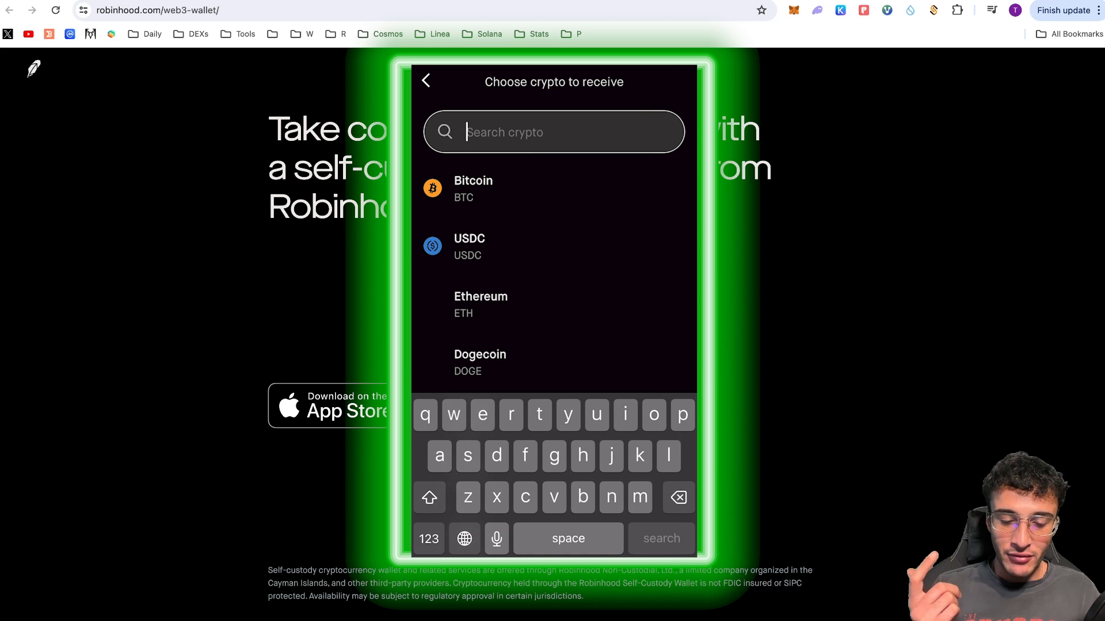
left_click(481, 304)
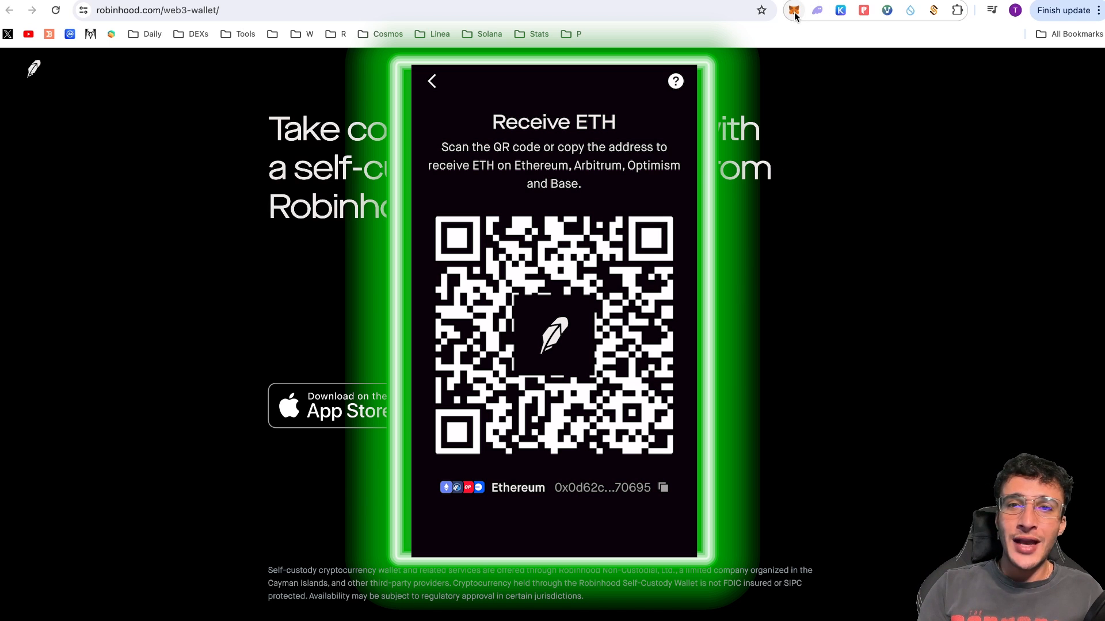
- Send 0.003 ETH on Arbitrum from MetaMask to the Robinhood wallet address and check the activity
left_click(793, 10)
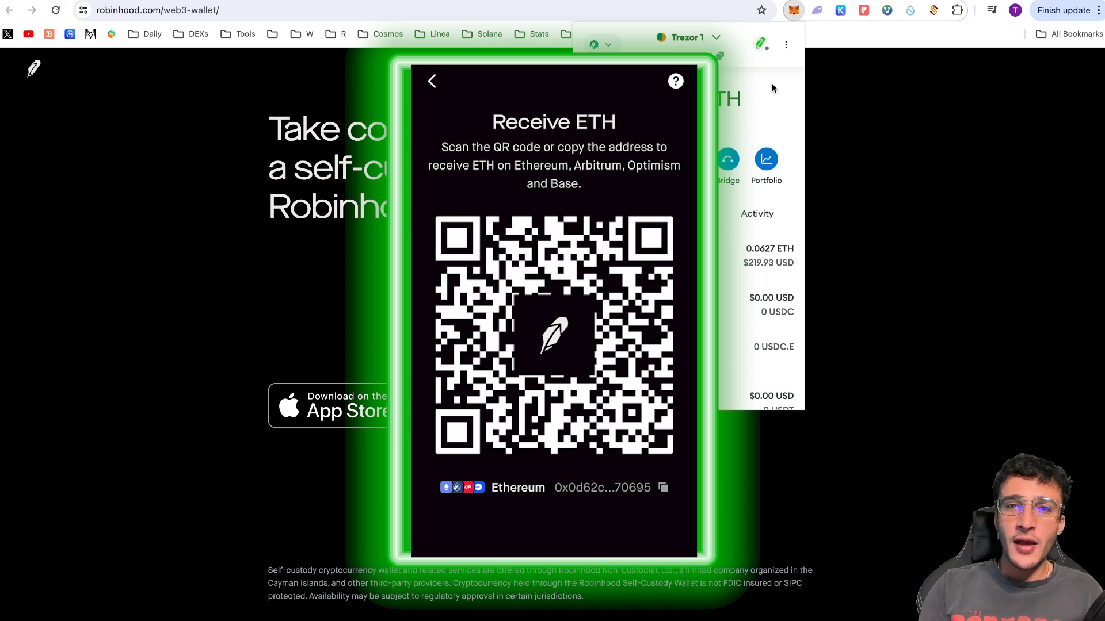
mouse_move(757, 137)
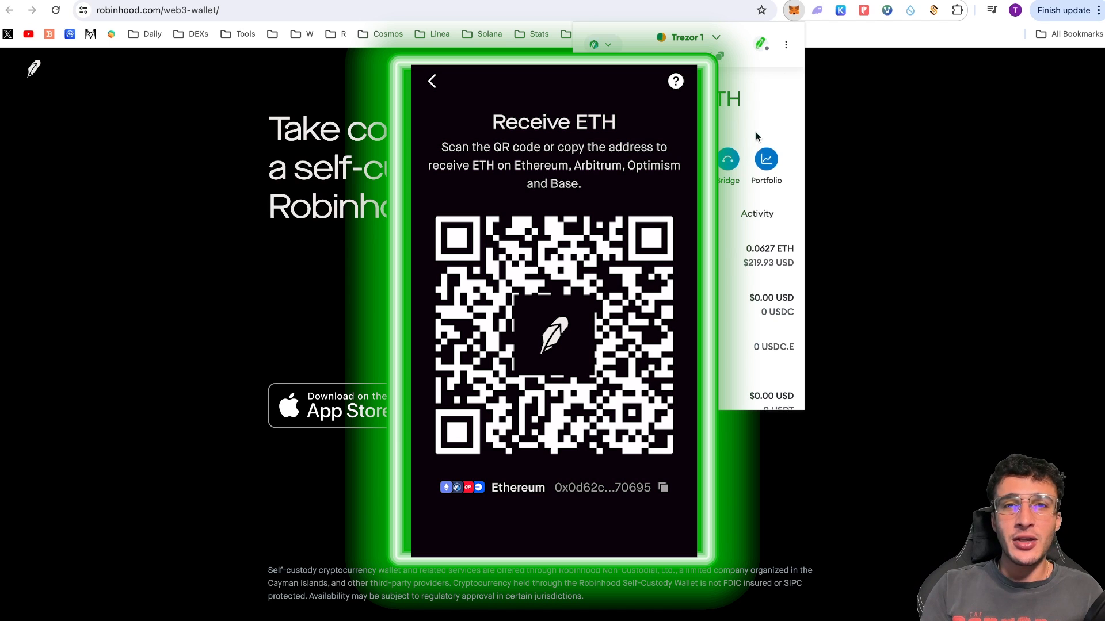
mouse_move(740, 117)
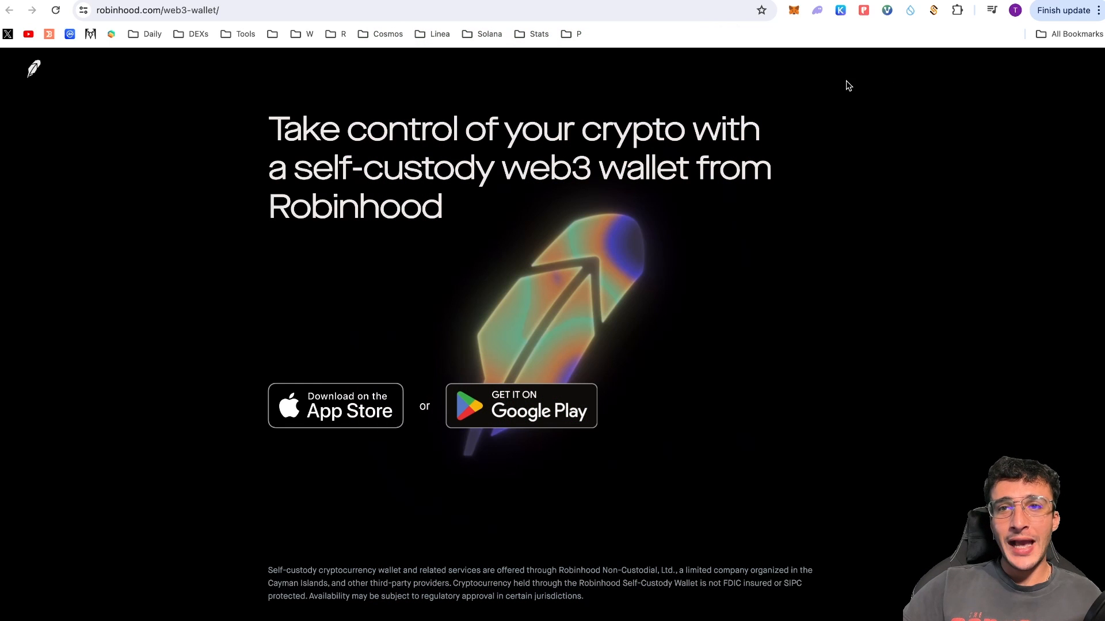
mouse_move(801, 62)
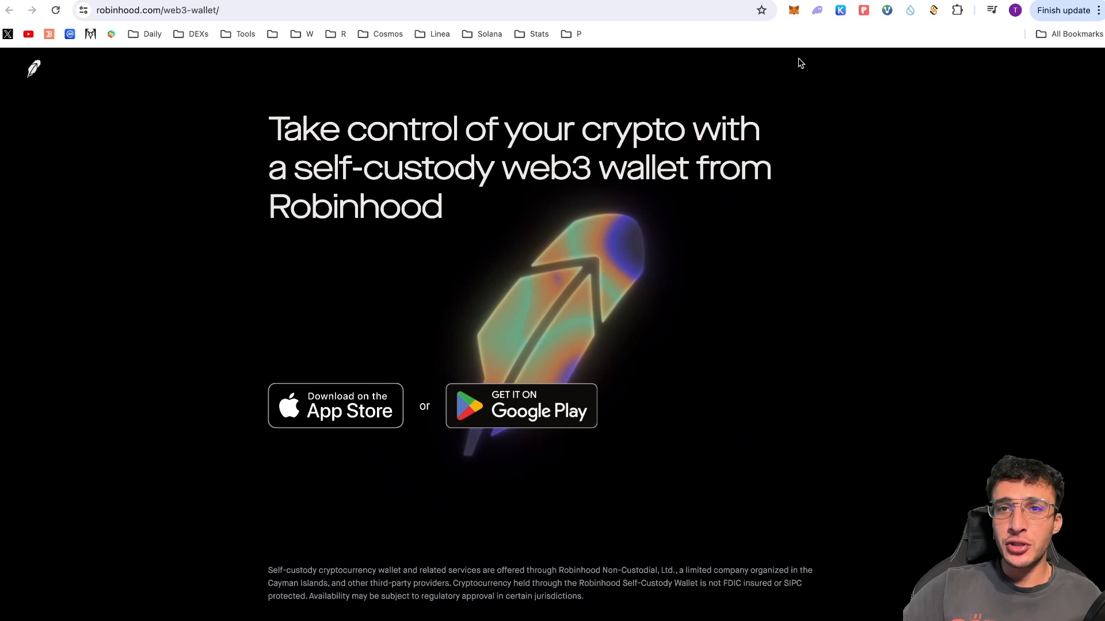
left_click(793, 10)
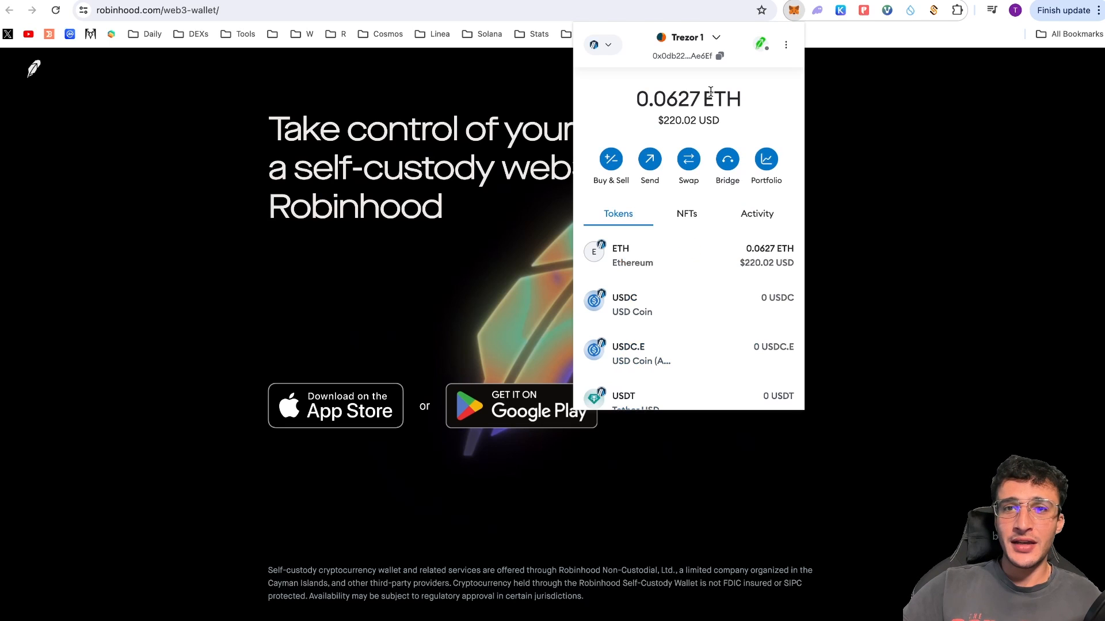
left_click(649, 159)
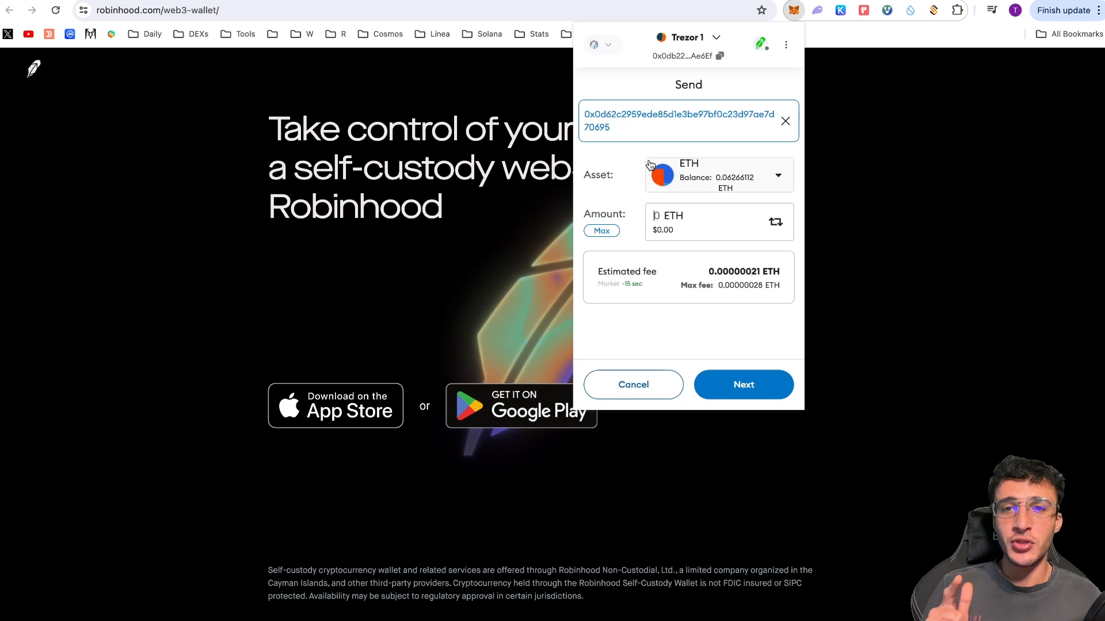
mouse_move(661, 145)
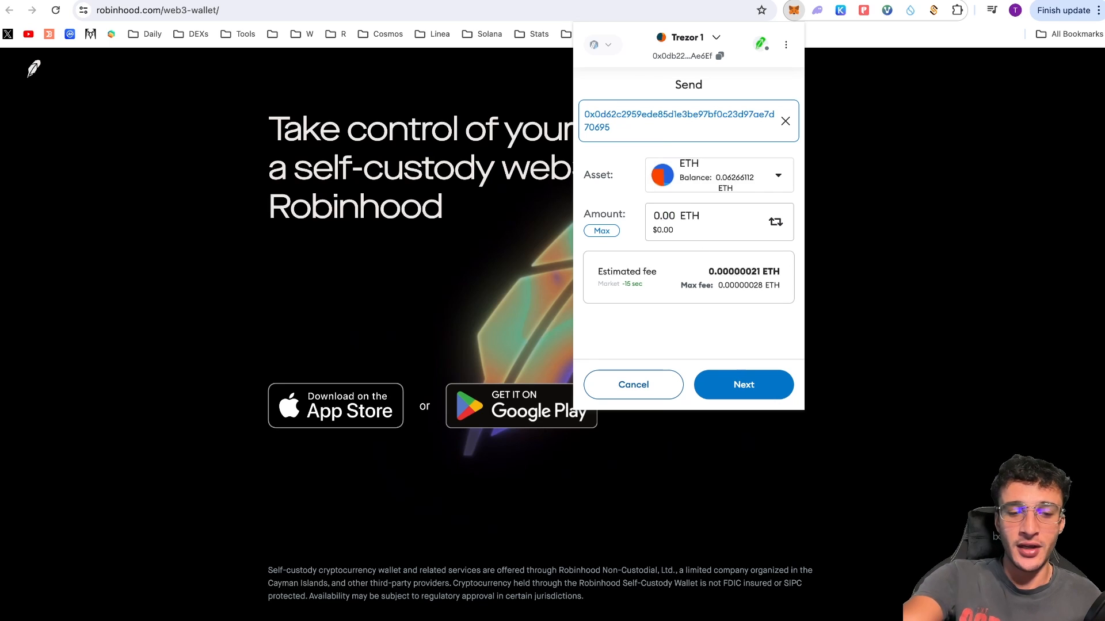
type("0.003")
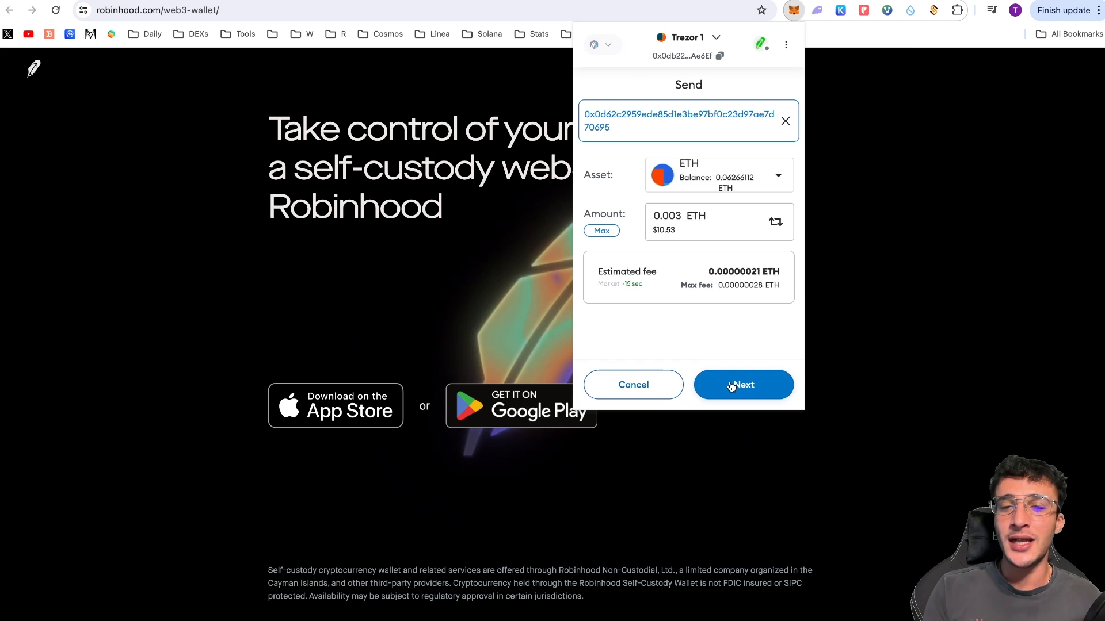
left_click(742, 384)
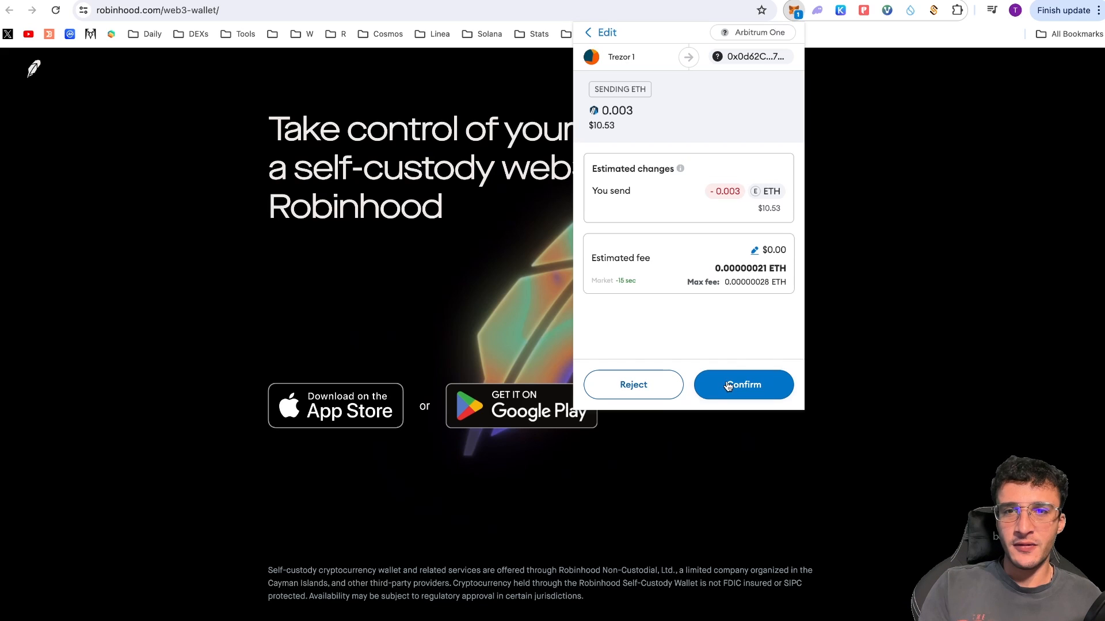
left_click(743, 384)
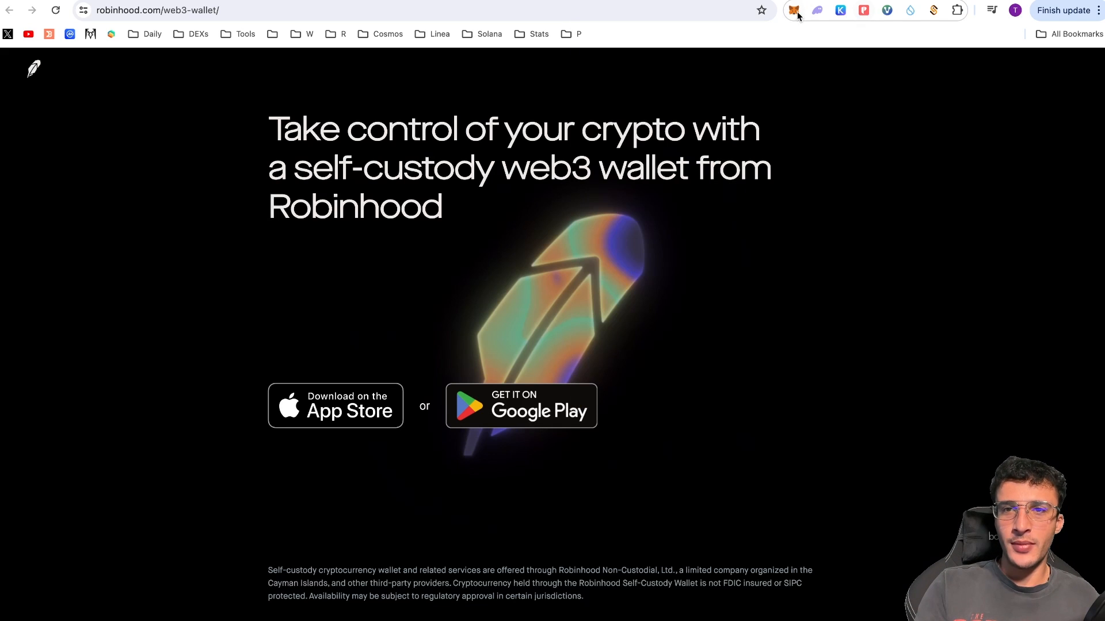
left_click(793, 11)
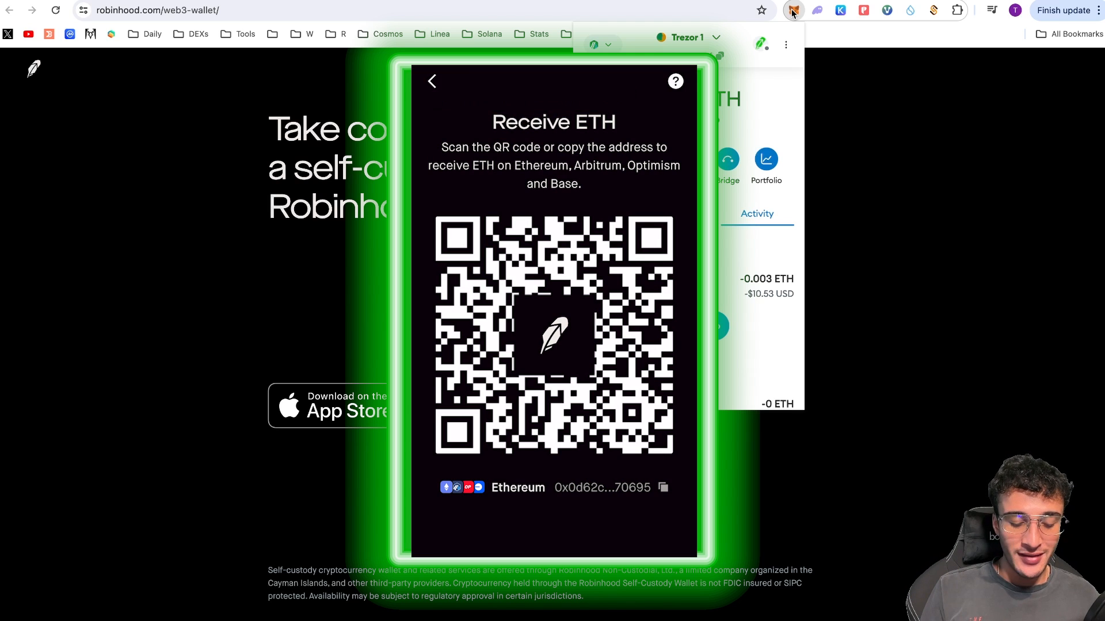
- Leave the Receive ETH screen and dismiss the Bitcoin & Dogecoin announcement
left_click(432, 81)
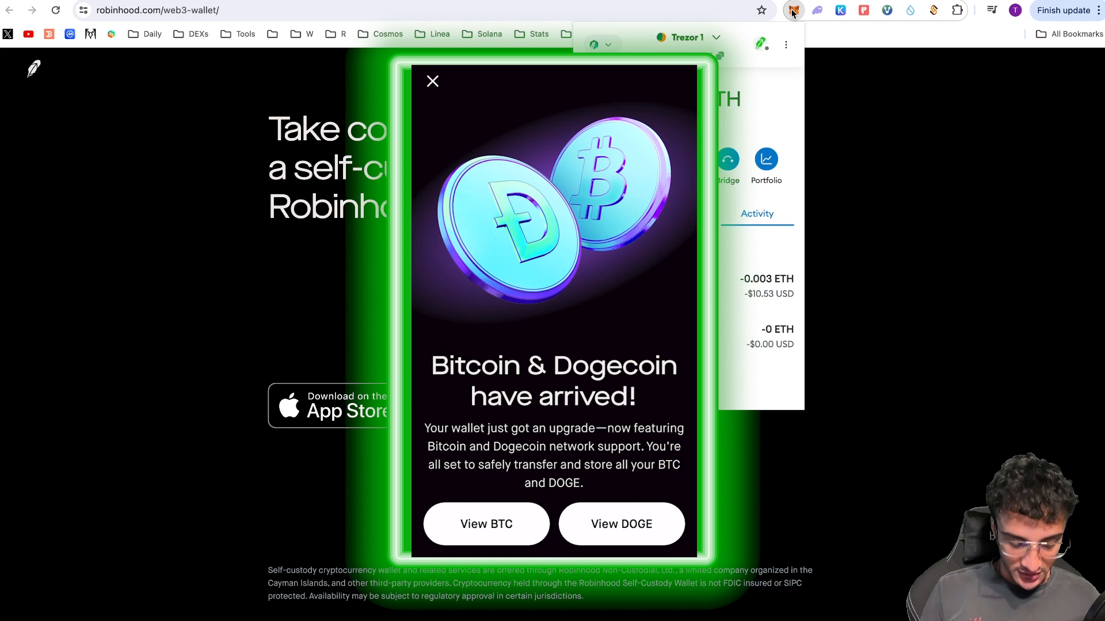
left_click(431, 80)
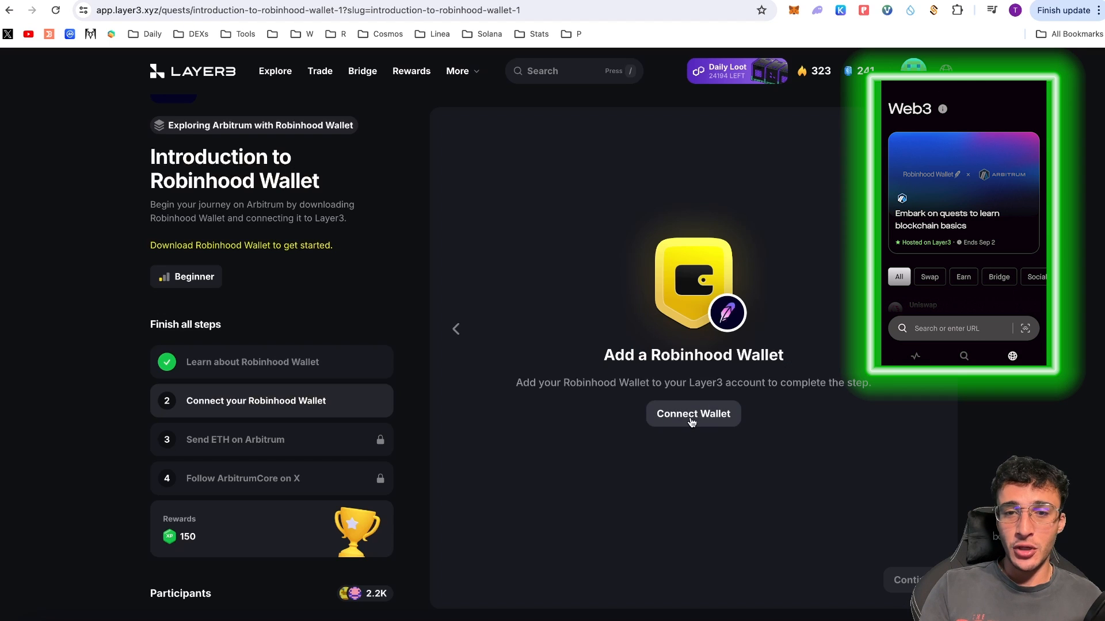
- Connect the Robinhood wallet to Layer3, sign the message and continue to the ETH-on-Arbitrum step
left_click(693, 413)
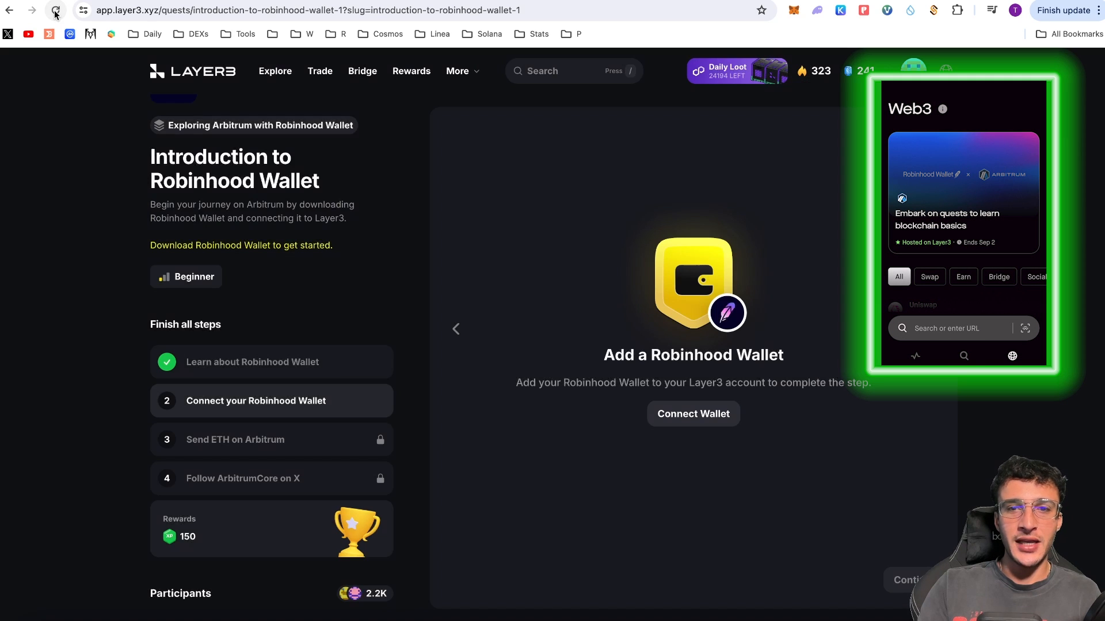
left_click(693, 413)
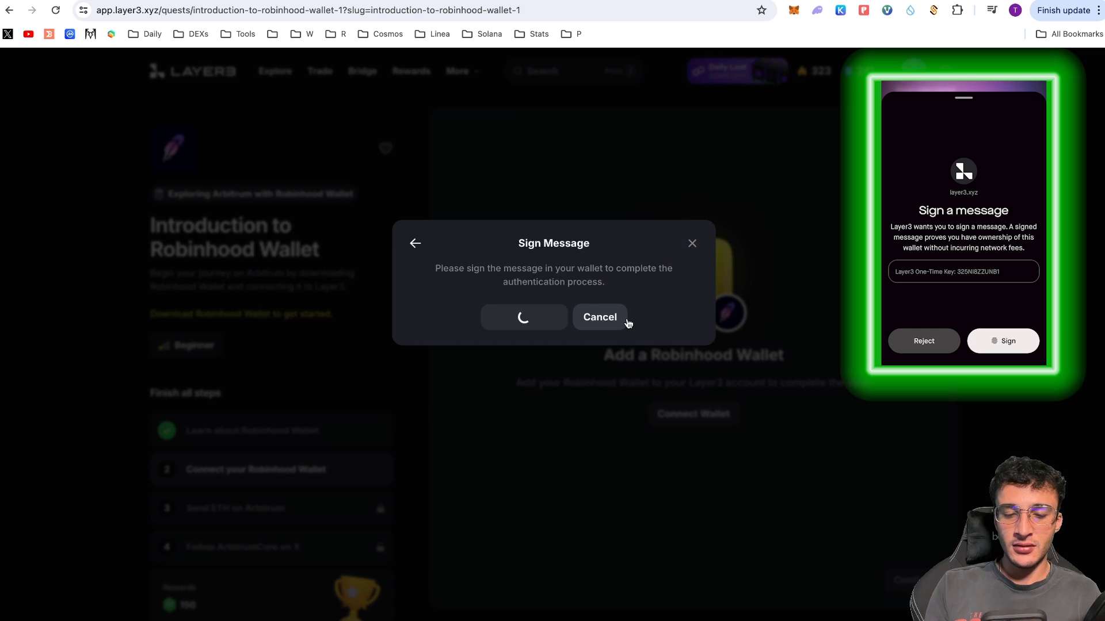
left_click(1001, 340)
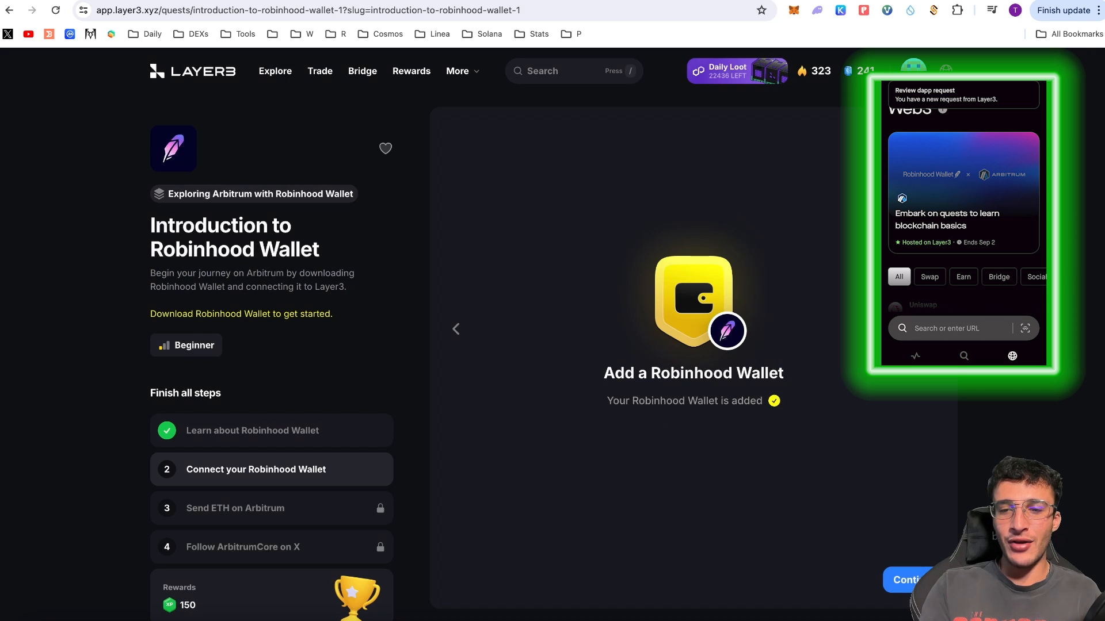
left_click(908, 580)
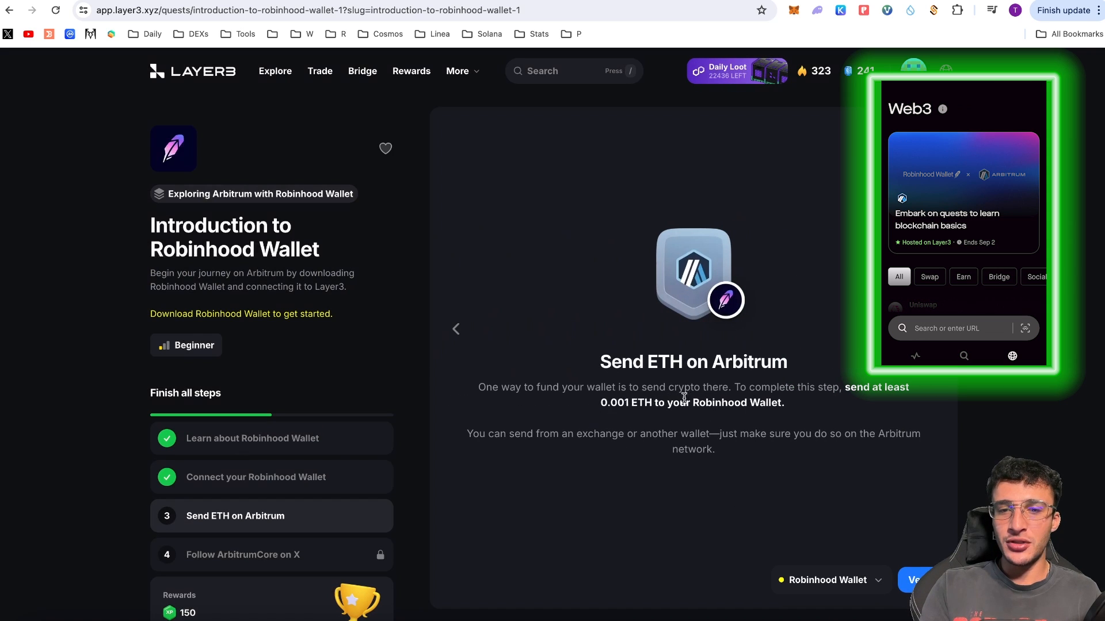
mouse_move(837, 404)
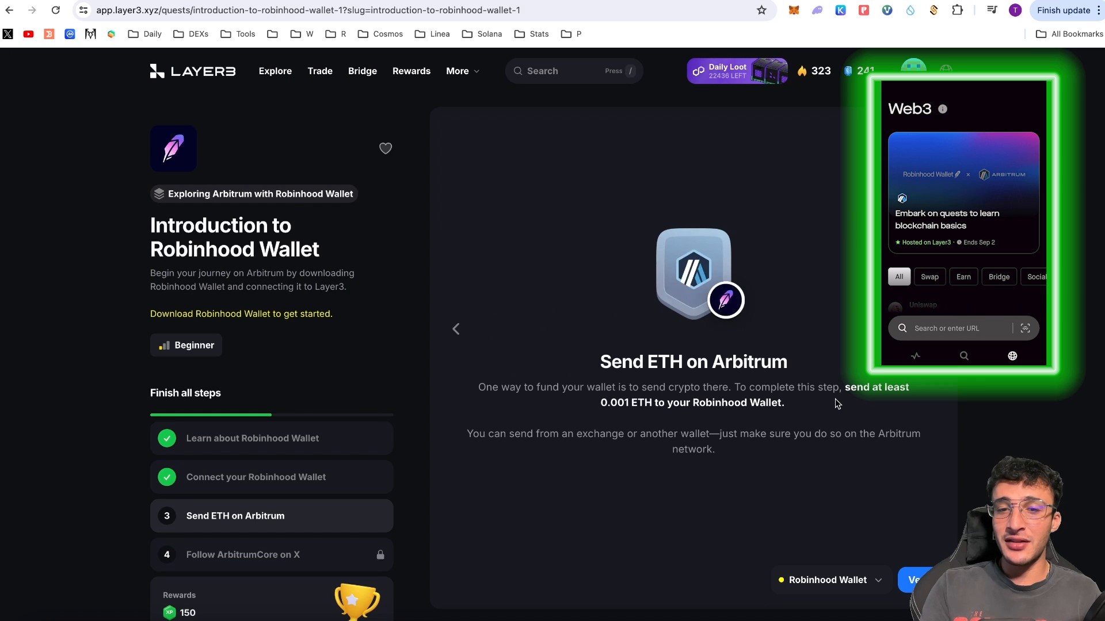
mouse_move(696, 407)
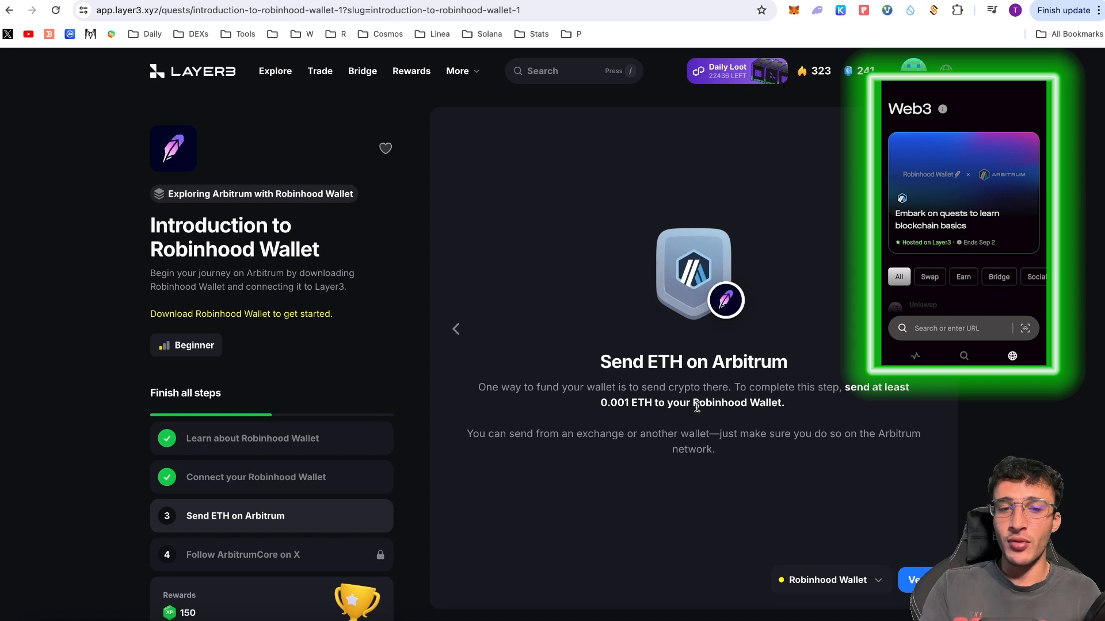
mouse_move(819, 482)
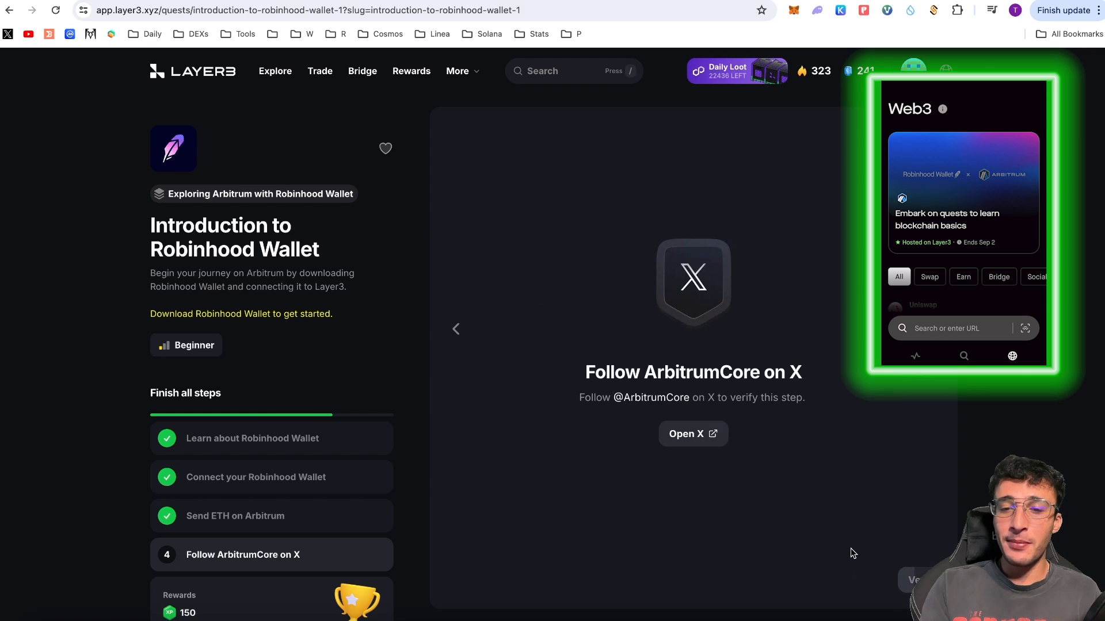
mouse_move(833, 532)
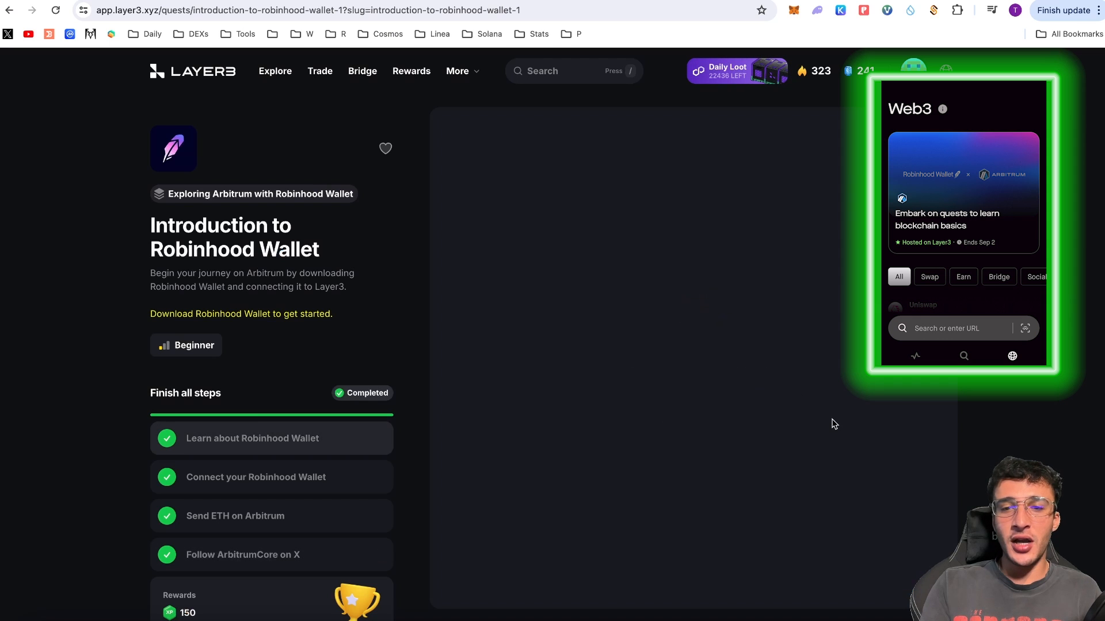
- Verify the final quest step, continue past the completion screen and return to the collection
left_click(908, 580)
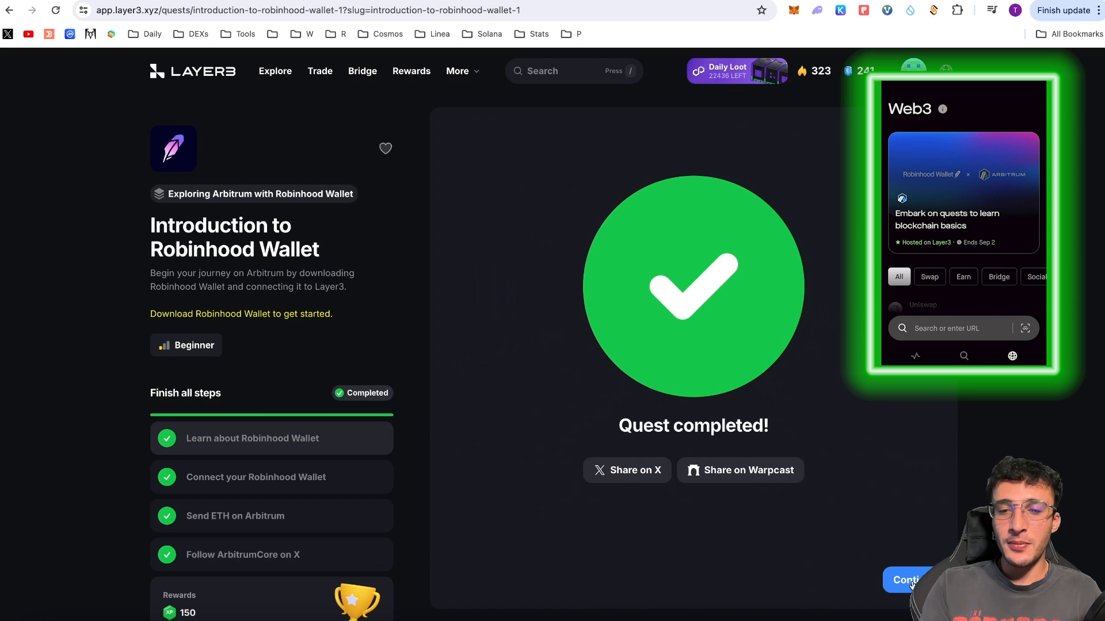
left_click(909, 580)
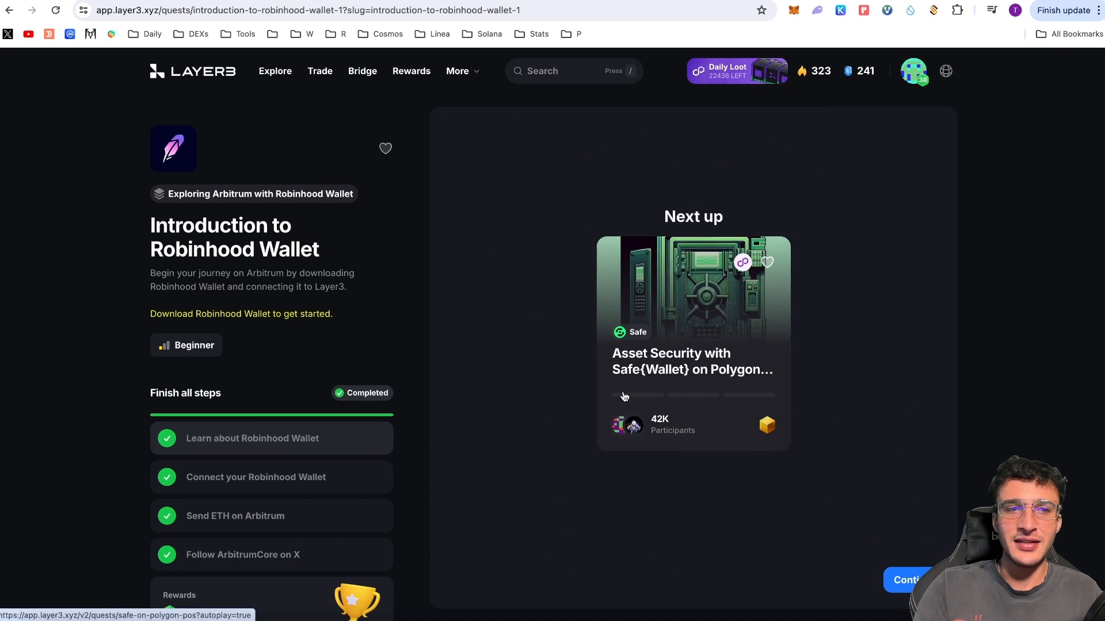
left_click(252, 194)
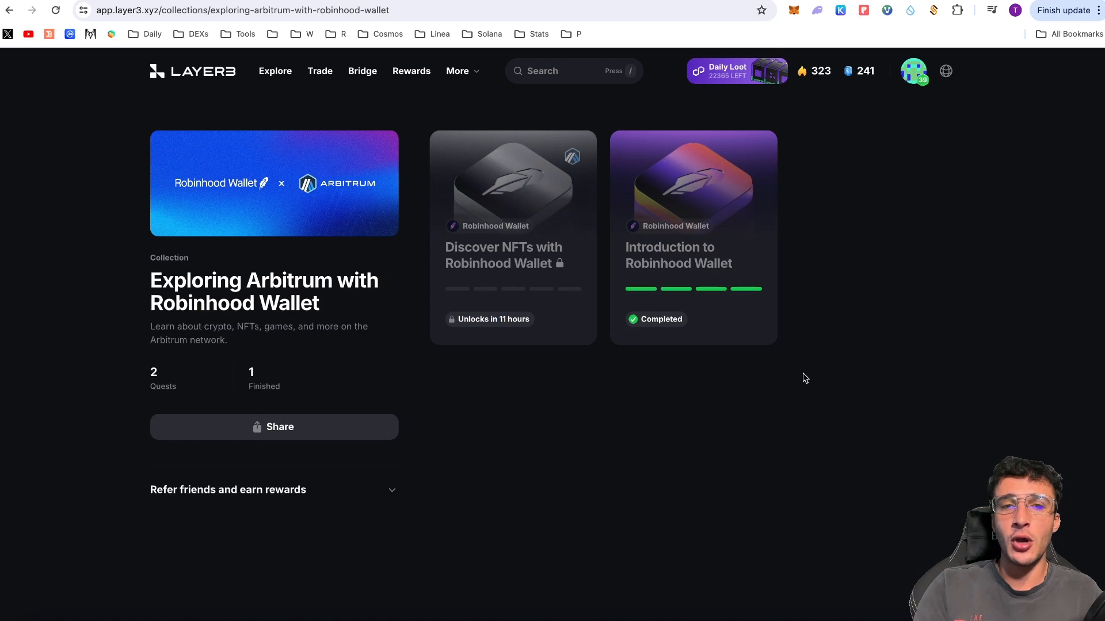
mouse_move(649, 381)
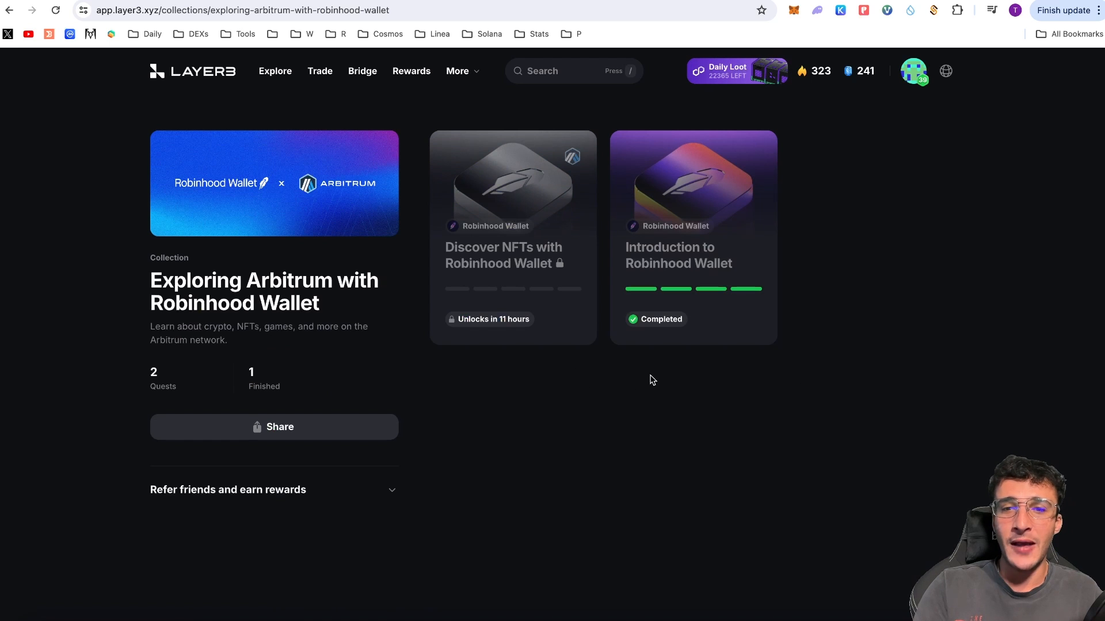
mouse_move(529, 313)
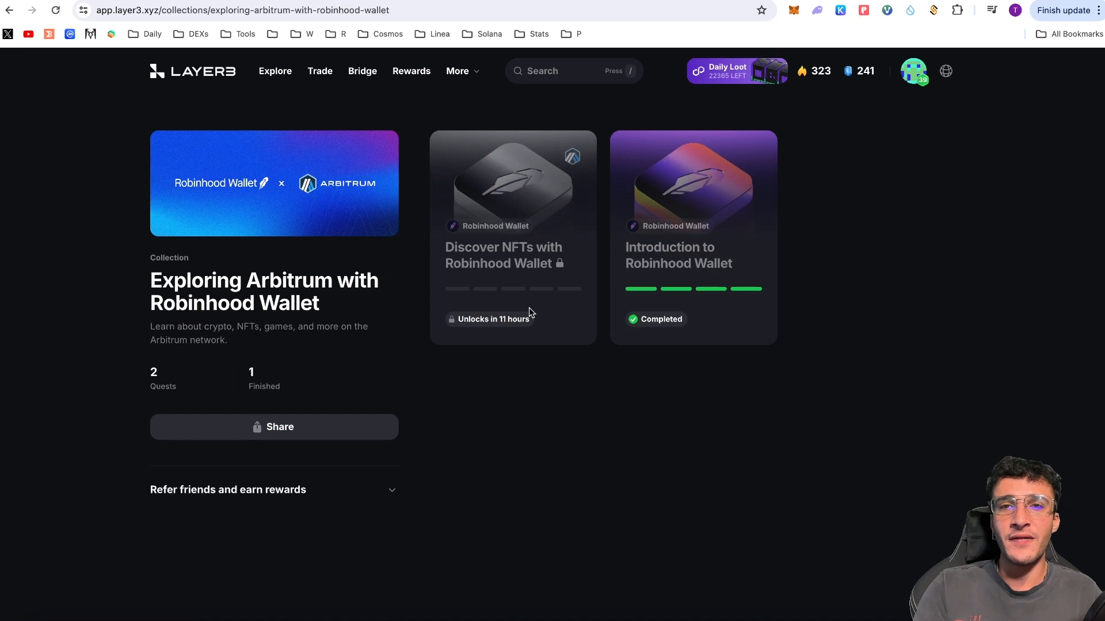
mouse_move(675, 379)
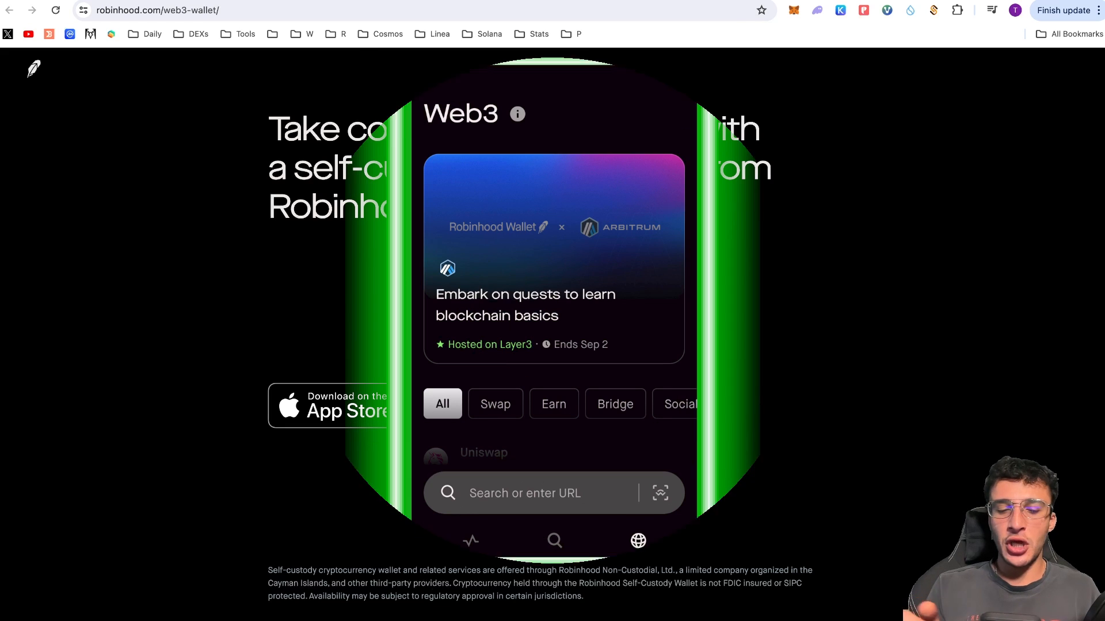
- Start a new swap from the wallet home with Ethereum on Arbitrum as the source
left_click(469, 541)
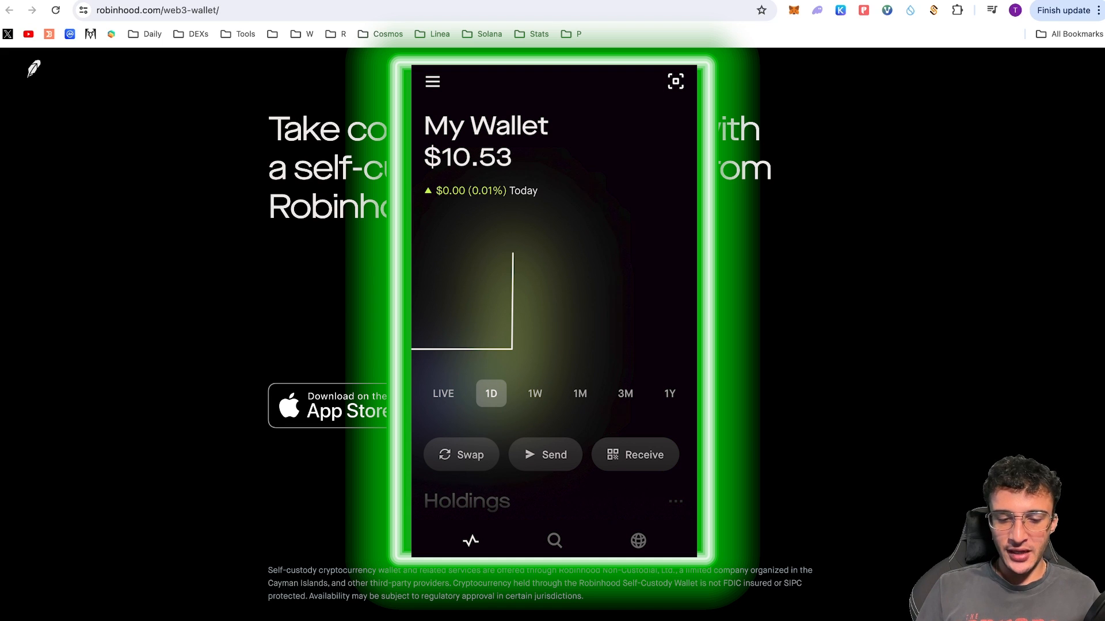
scroll("down", 3)
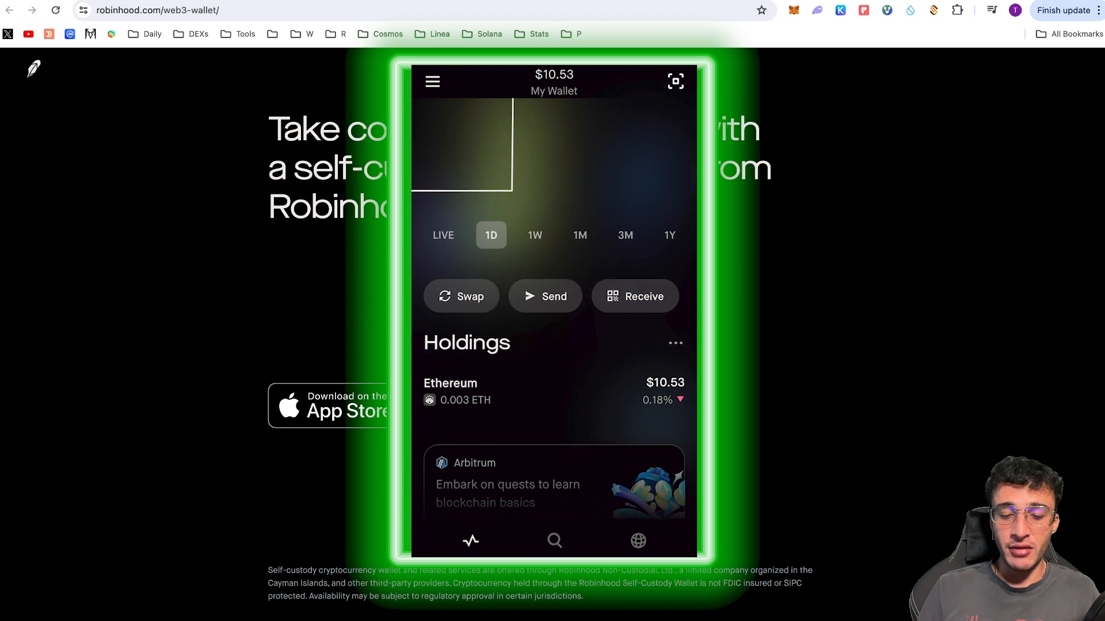
scroll("down", 3)
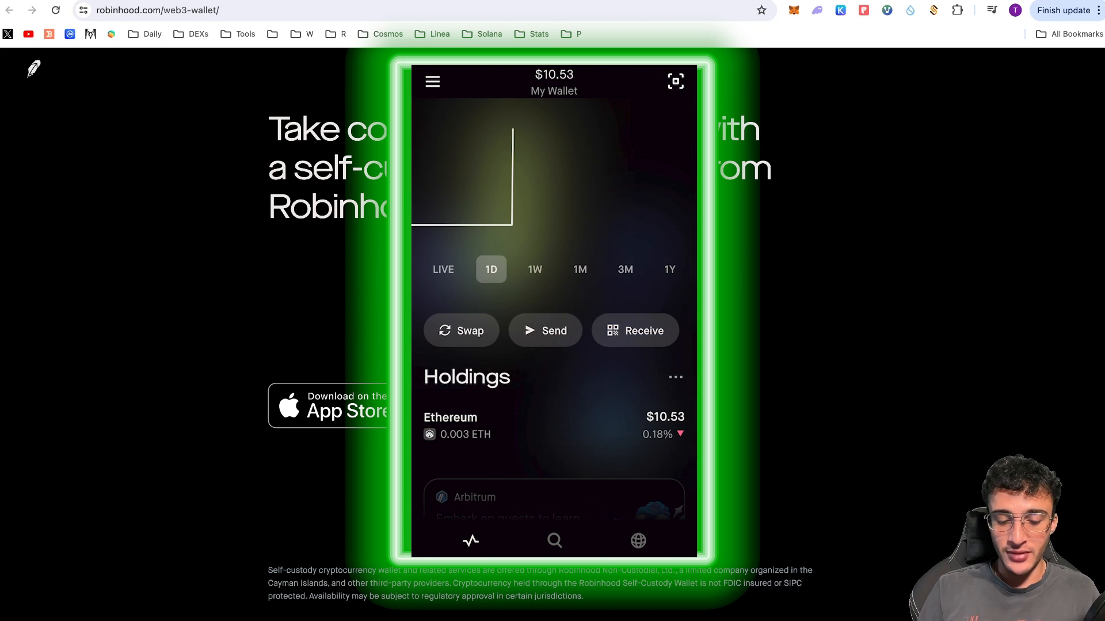
left_click(460, 330)
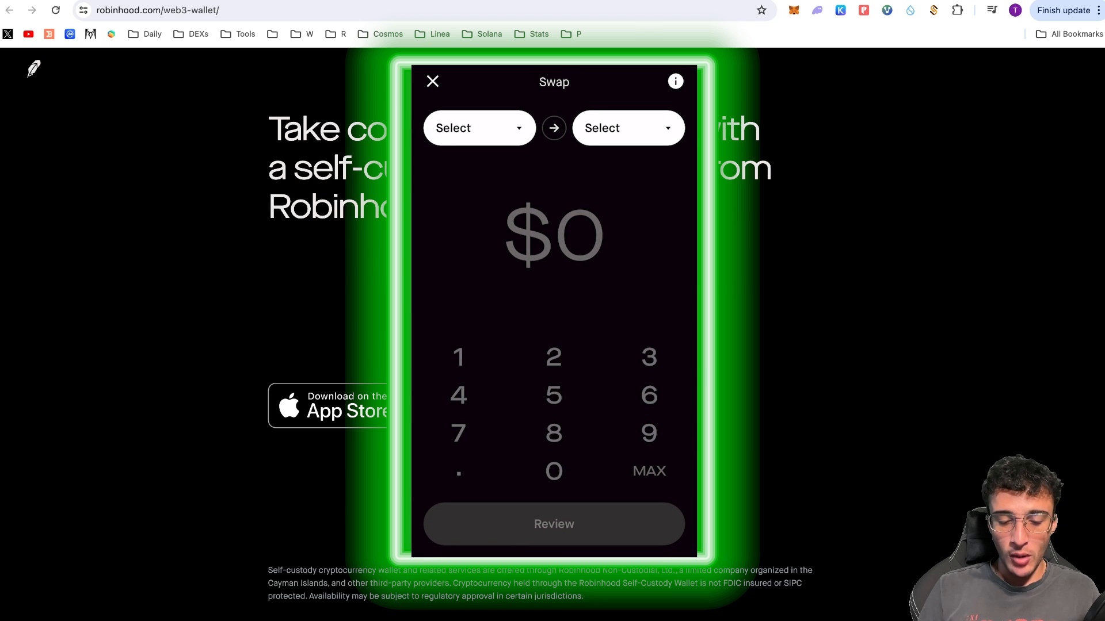
left_click(472, 128)
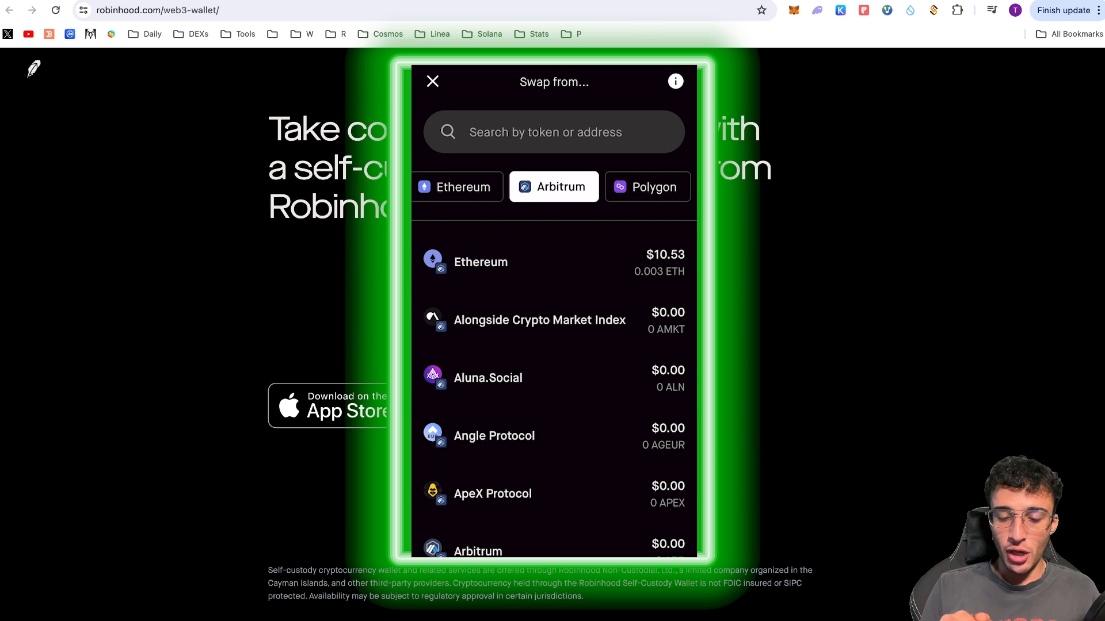
left_click(481, 261)
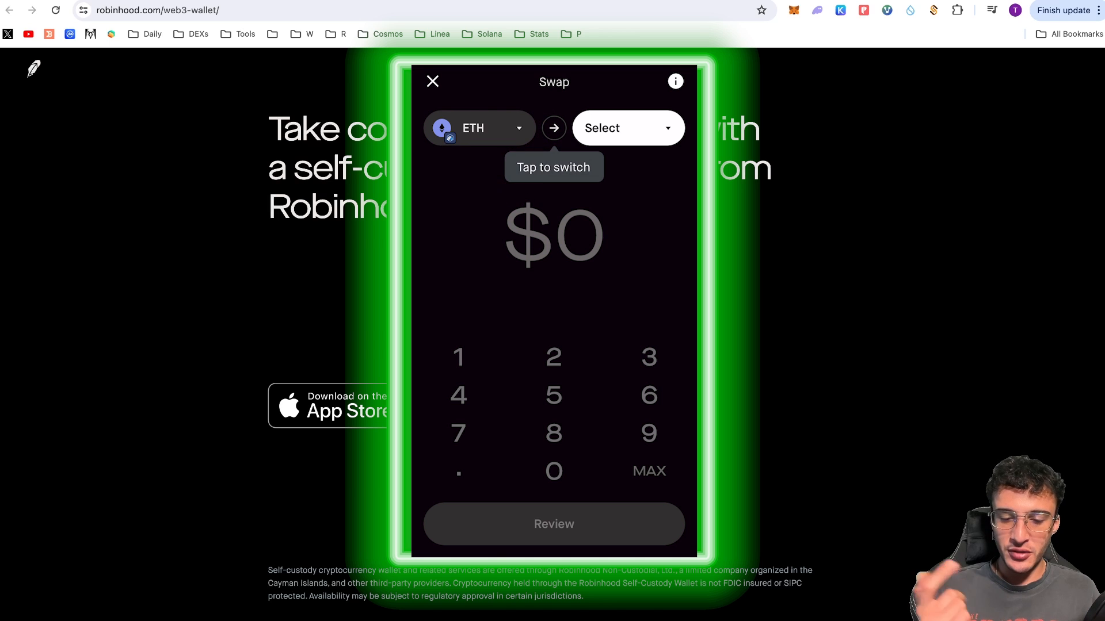
- Set the destination to Ethereum on the Base network, searching 'Eth'
left_click(625, 127)
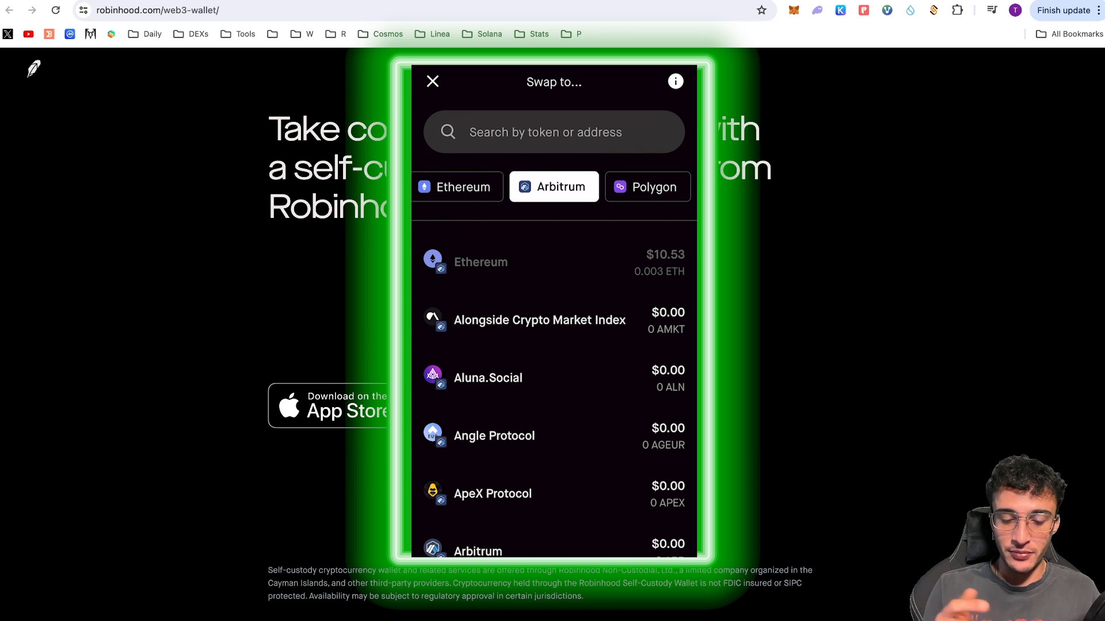
scroll("down", 3)
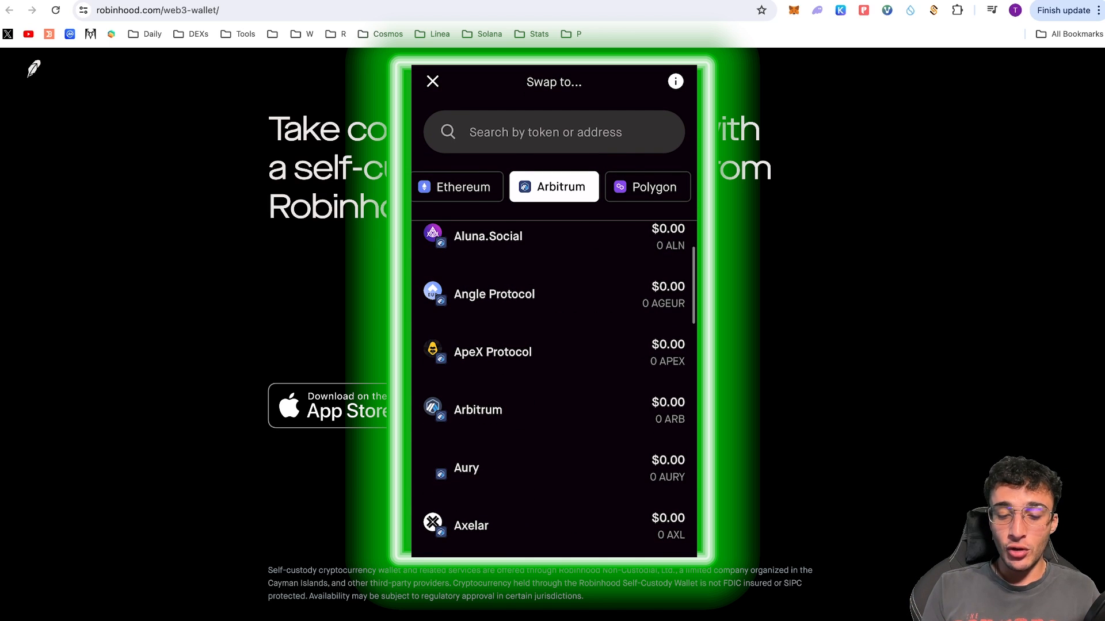
left_click(649, 186)
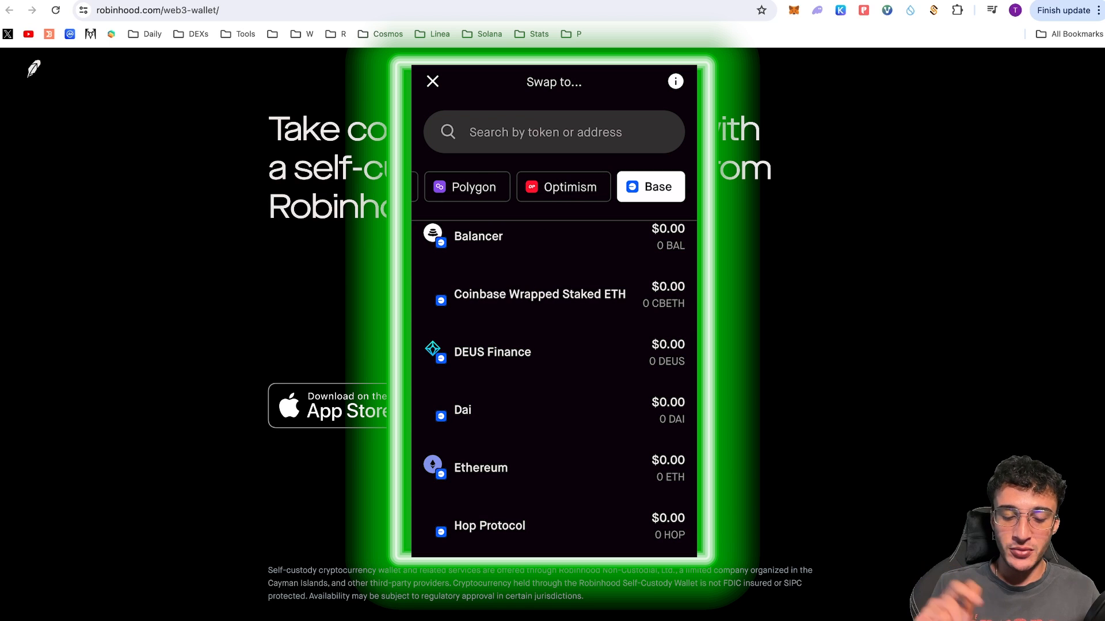
scroll("up", 3)
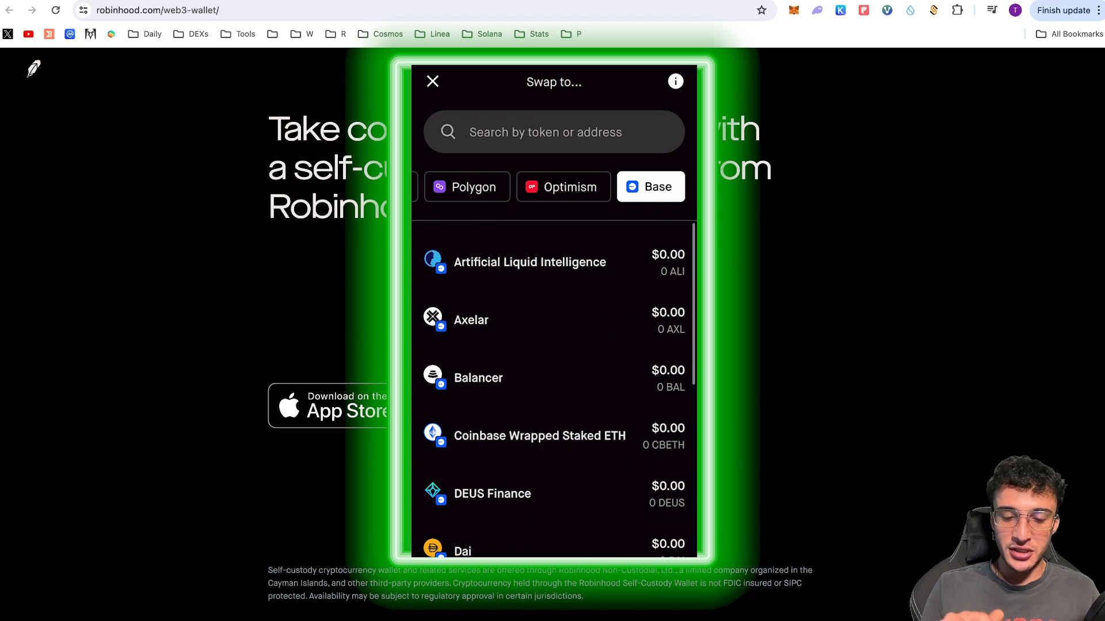
type("Eth")
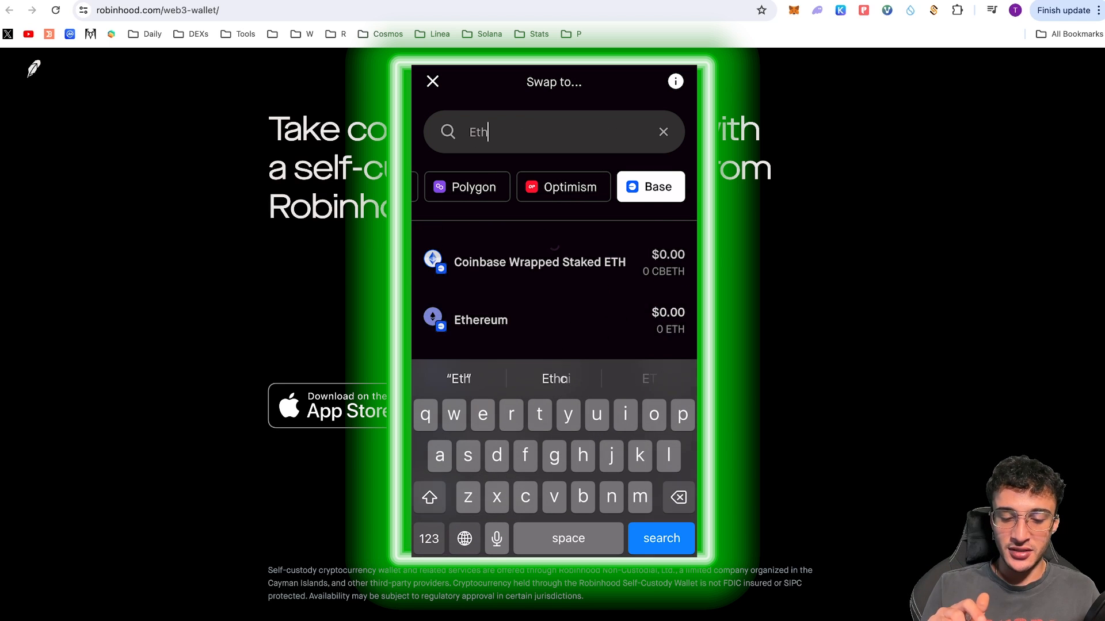
left_click(481, 320)
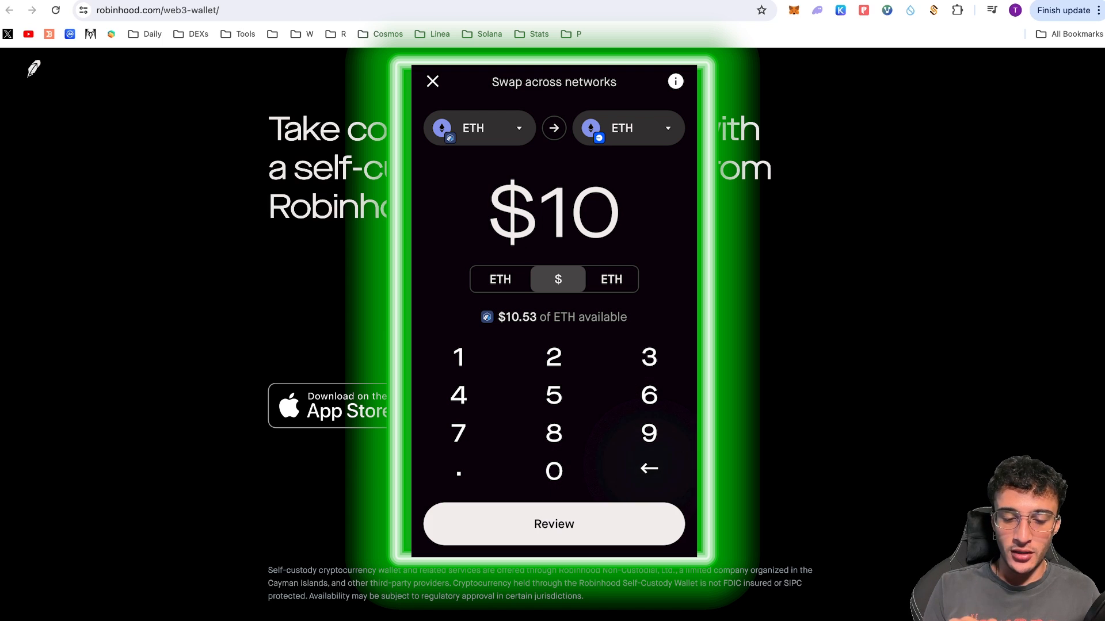
- Review and confirm the $10 ETH swap, then dismiss the confirmation
left_click(553, 524)
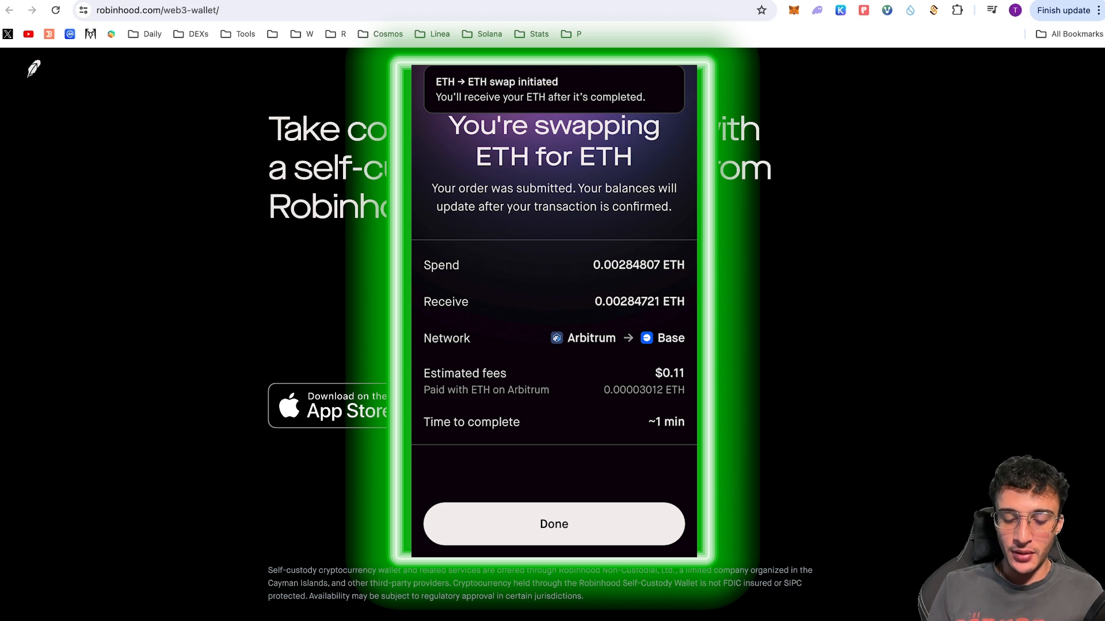
left_click(554, 523)
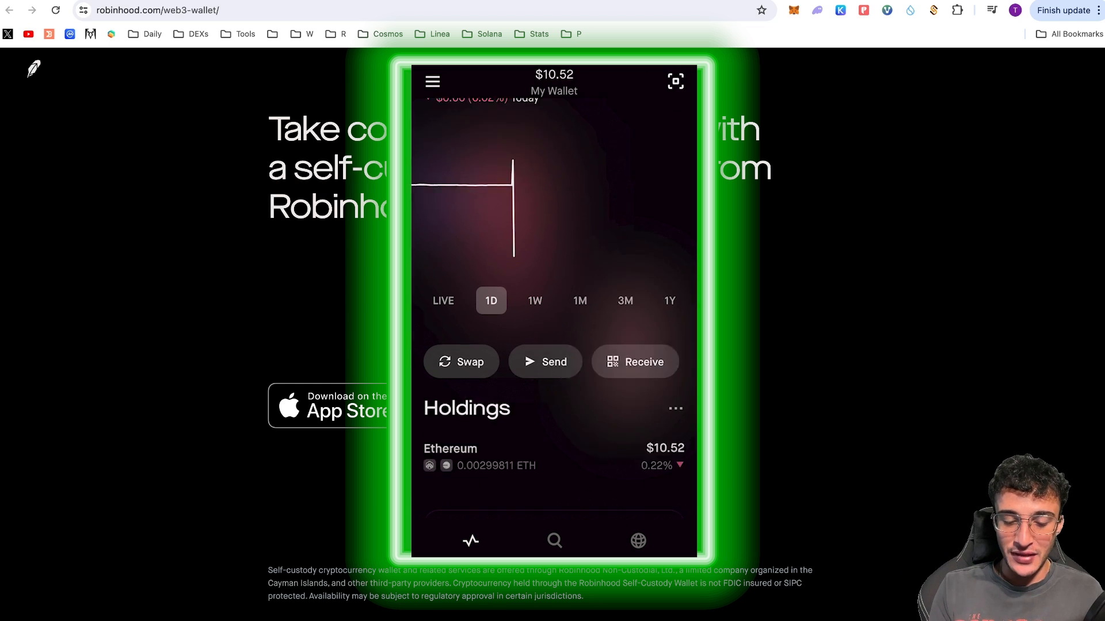
scroll("down", 3)
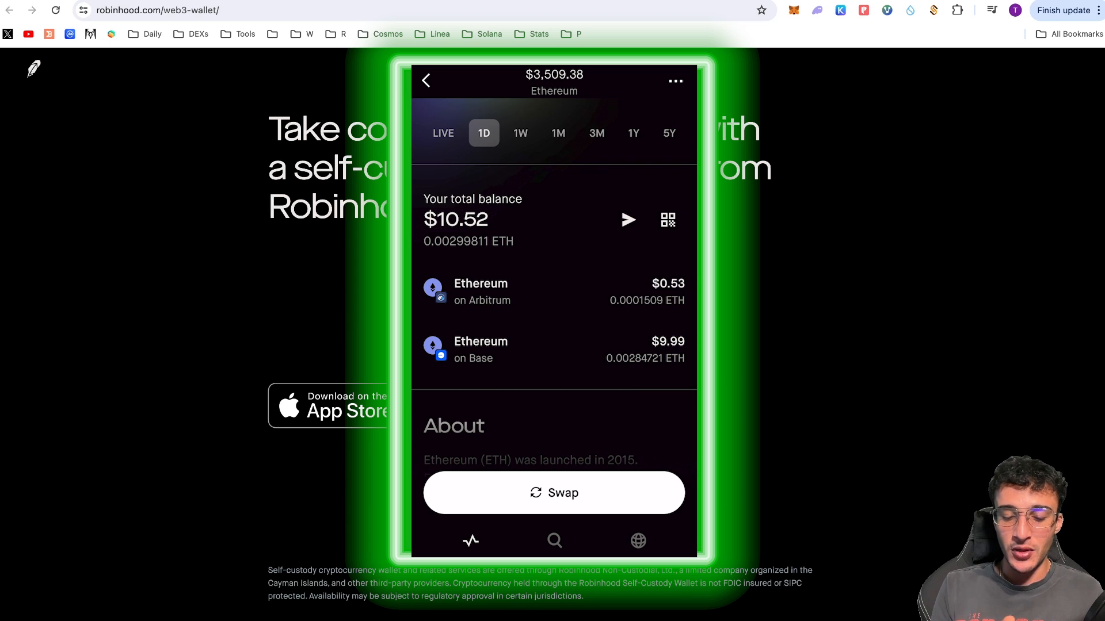
scroll("down", 3)
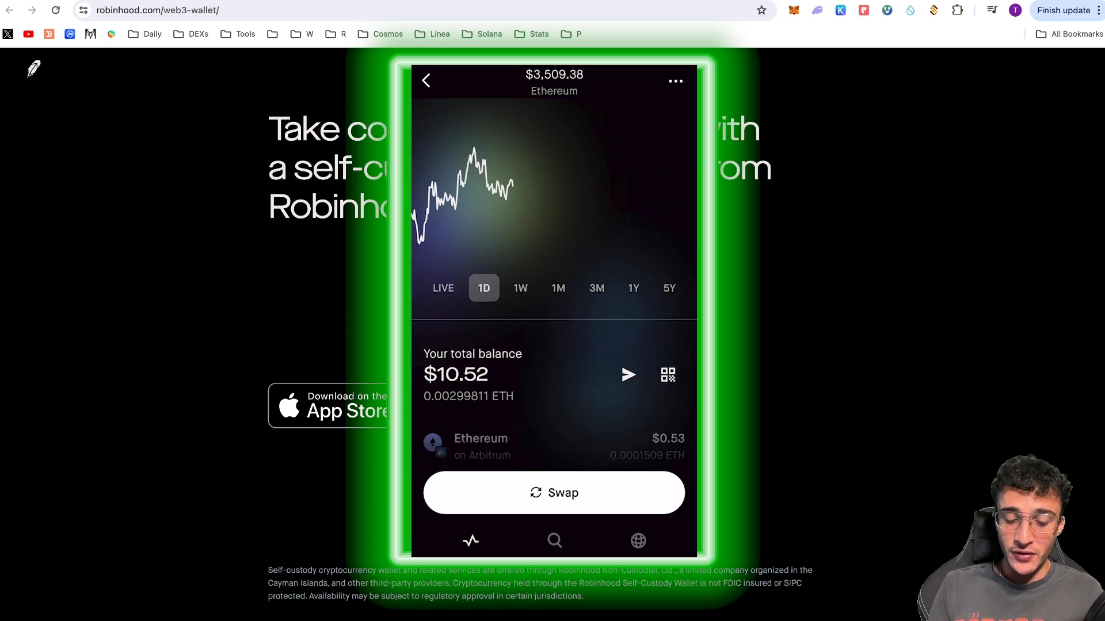
left_click(553, 493)
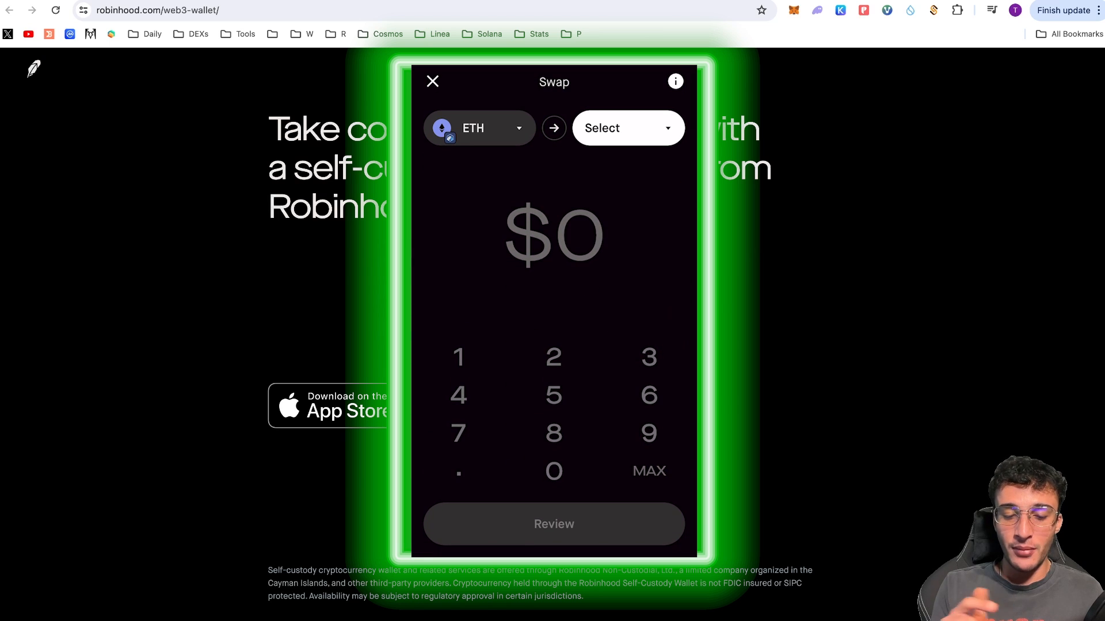
left_click(478, 127)
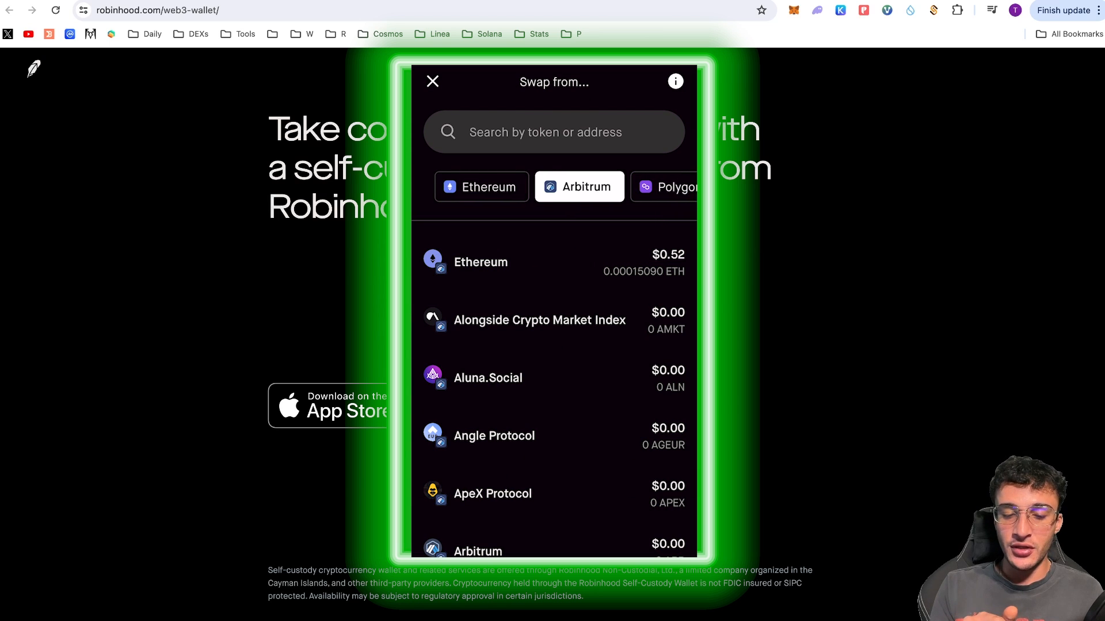
left_click(433, 81)
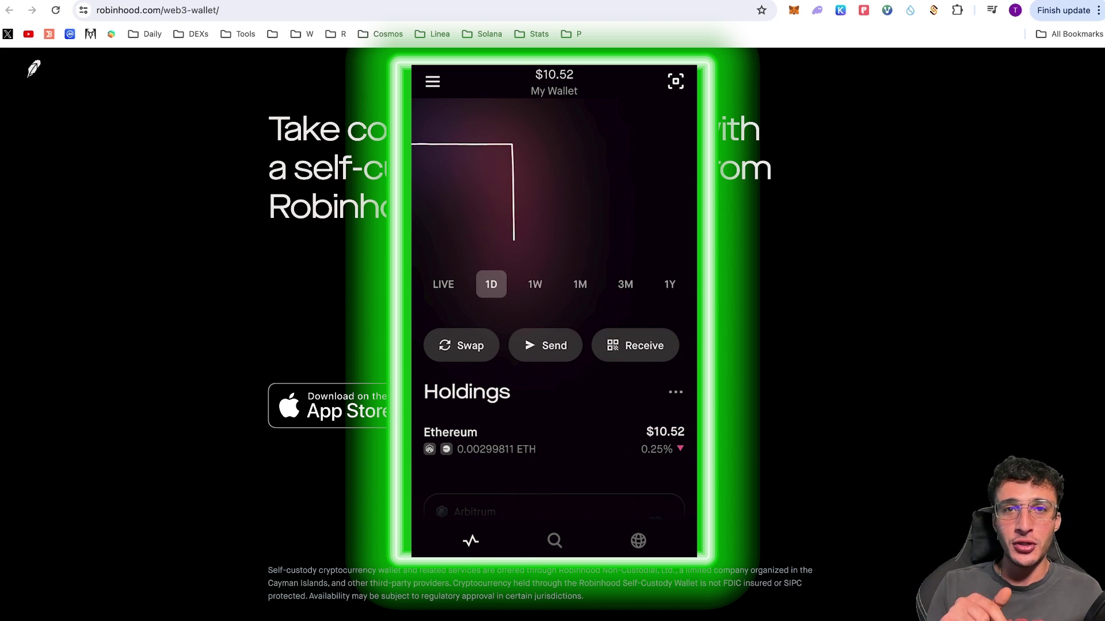
left_click(544, 346)
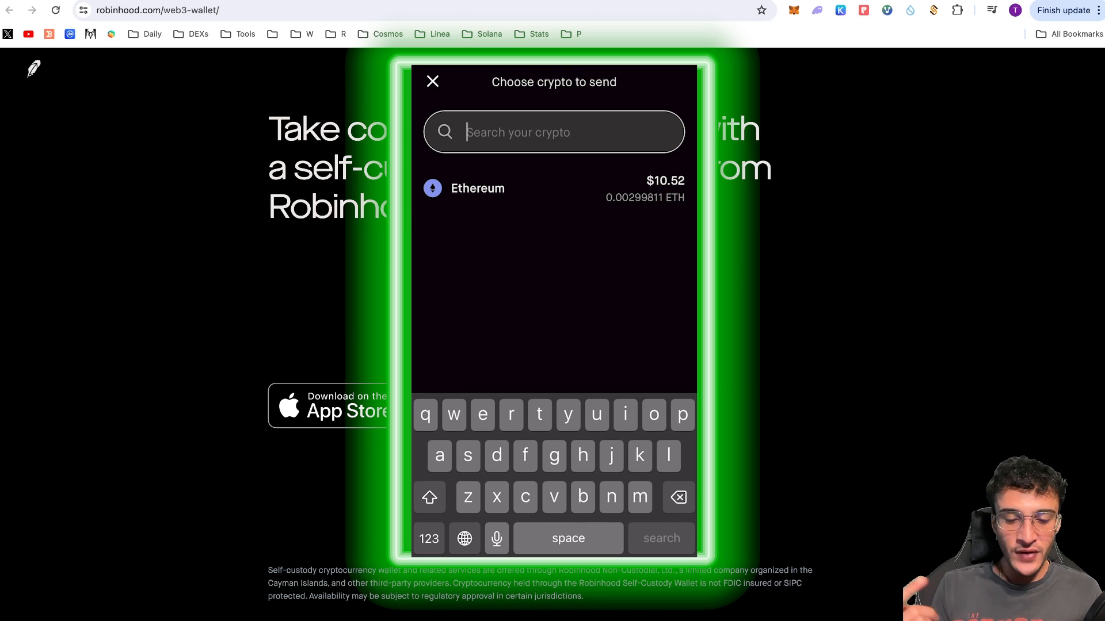
left_click(433, 81)
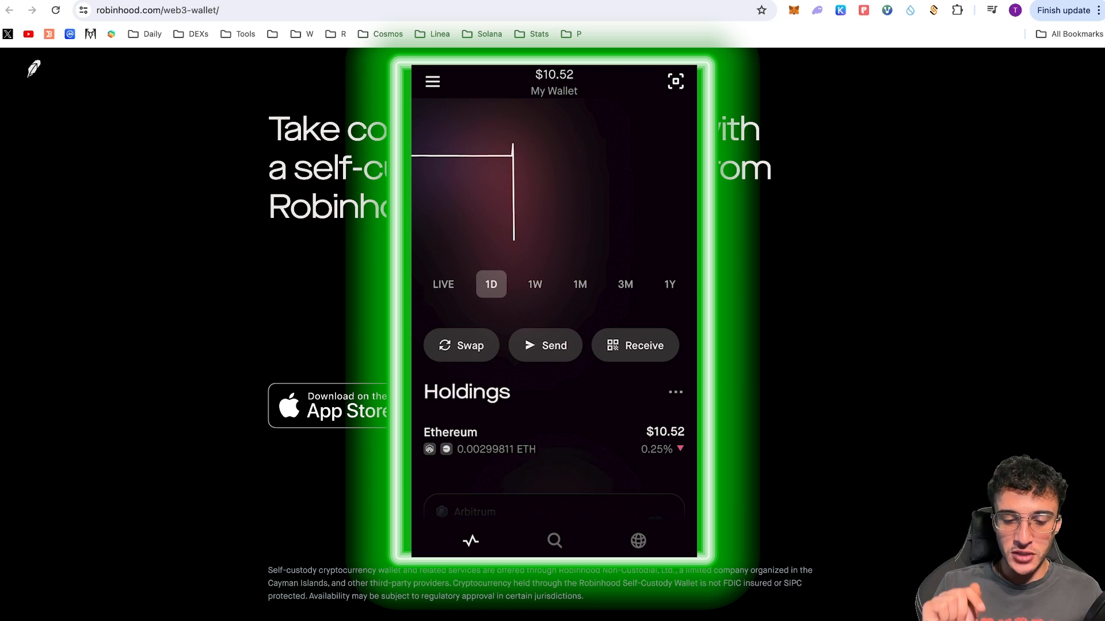
- Browse Discover's top gainers, top losers and market-cap lists, then show the Web3 page
left_click(554, 541)
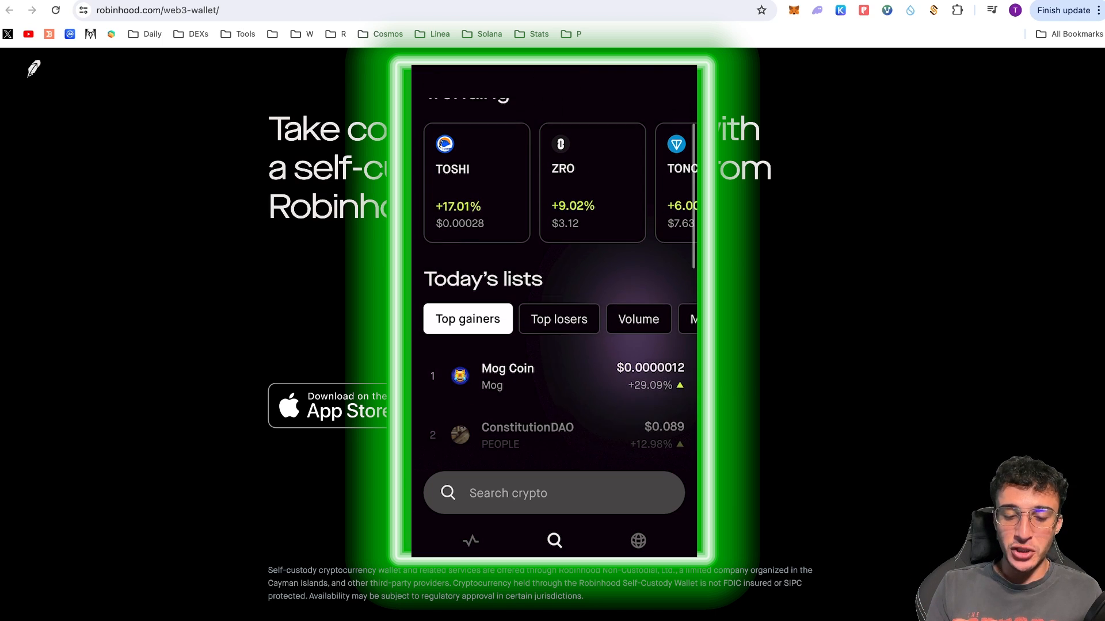
scroll("down", 3)
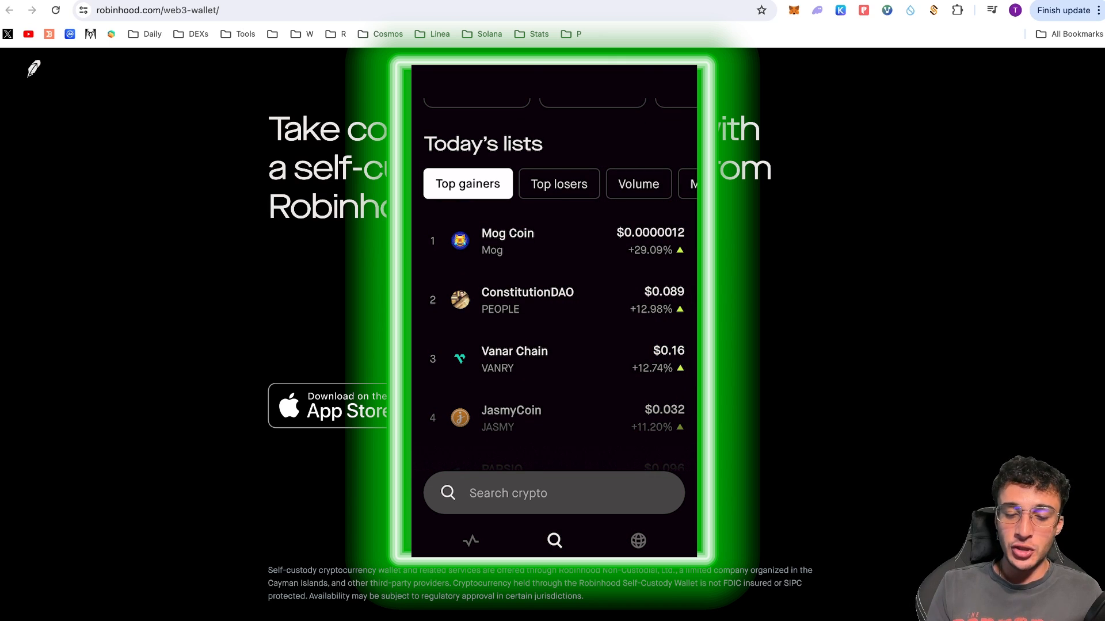
left_click(553, 184)
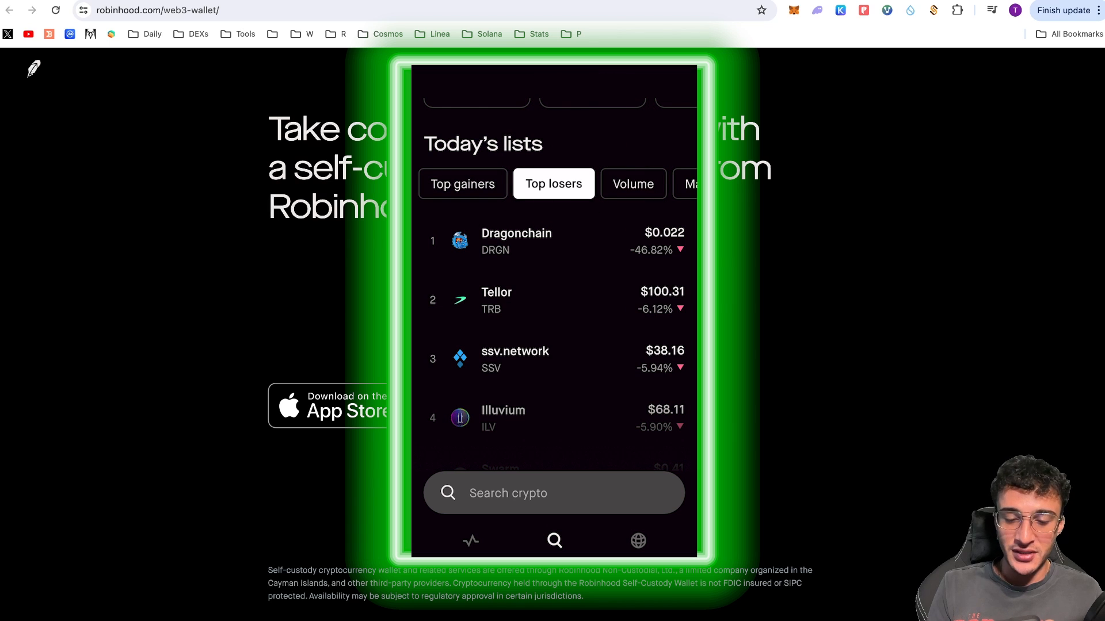
left_click(632, 184)
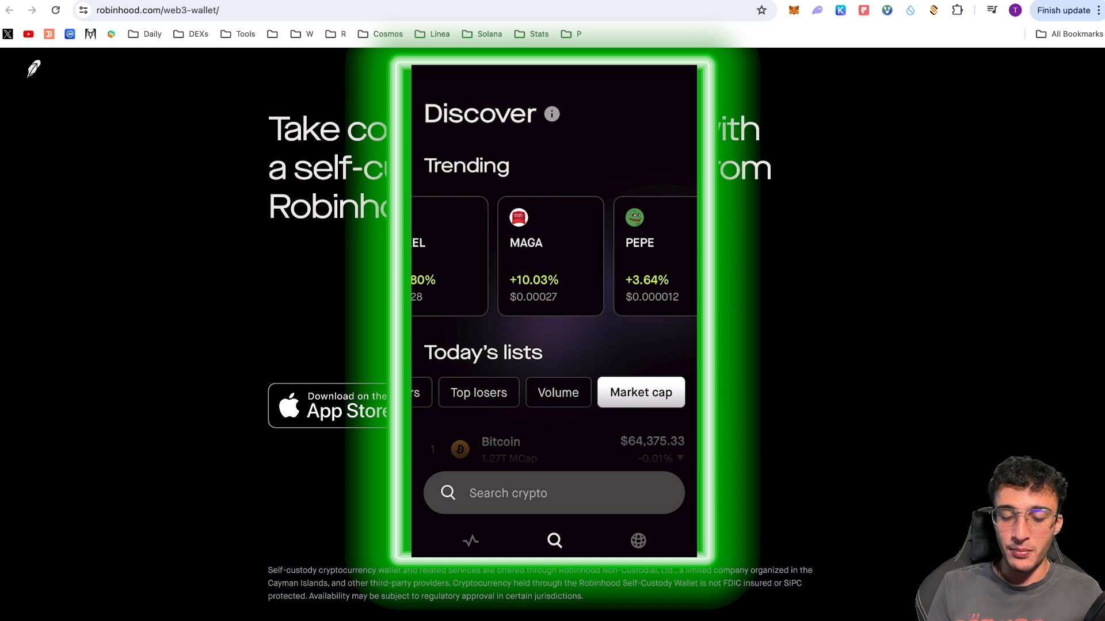
left_click(636, 541)
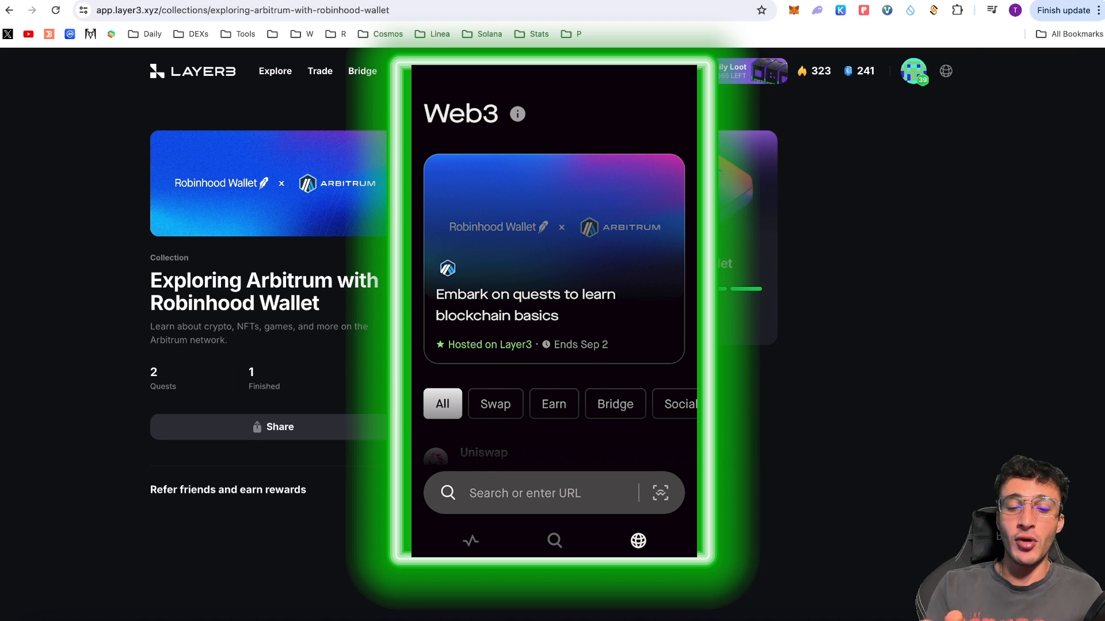
- Scroll through the wallet's dApp directory list
scroll("down", 3)
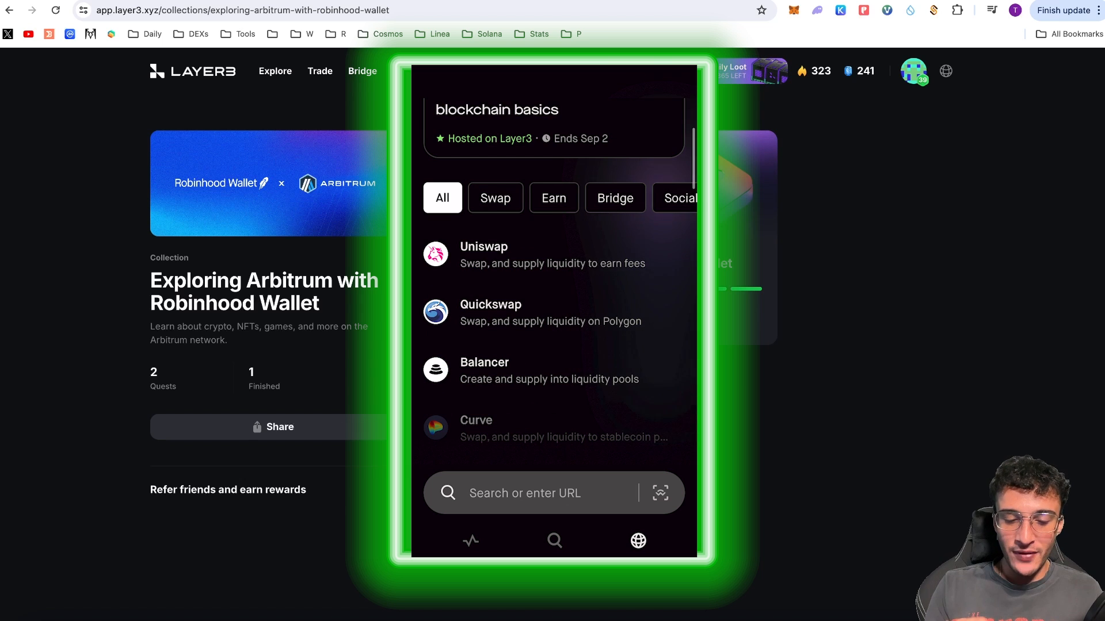
scroll("down", 3)
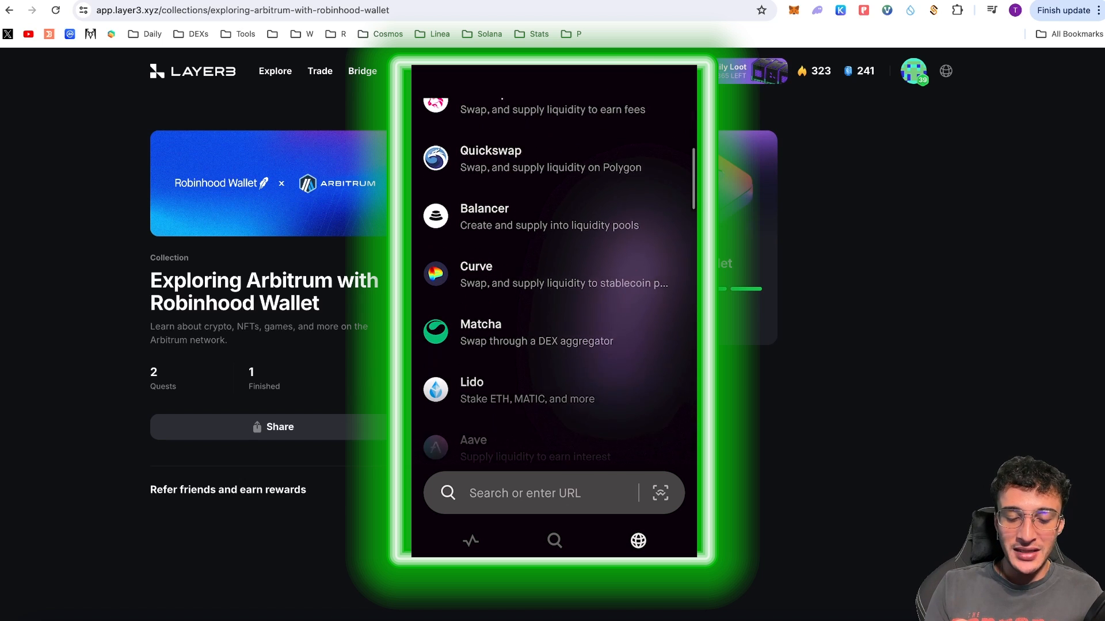
scroll("down", 3)
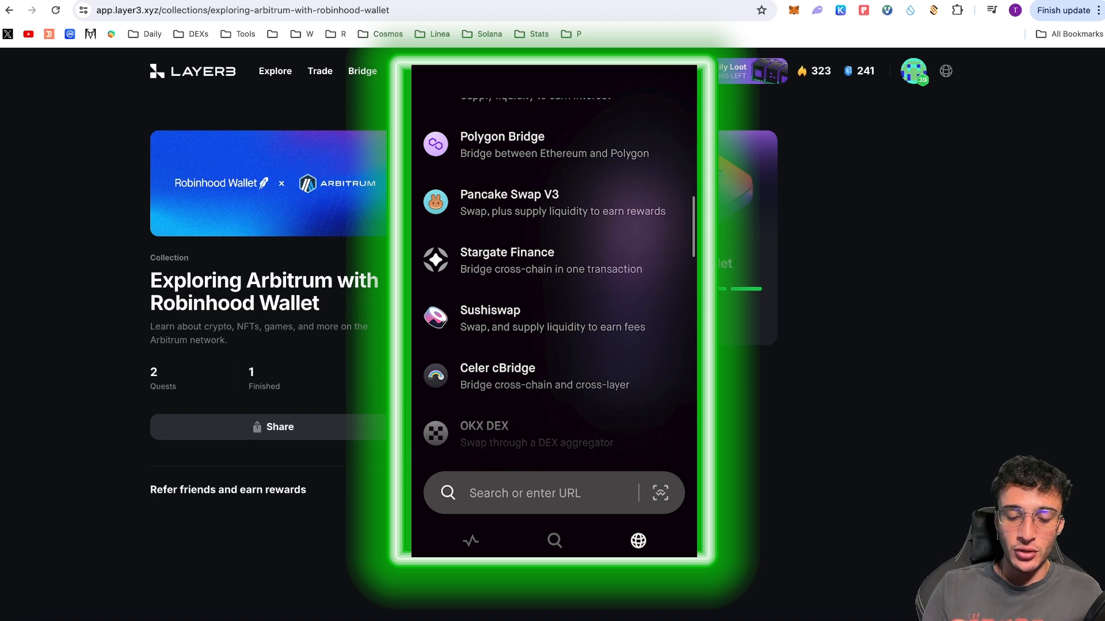
scroll("down", 3)
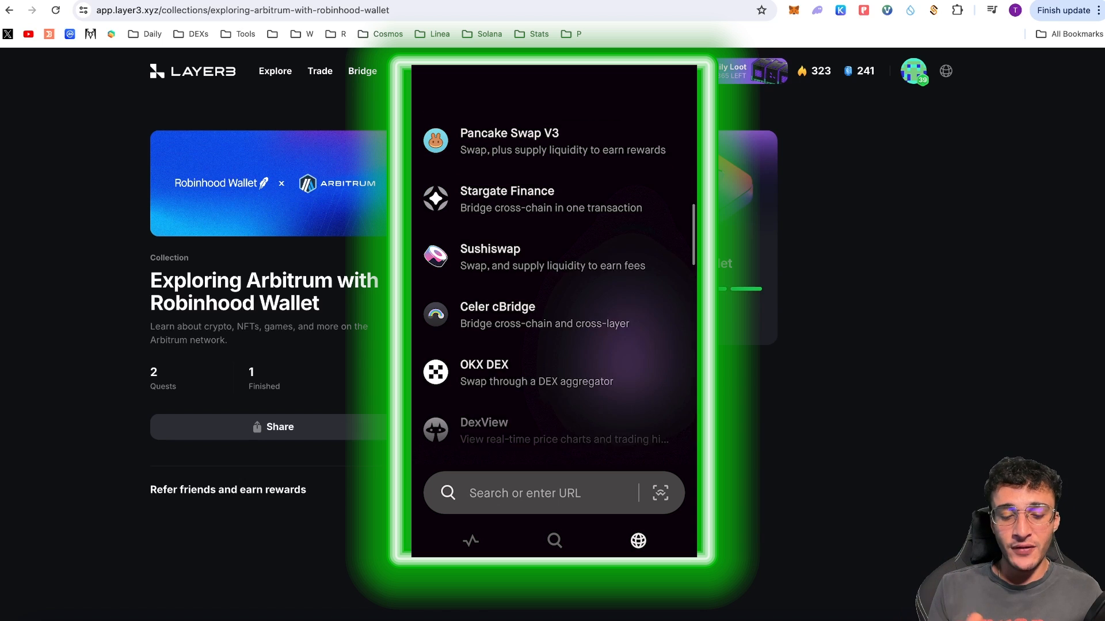
scroll("down", 3)
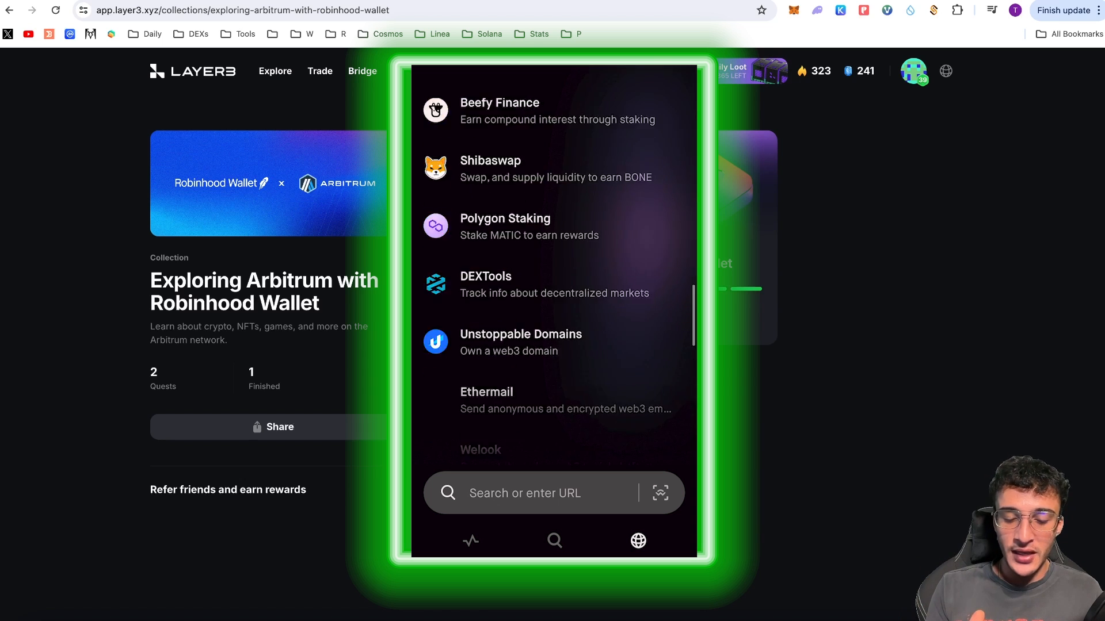
scroll("down", 3)
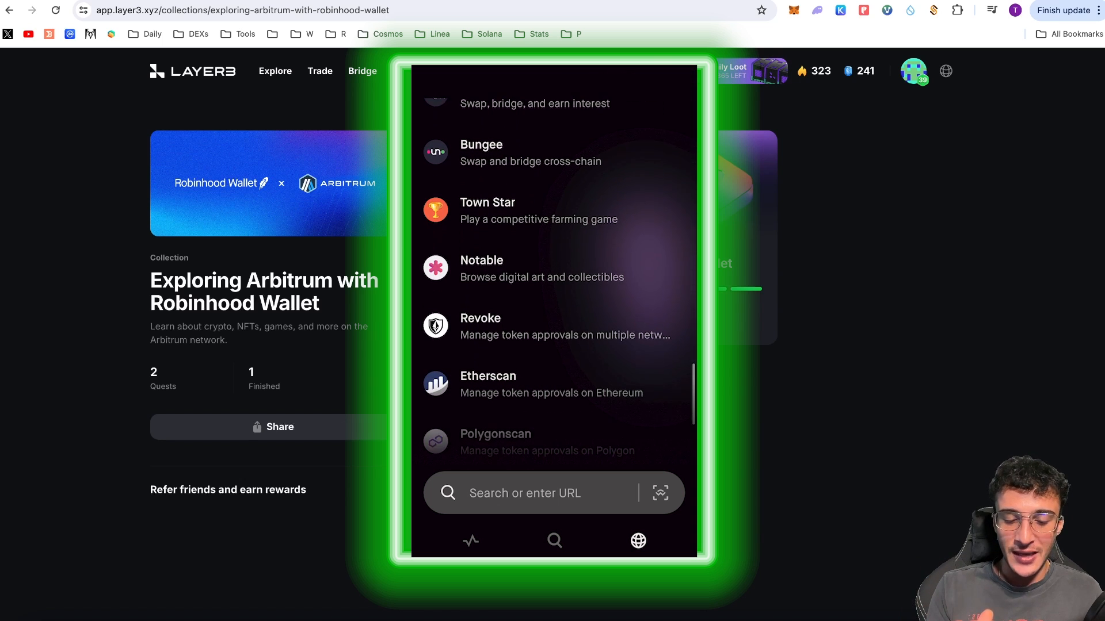
scroll("down", 3)
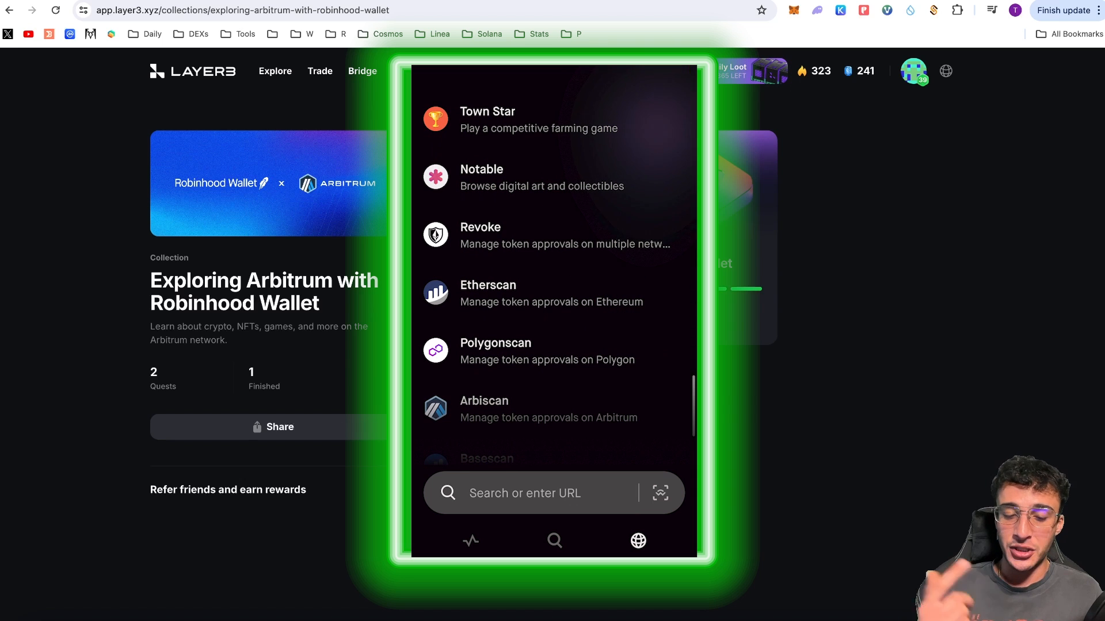
scroll("down", 3)
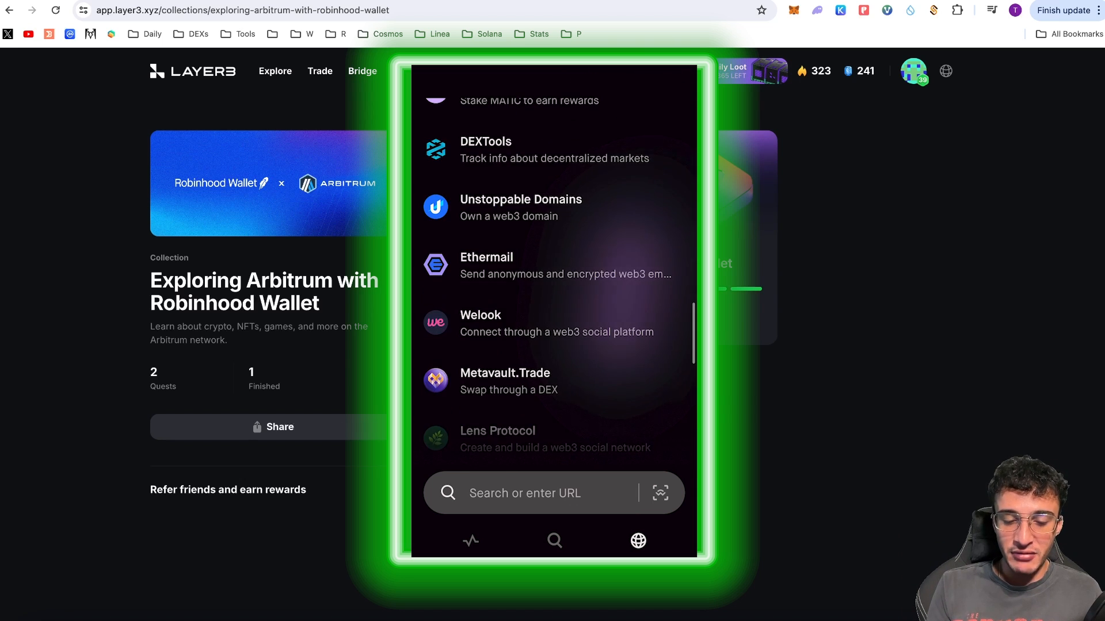
scroll("up", 3)
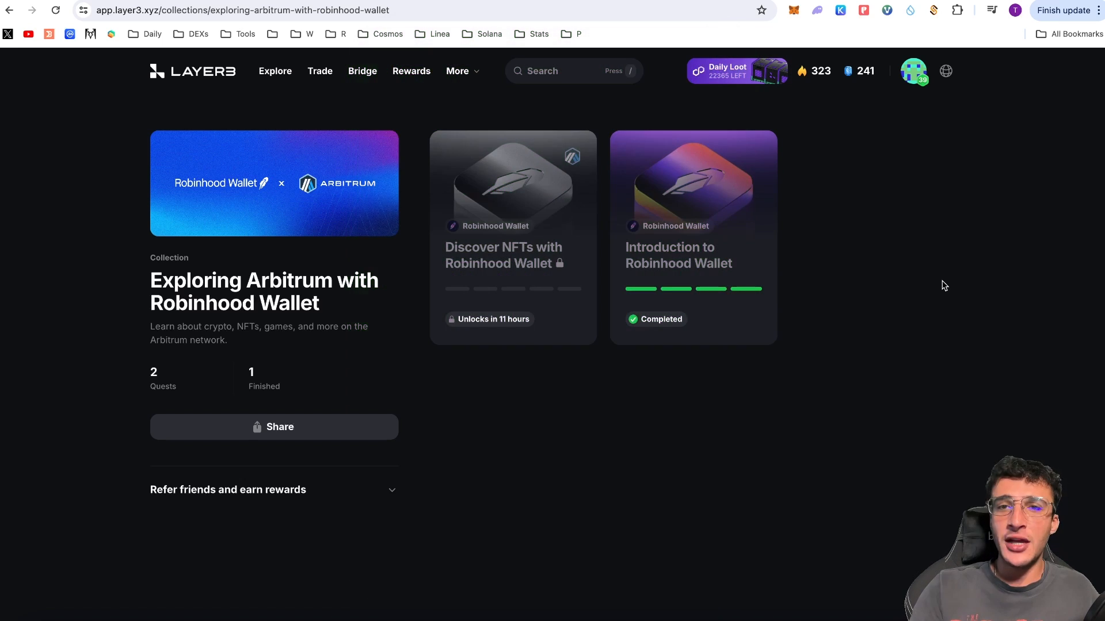
mouse_move(989, 6)
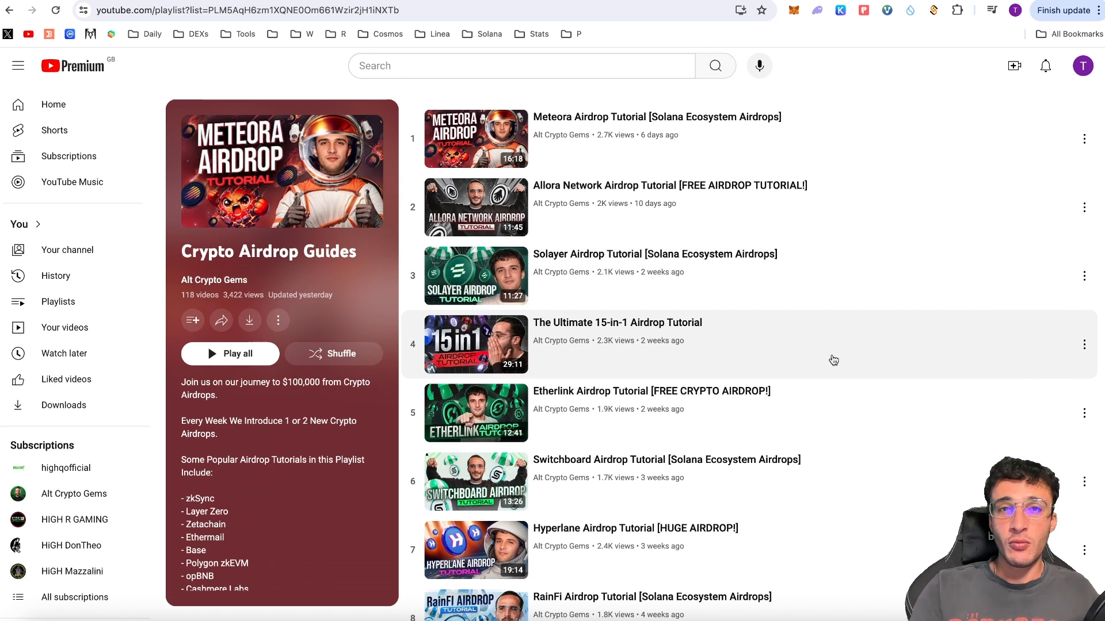
mouse_move(785, 360)
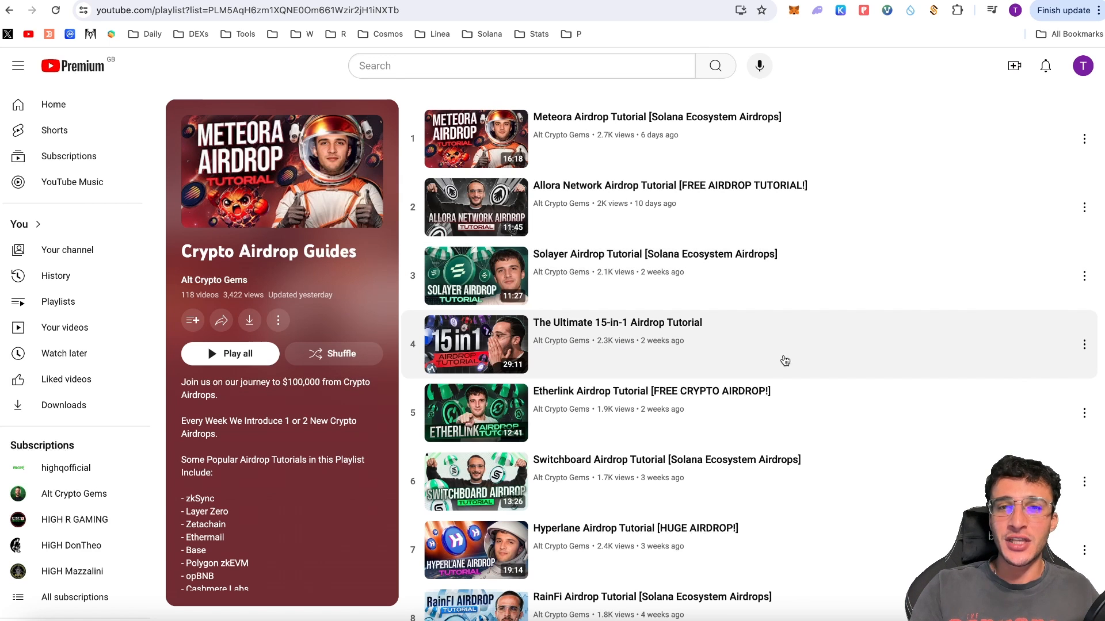
mouse_move(710, 285)
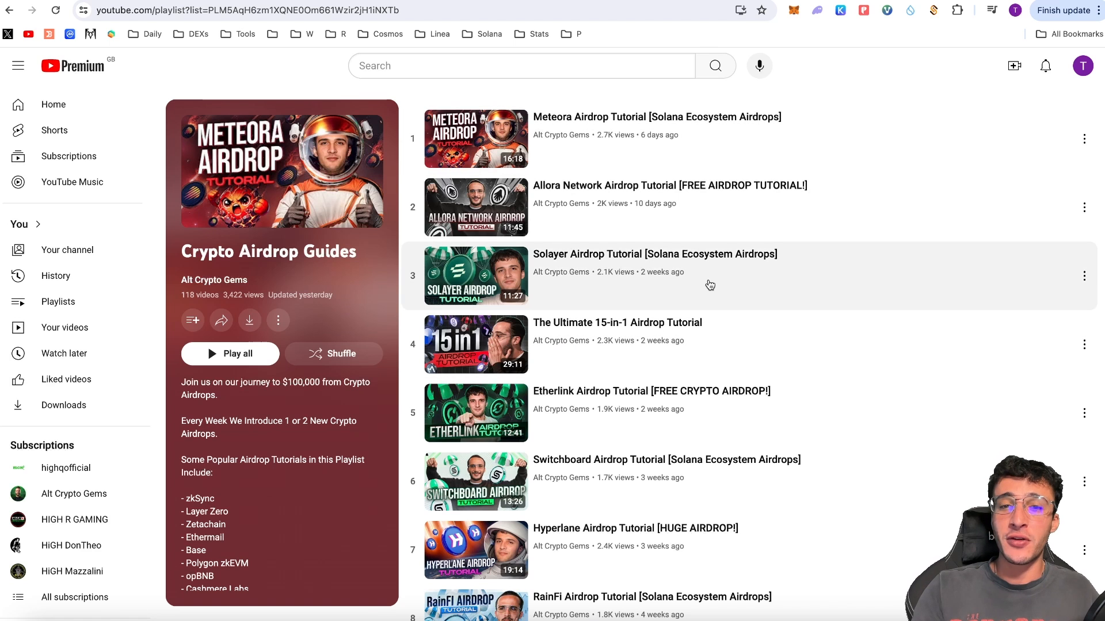
mouse_move(822, 259)
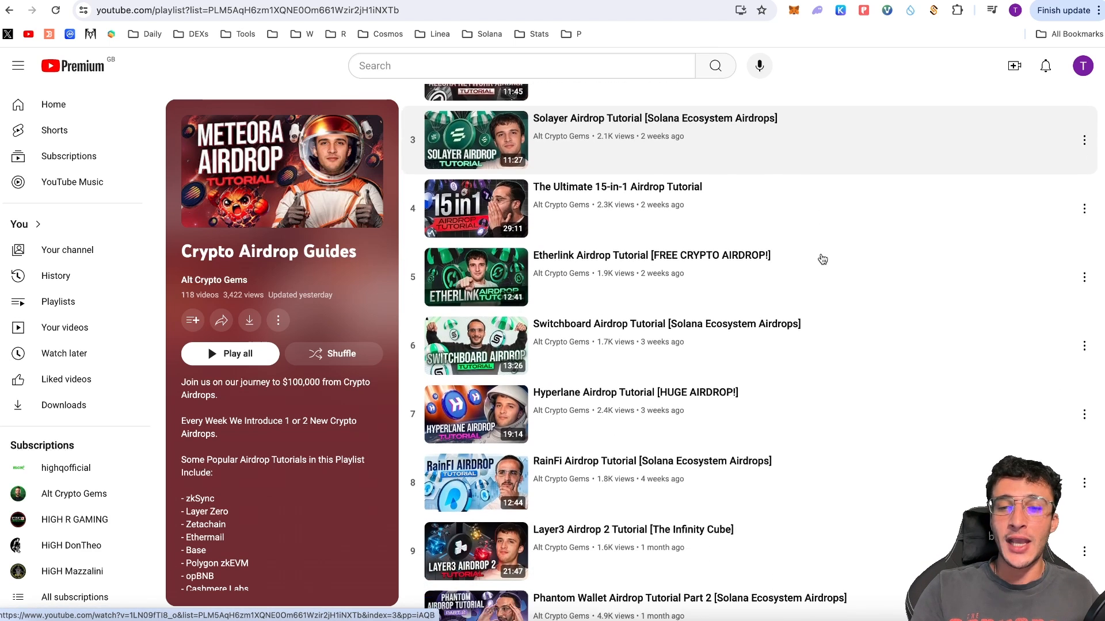
- Scroll the Crypto Airdrop Guides playlist video list
scroll("down", 3)
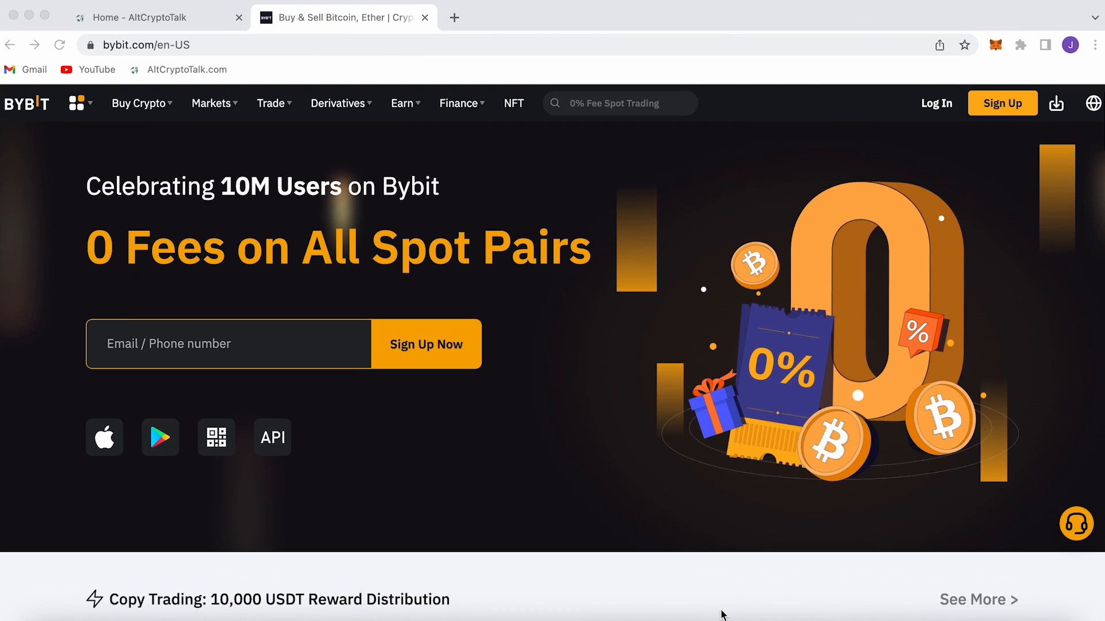
- Scroll down through the Bybit homepage
scroll("down", 3)
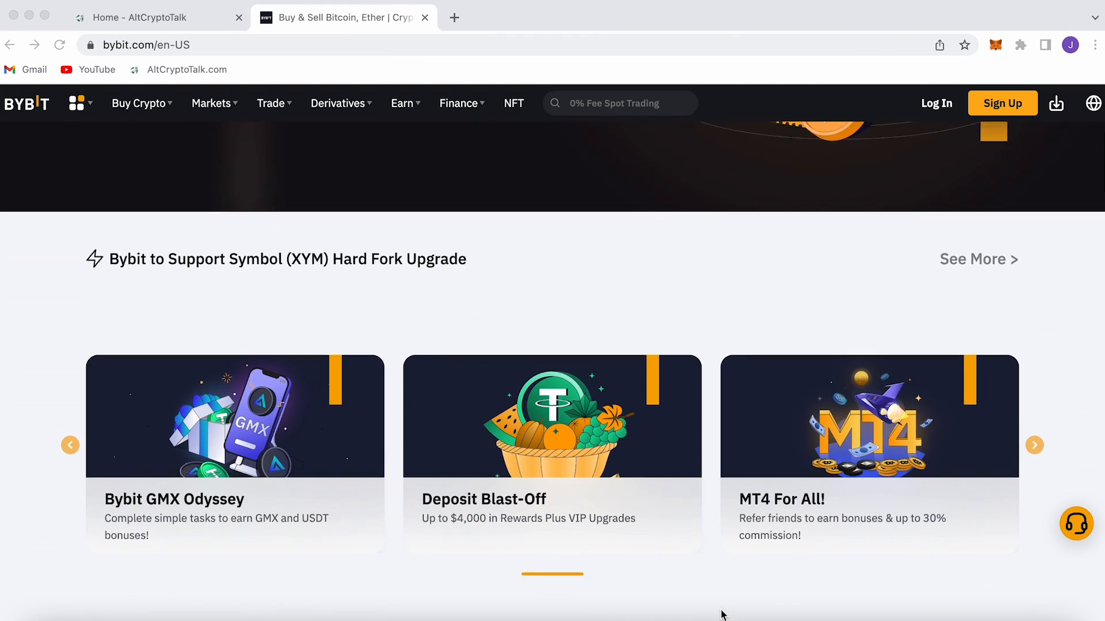
scroll("down", 3)
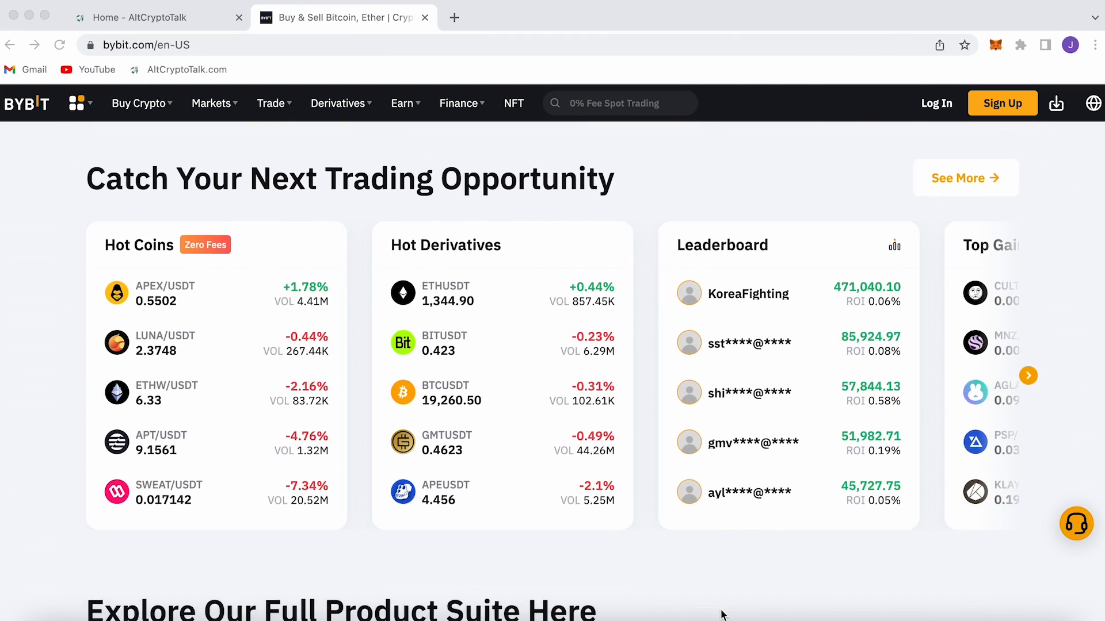
scroll("down", 3)
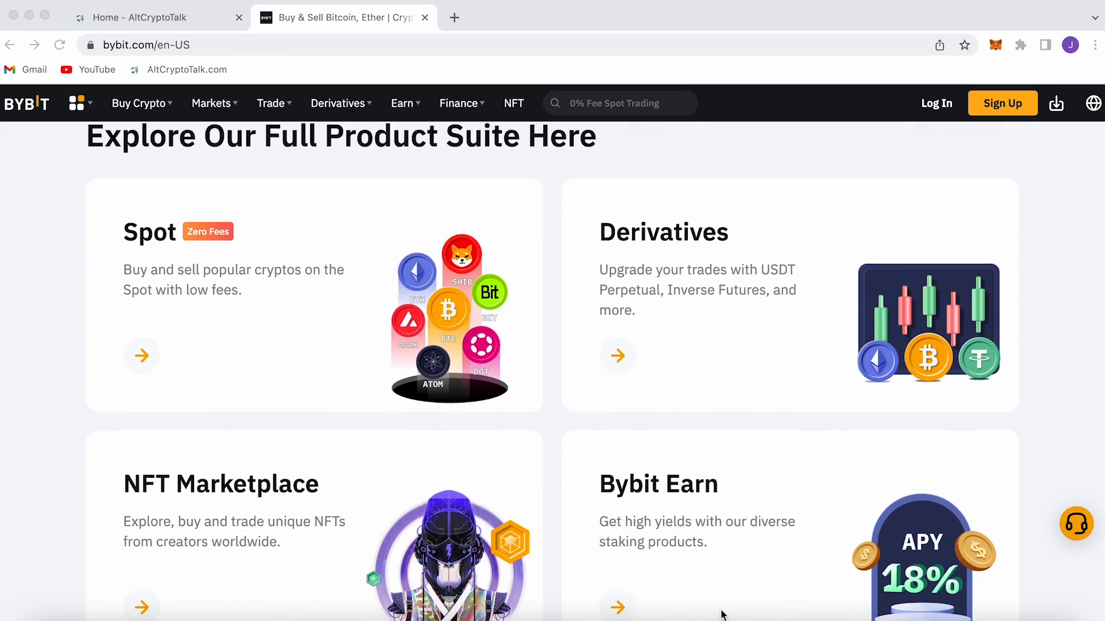
scroll("down", 3)
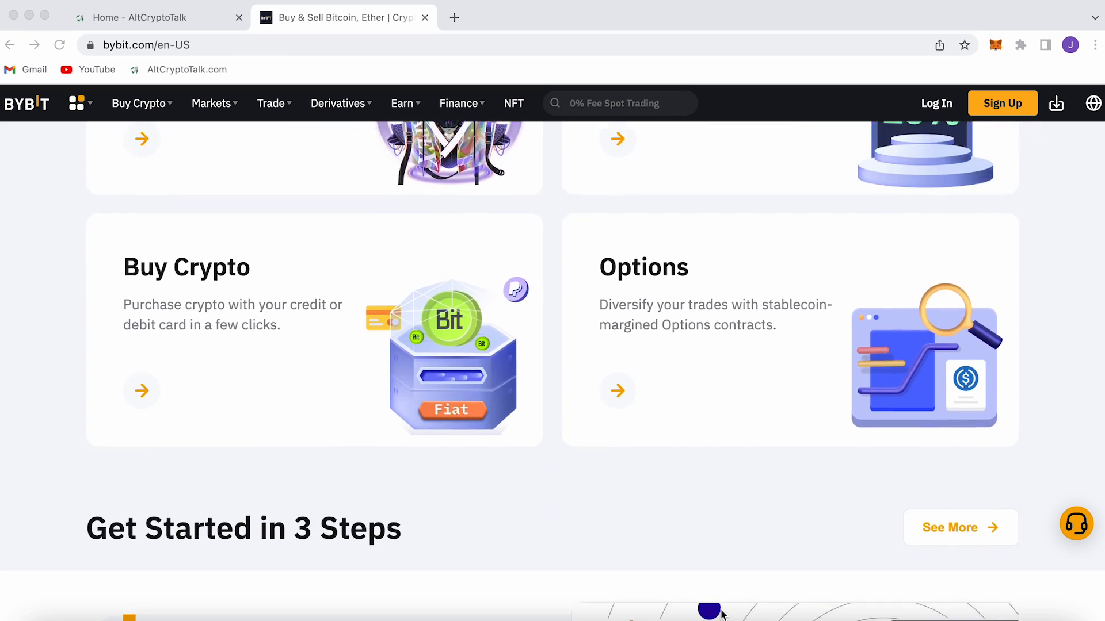
scroll("down", 3)
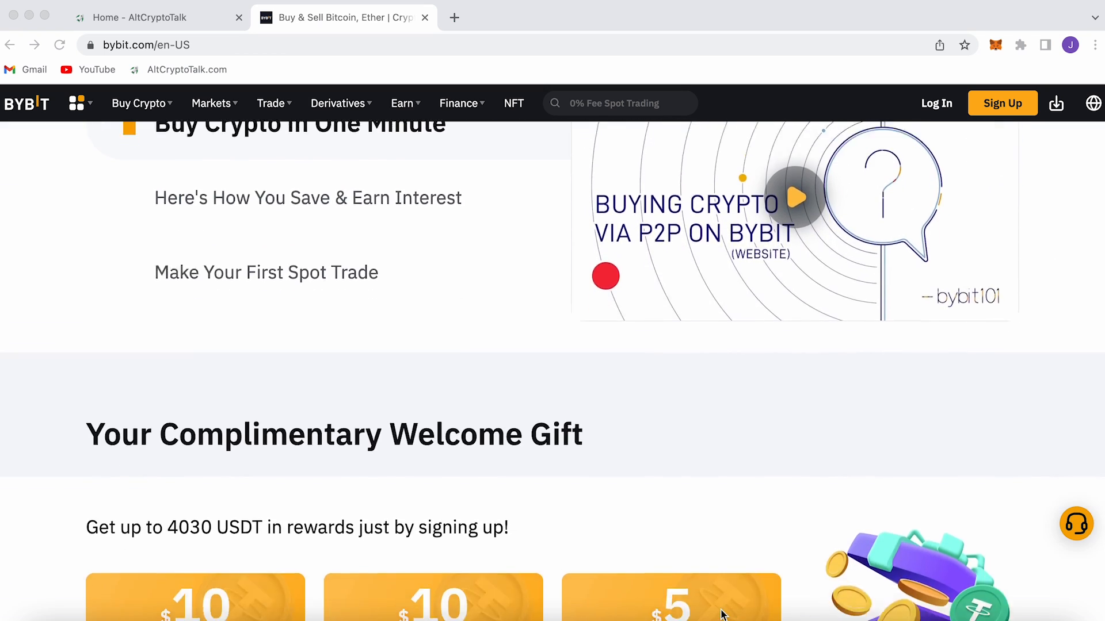
scroll("down", 3)
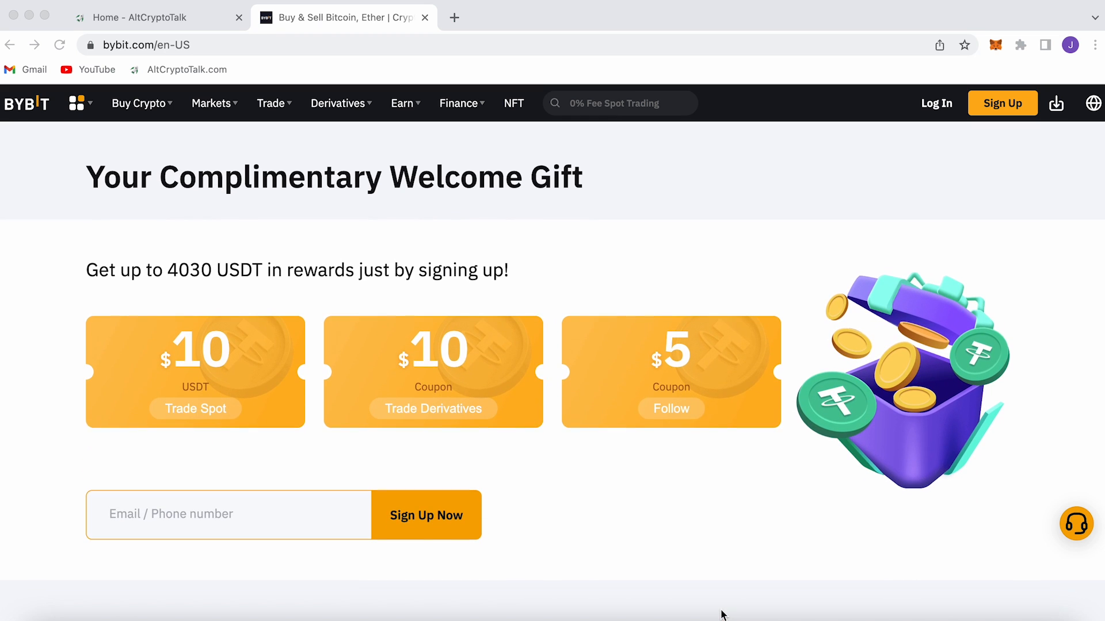
- Switch to the AltCryptoTalk tab and scroll through its news, guides and exchange-review sections
left_click(140, 18)
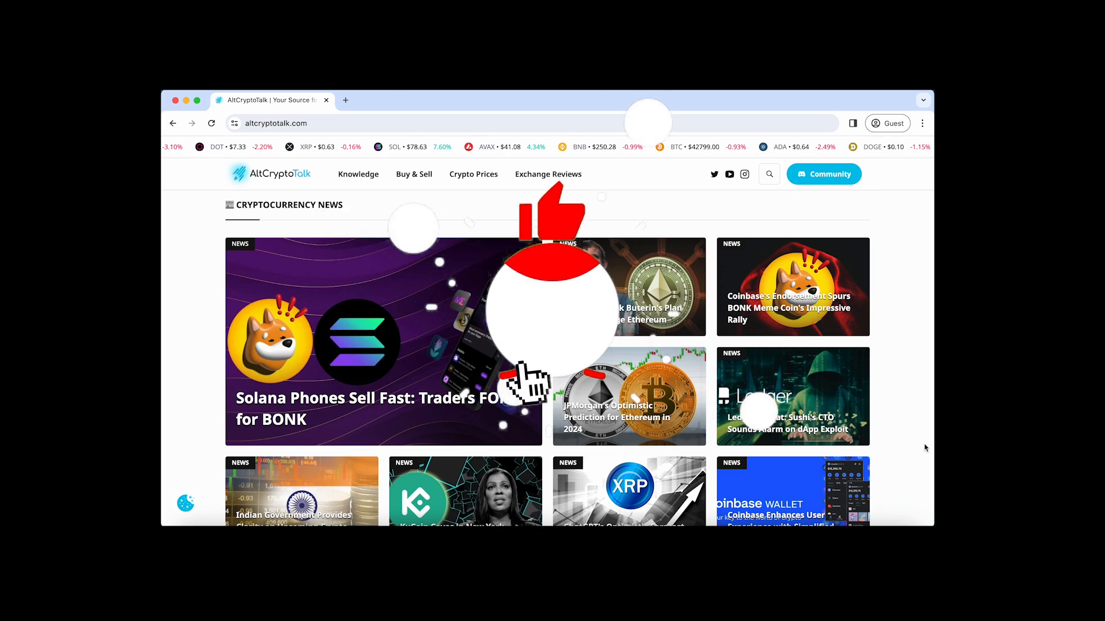
scroll("down", 3)
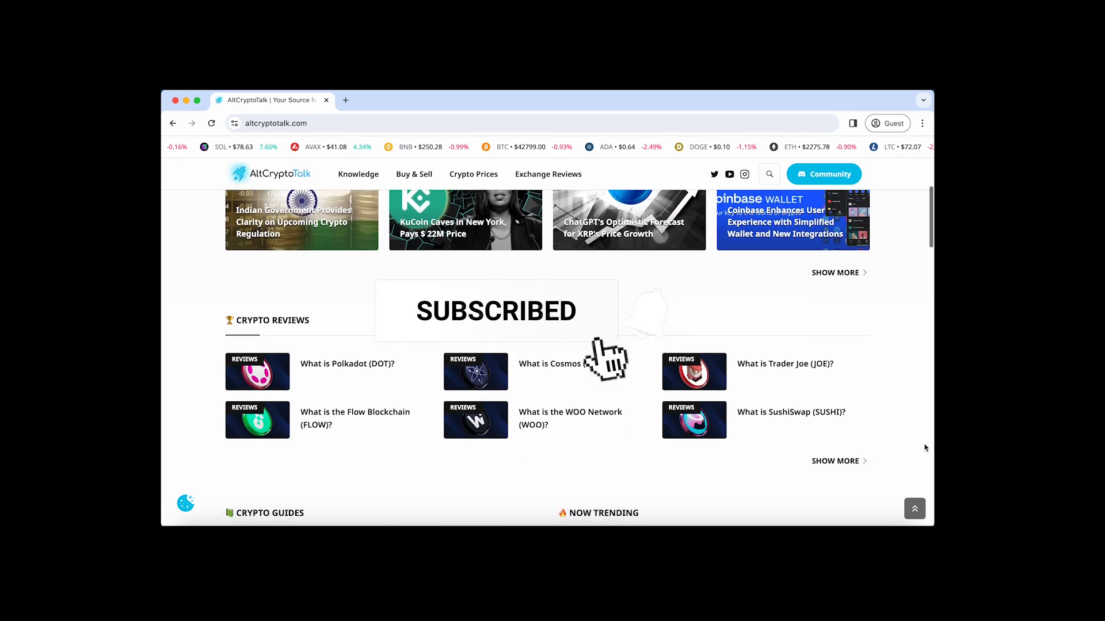
scroll("down", 3)
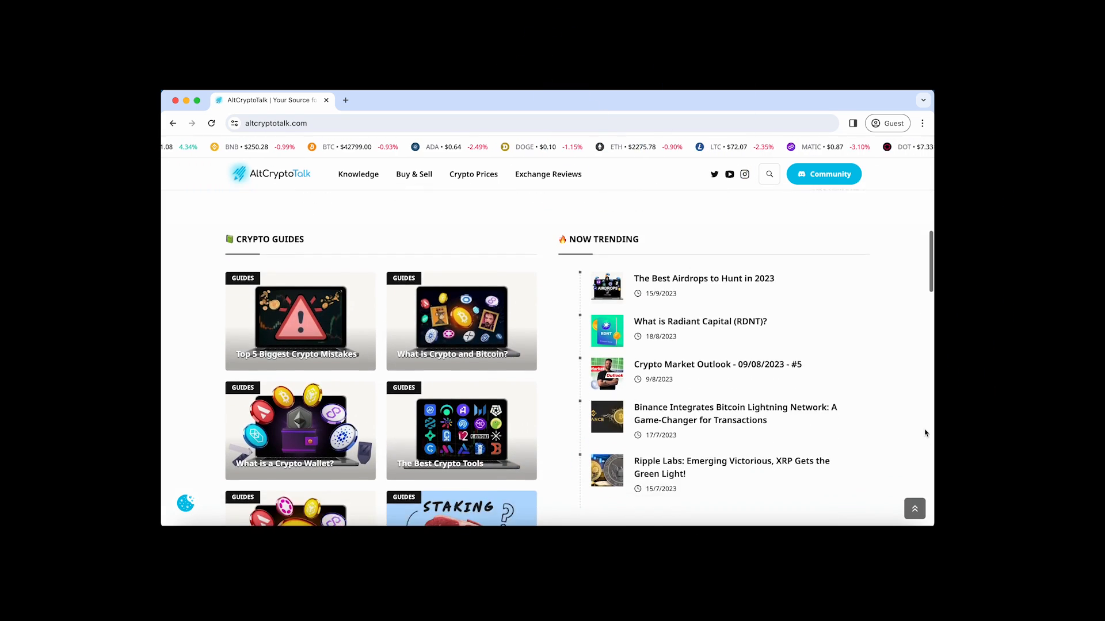
scroll("down", 3)
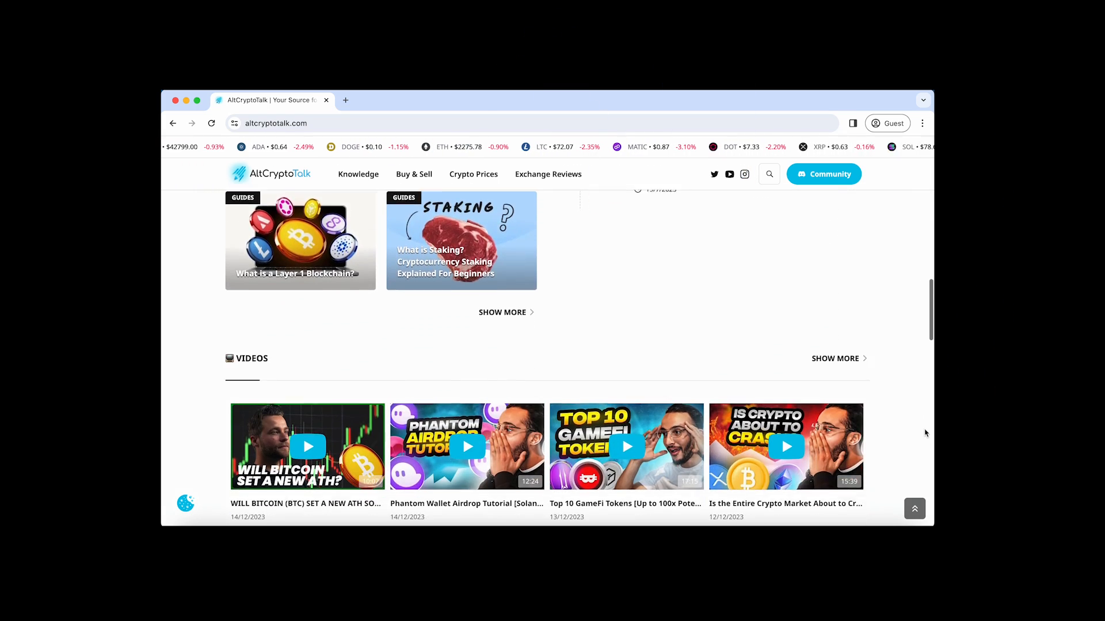
scroll("up", 3)
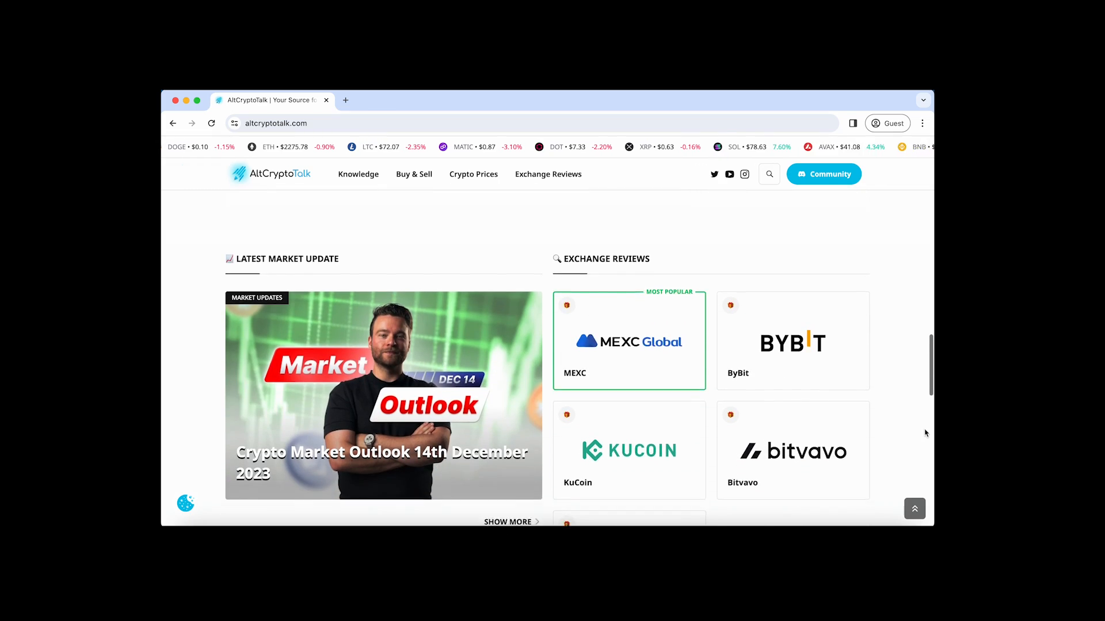
scroll("down", 3)
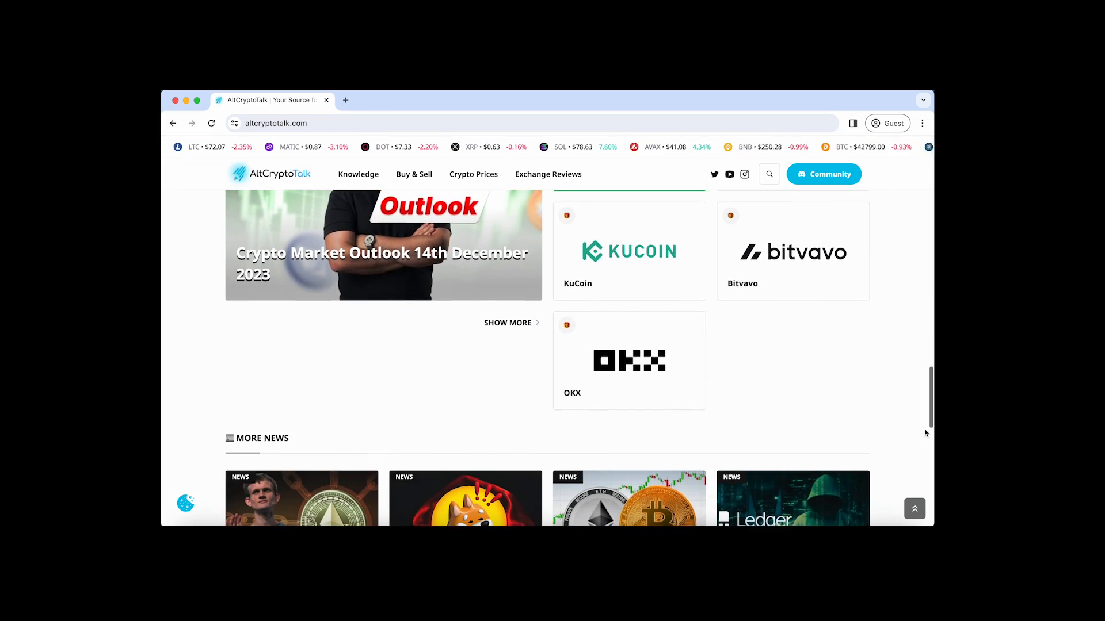
scroll("down", 3)
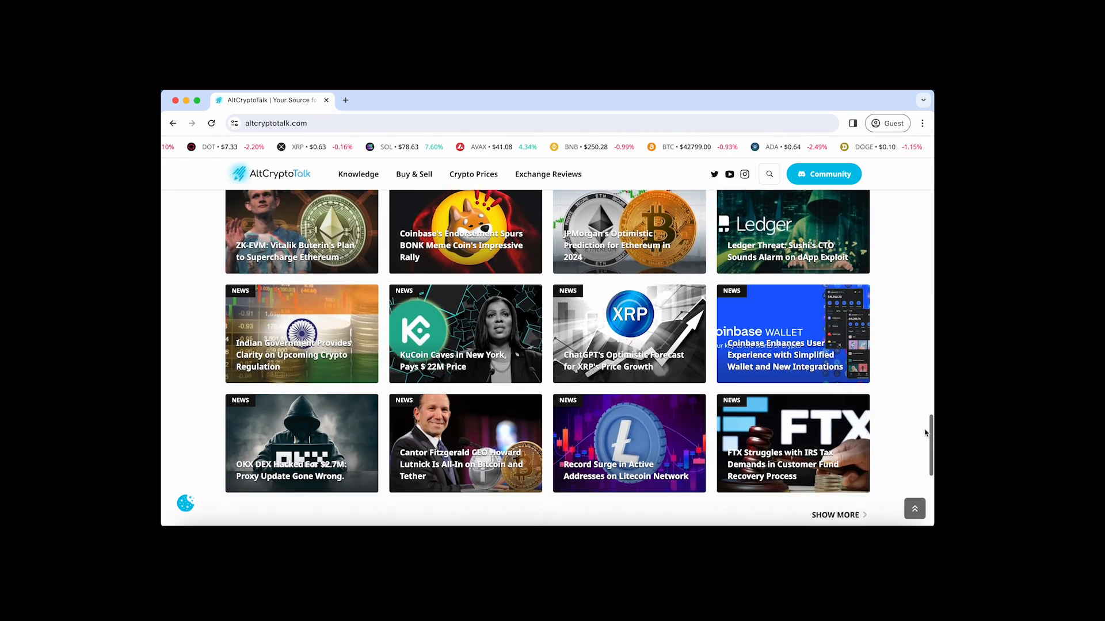